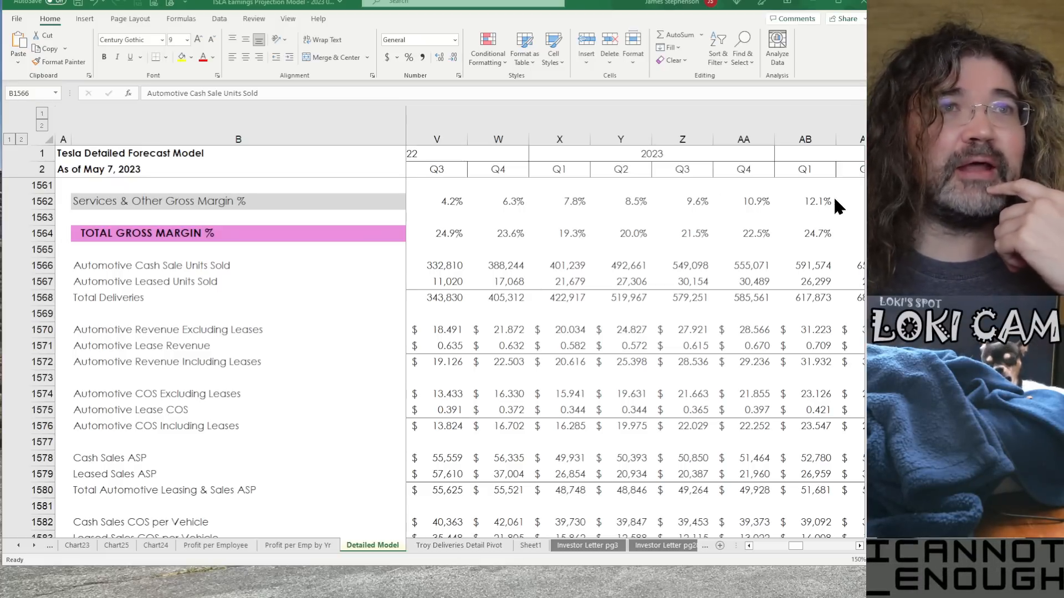
Review Q2 2023 total gross margin, then automotive leased units, total deliveries and revenue excluding leases
left_click(621, 233)
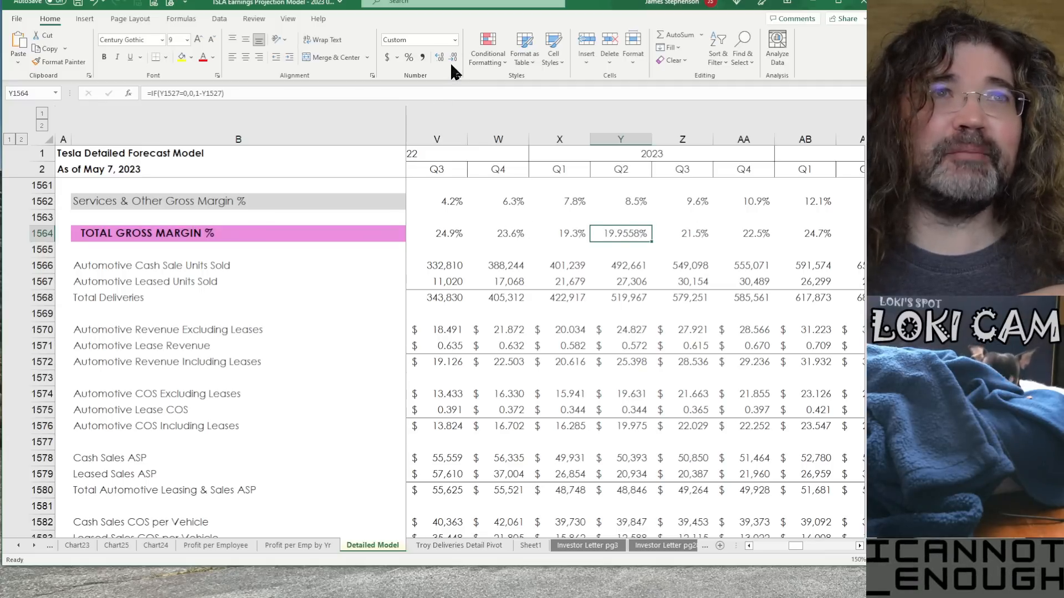
left_click(453, 56)
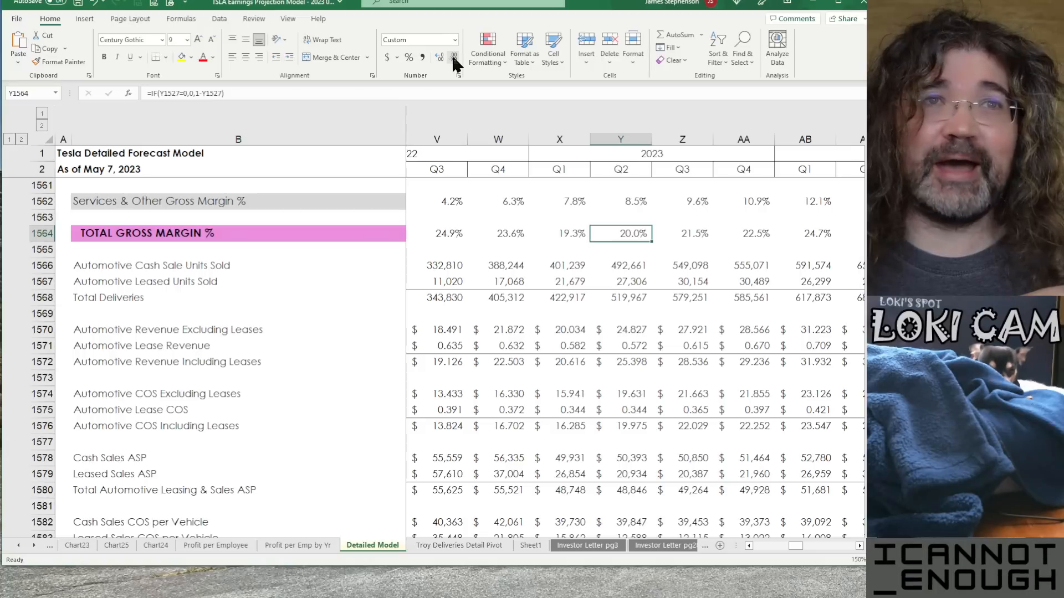
mouse_move(535, 457)
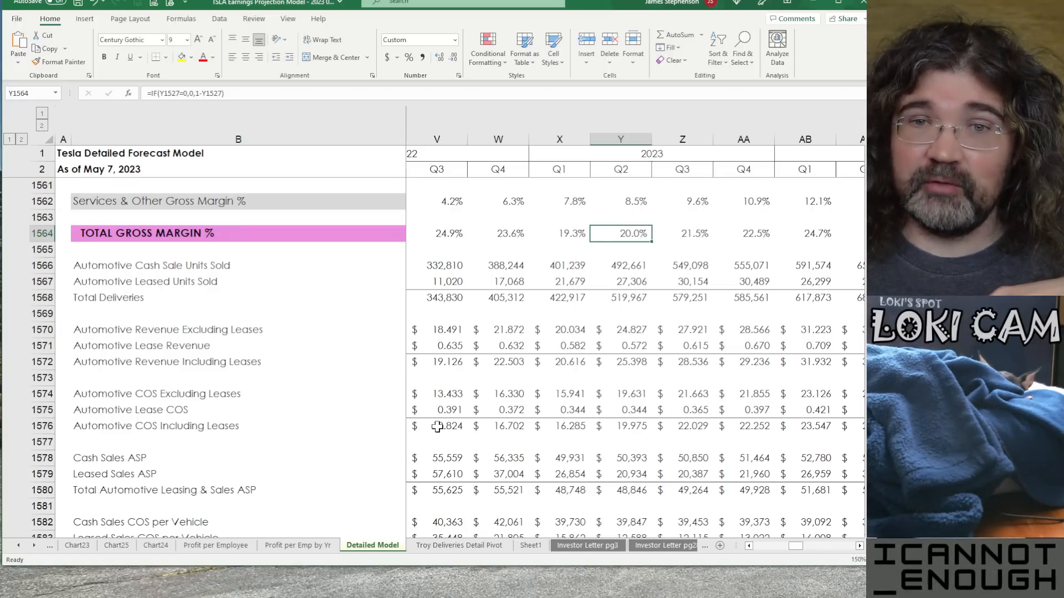
mouse_move(307, 433)
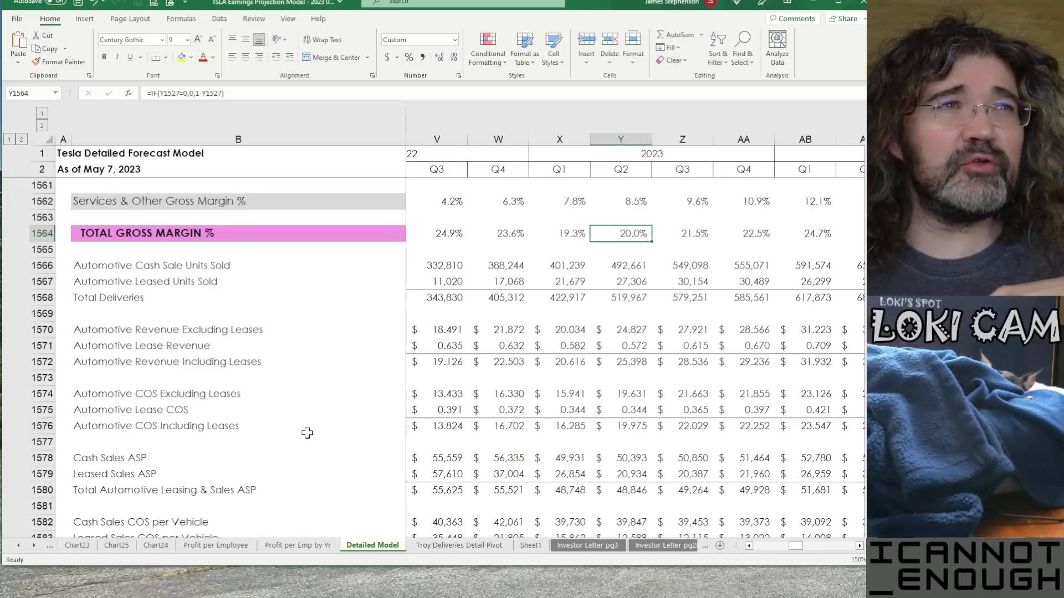
mouse_move(227, 334)
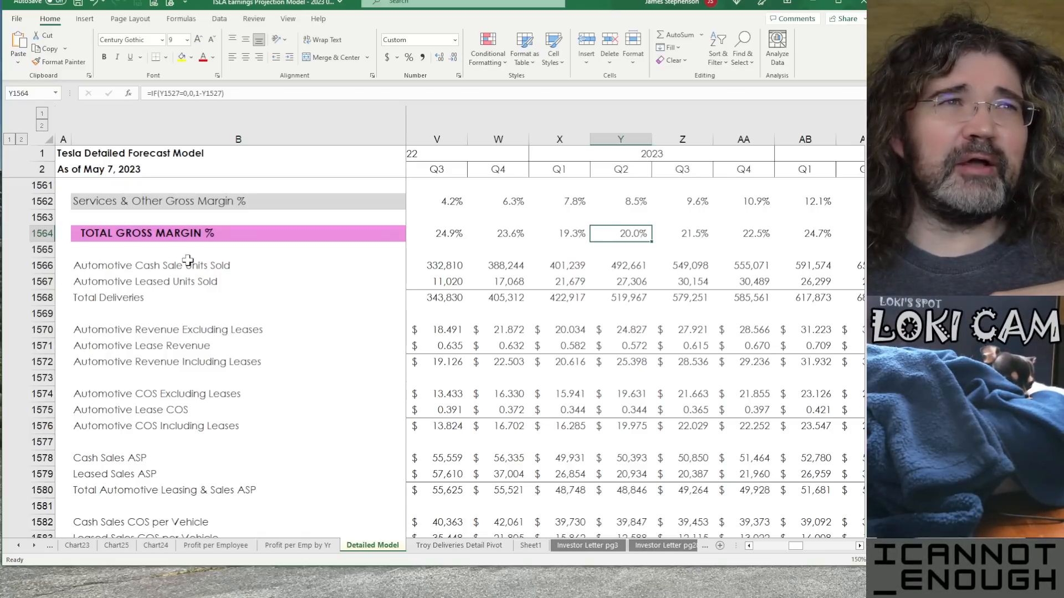
scroll("down", 3)
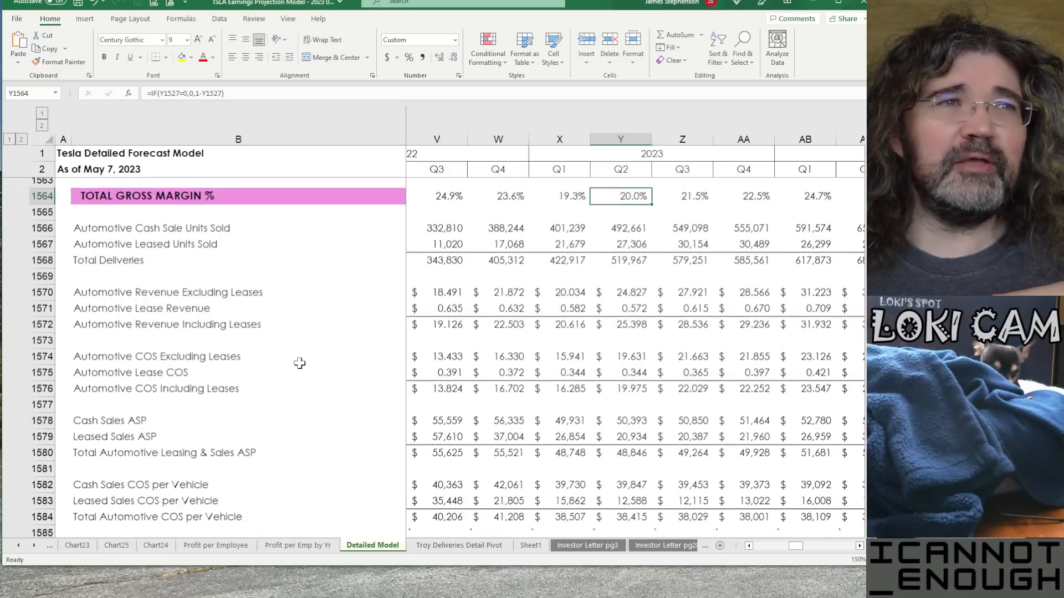
scroll("down", 3)
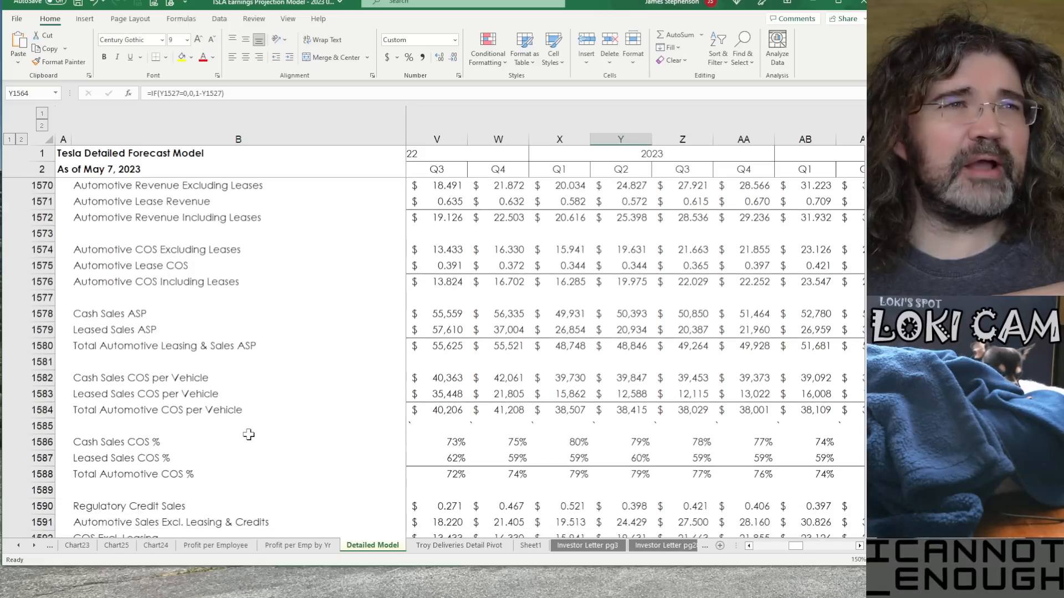
scroll("down", 3)
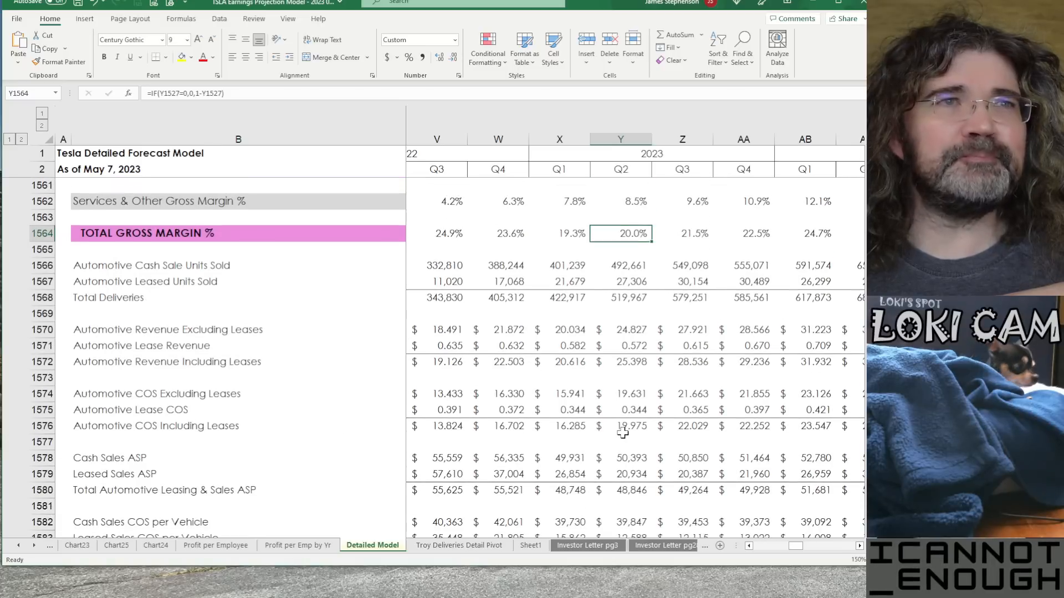
mouse_move(606, 351)
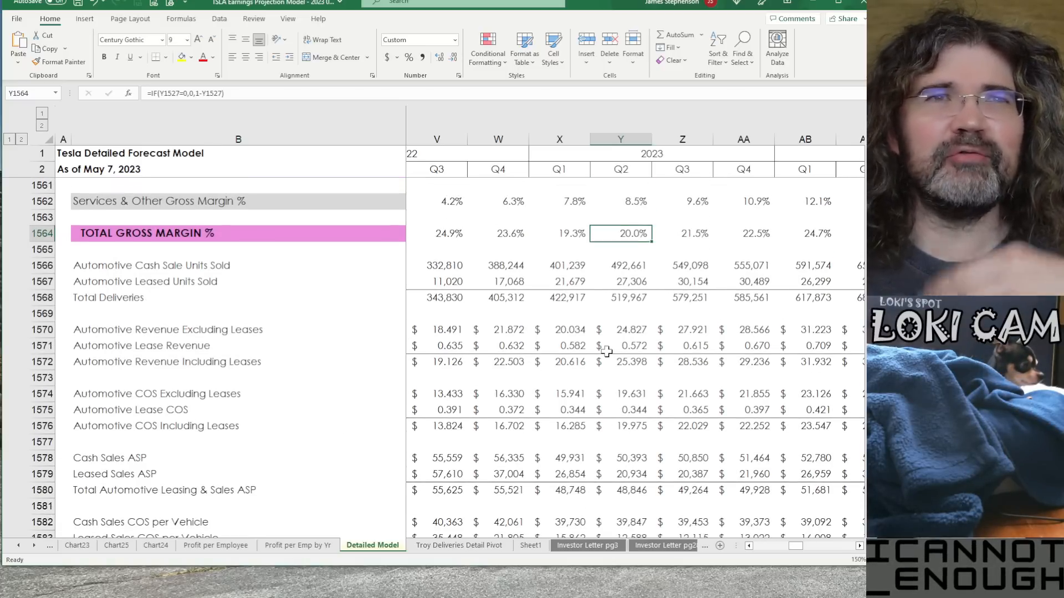
left_click(620, 281)
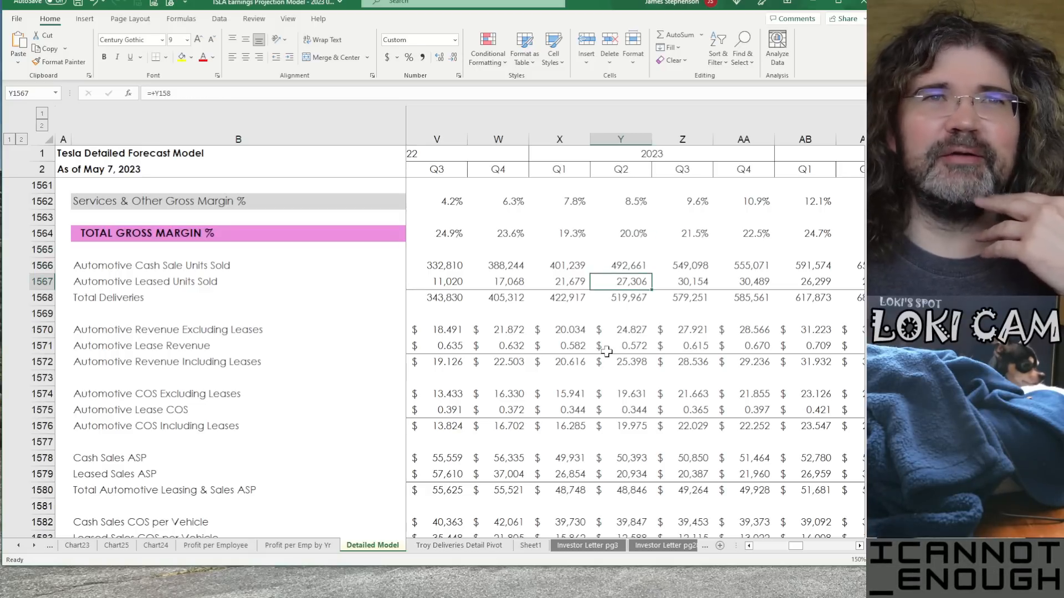
left_click(559, 297)
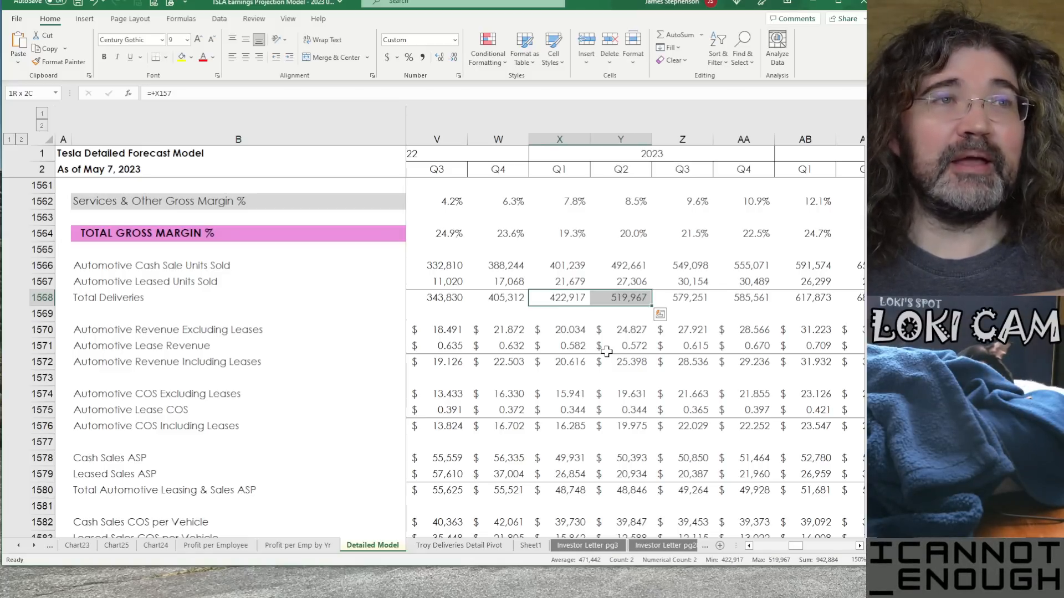
left_click(558, 329)
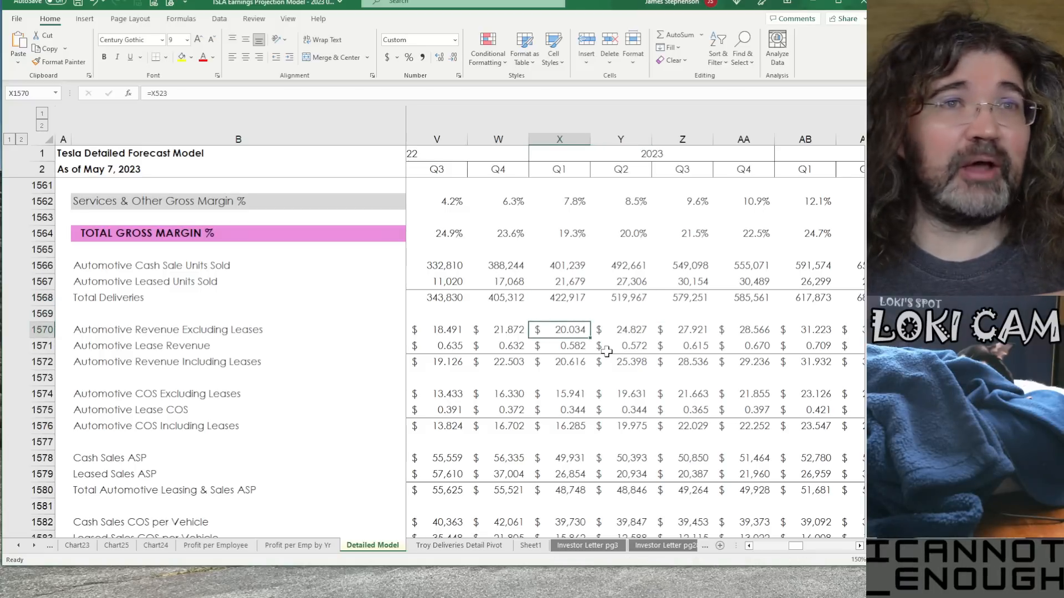
left_click(559, 361)
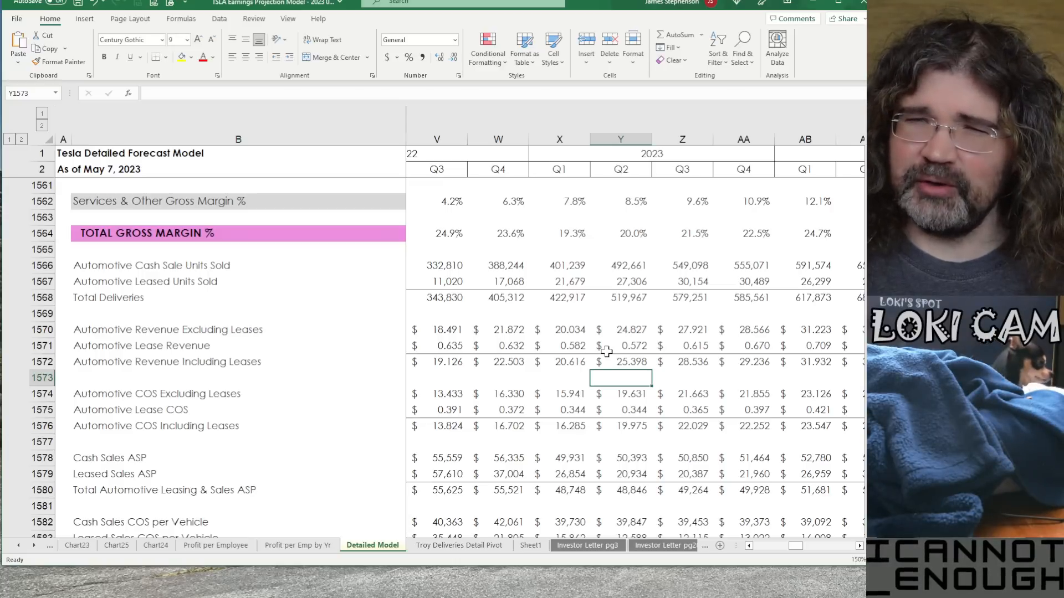
Inspect Q2 2023 automotive lease revenue and COS excluding and including leases
left_click(620, 394)
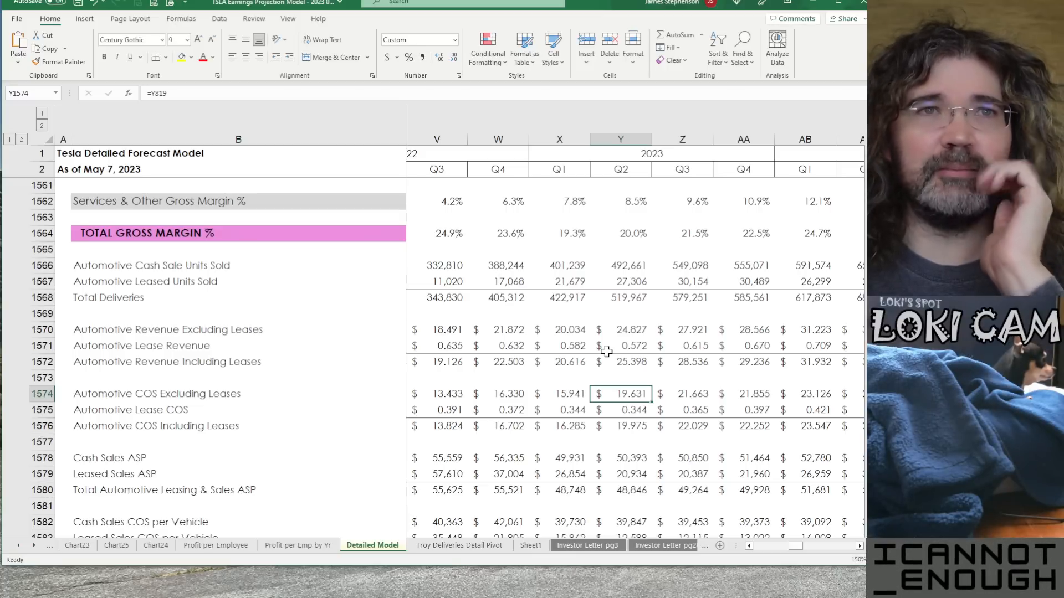
left_click(620, 330)
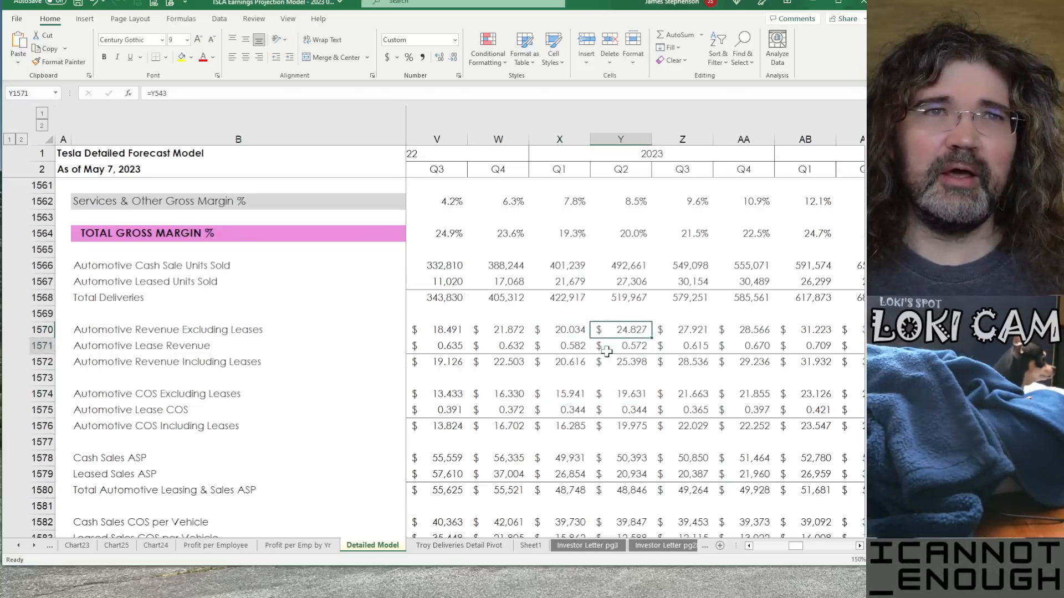
left_click(620, 426)
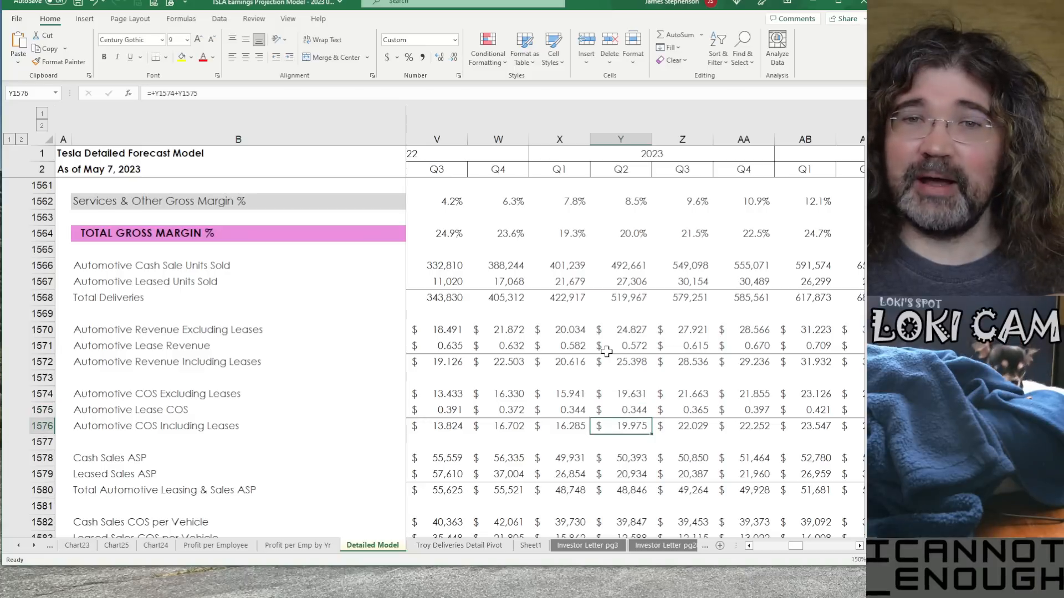
left_click(619, 442)
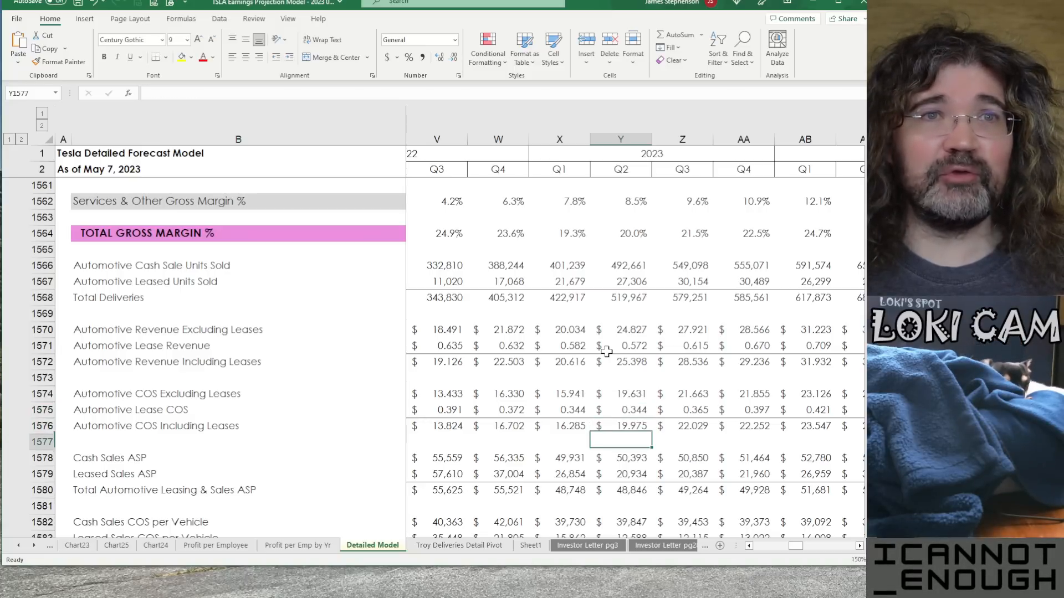
scroll("down", 3)
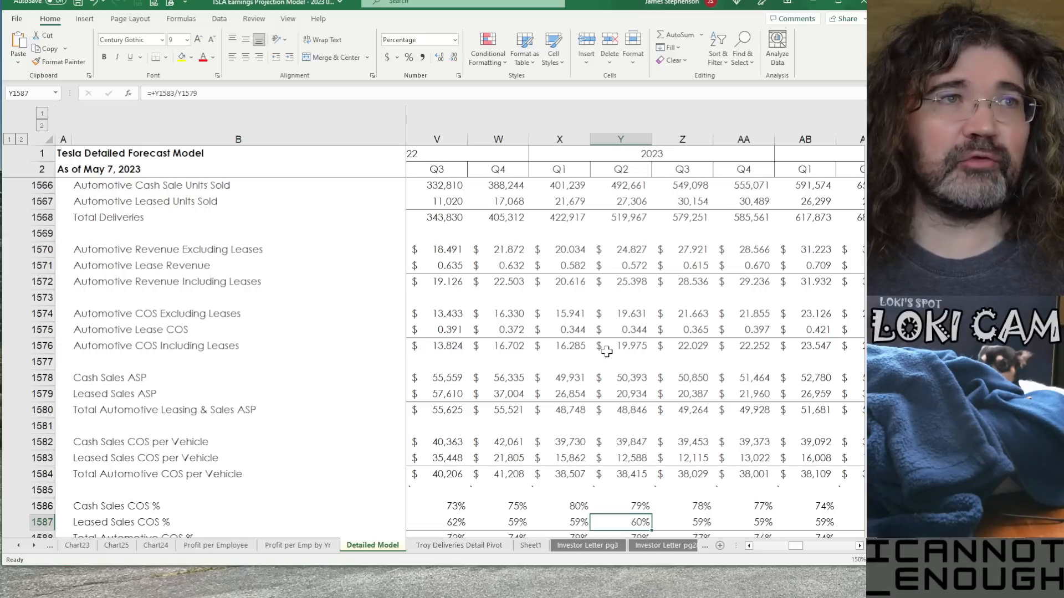
scroll("down", 3)
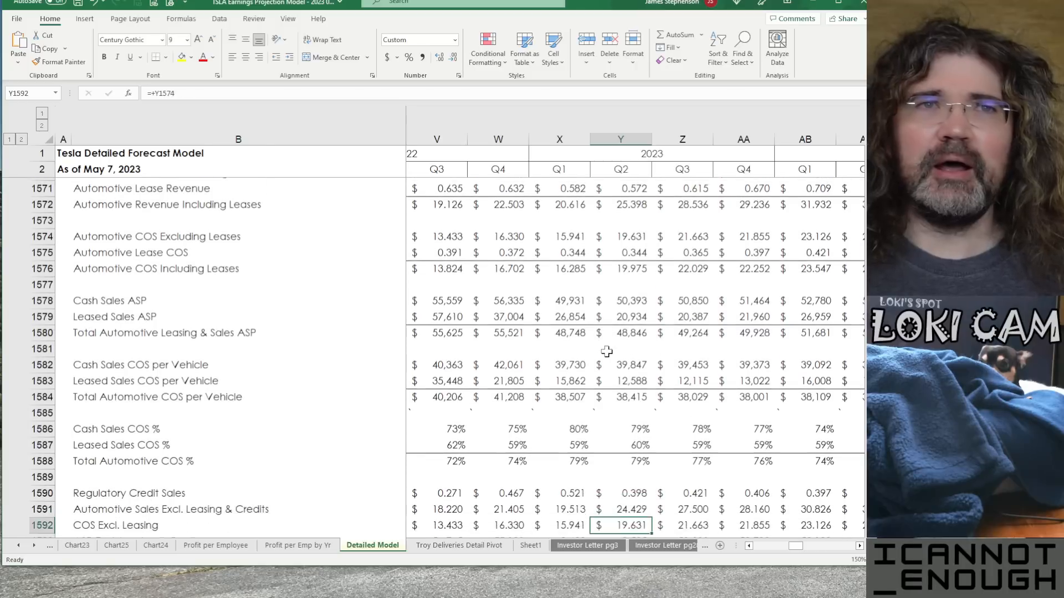
scroll("down", 3)
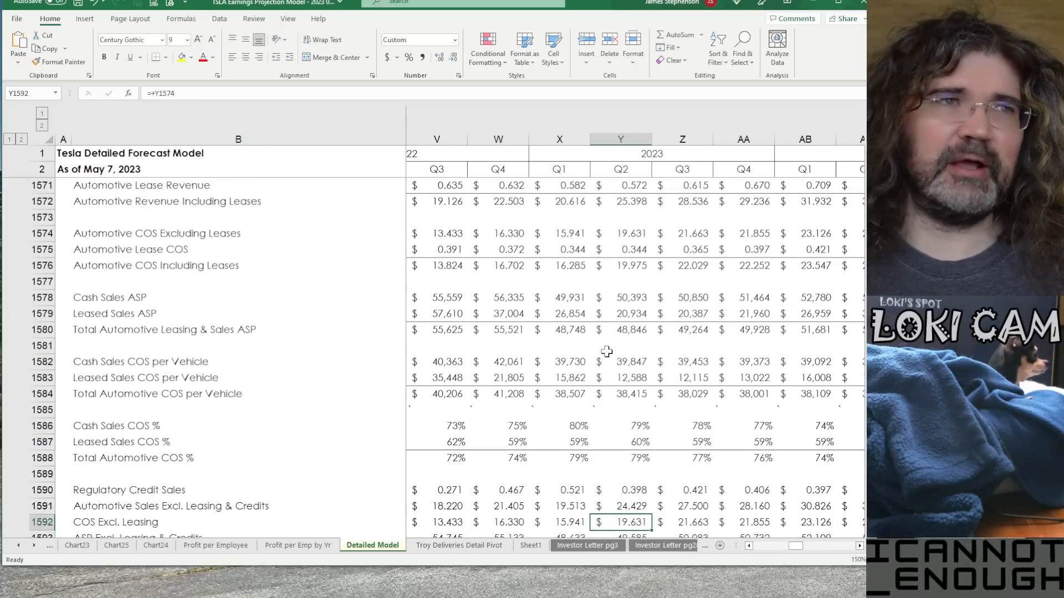
scroll("down", 3)
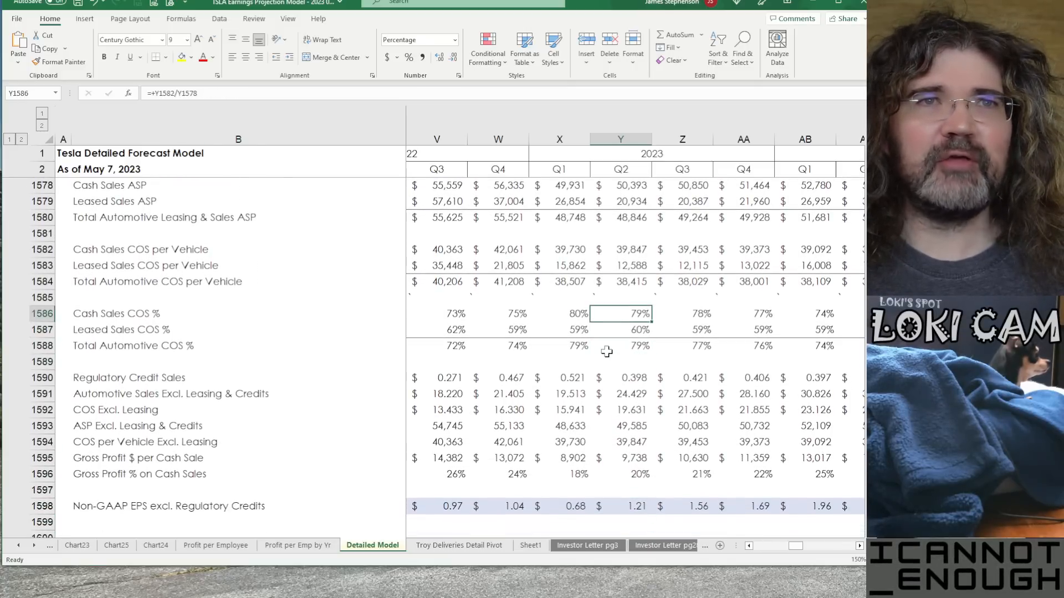
Review regulatory credit sales from Q4 2022 to Q4 2023 and Q1 2023 COS excluding leasing
left_click(620, 393)
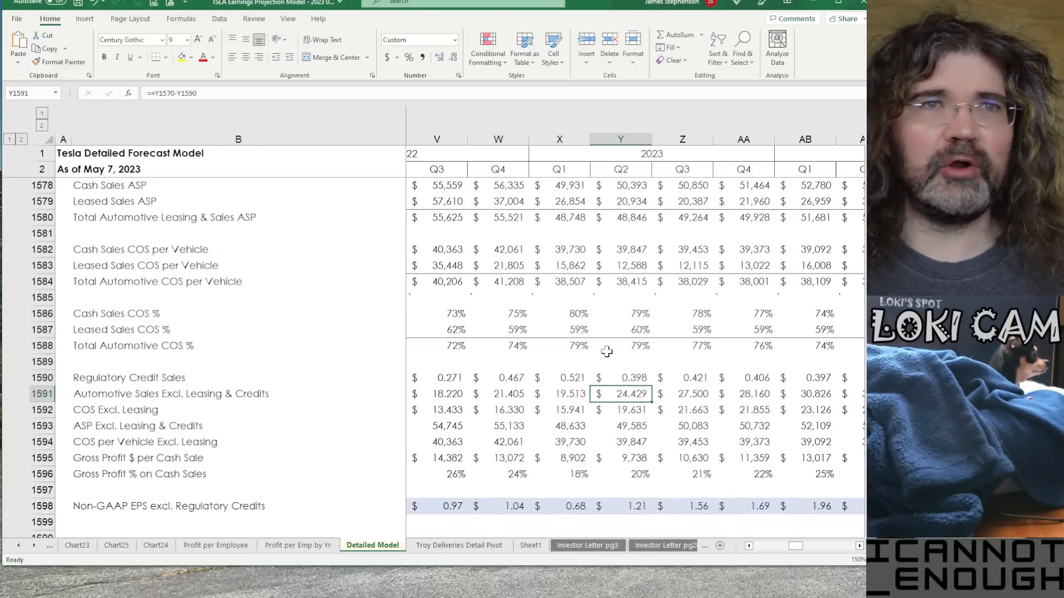
left_click(619, 474)
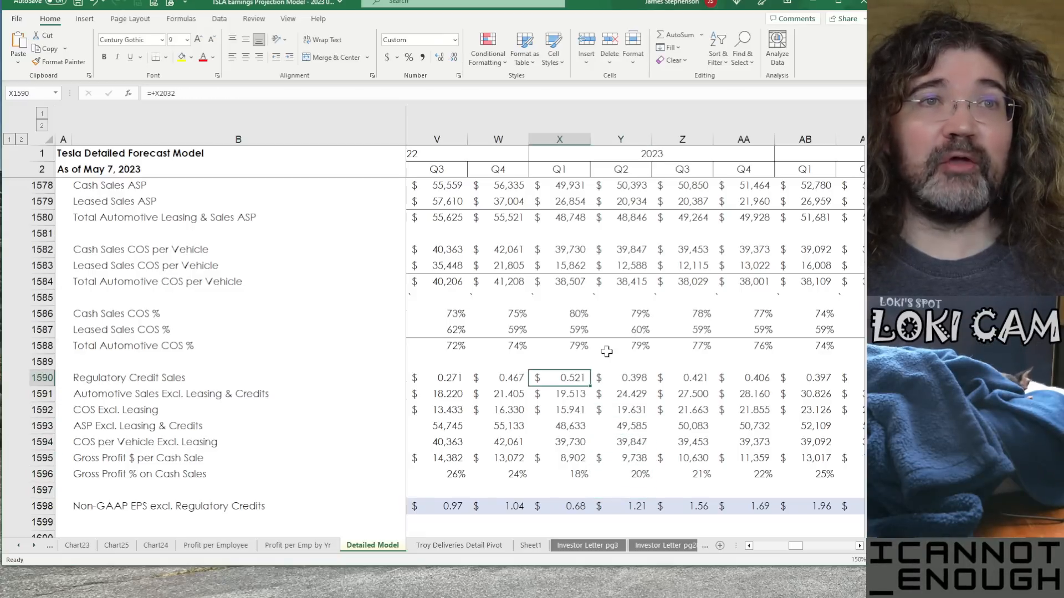
left_click(619, 377)
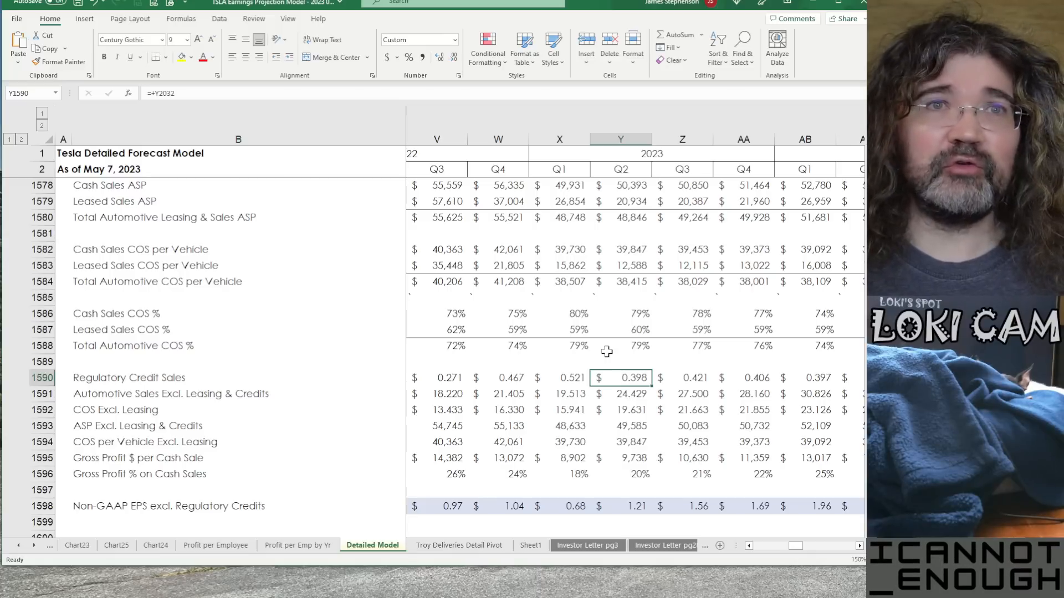
left_click(498, 378)
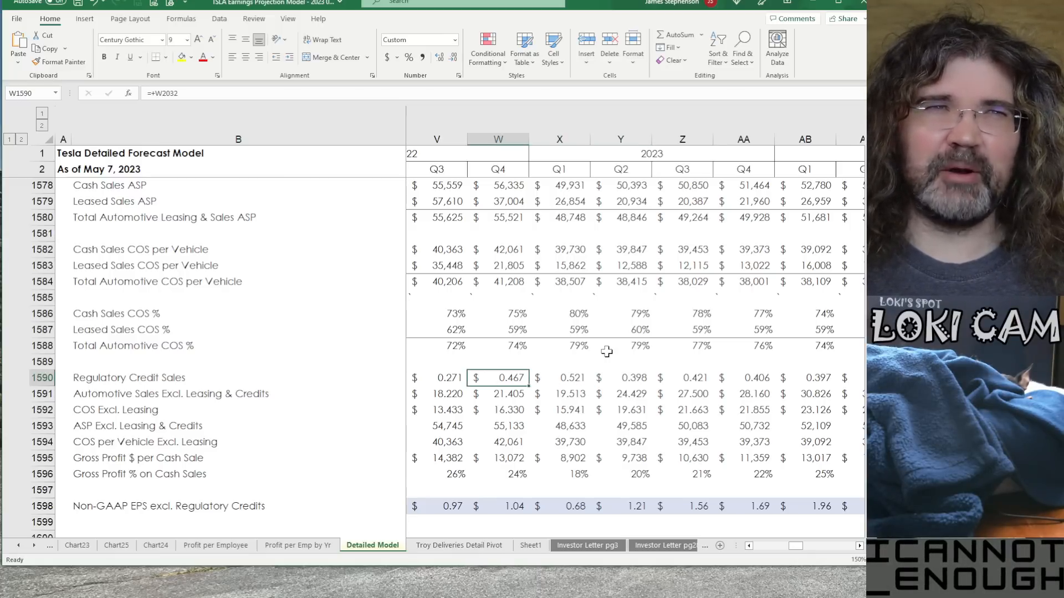
left_click(743, 378)
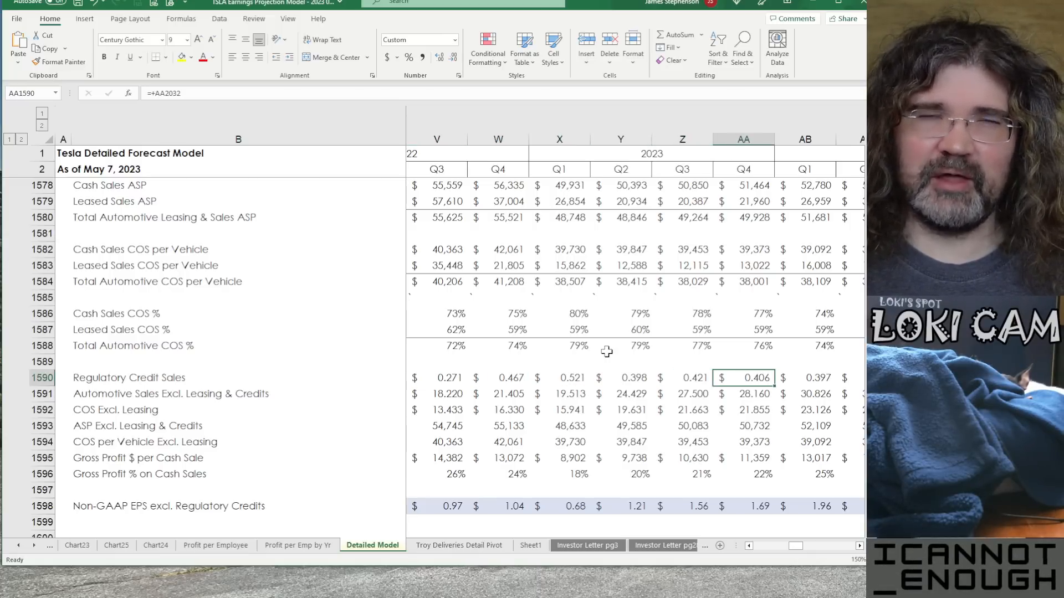
left_click(558, 393)
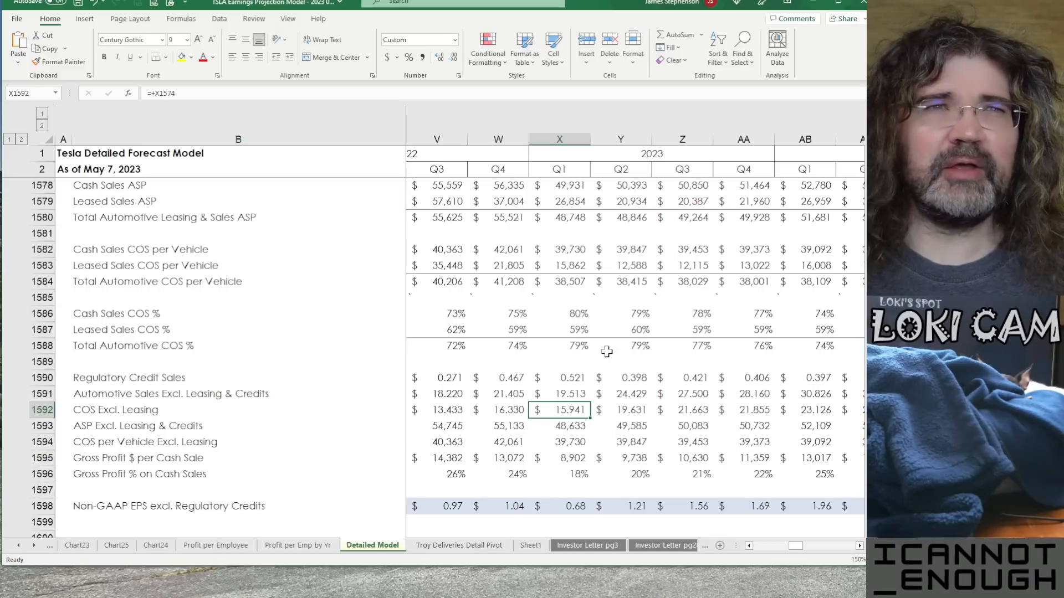
left_click(692, 394)
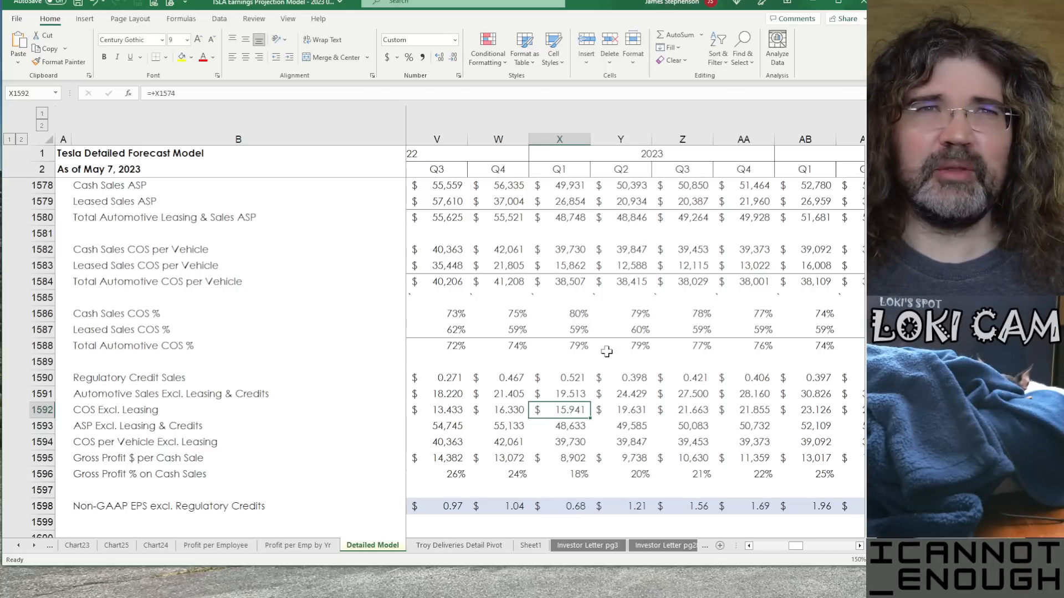
Check ASP, COS per vehicle and gross profit per cash sale across Q3 2022–Q4 2023
left_click(559, 426)
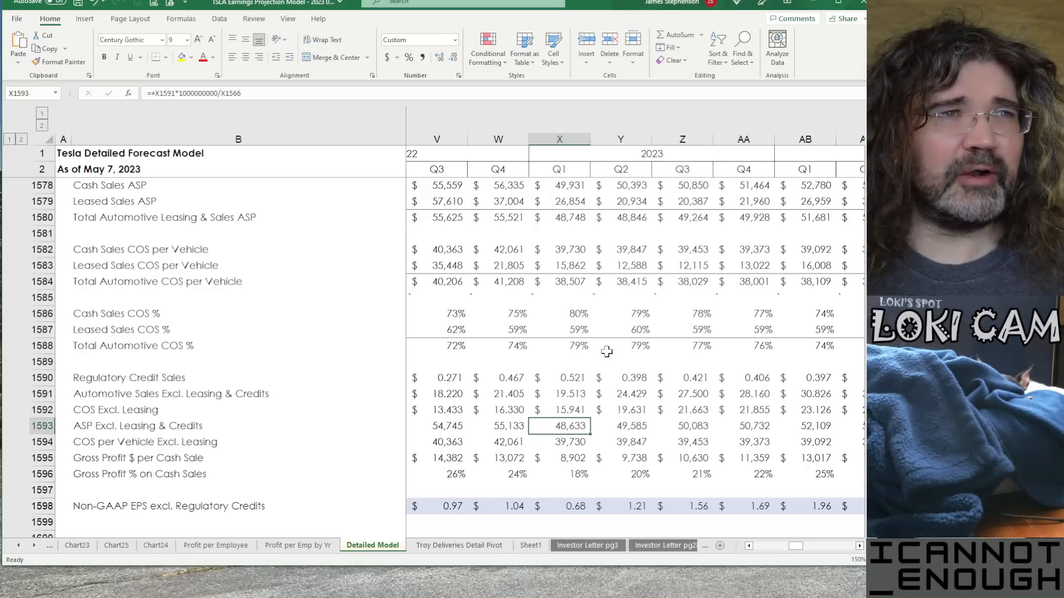
left_click(743, 410)
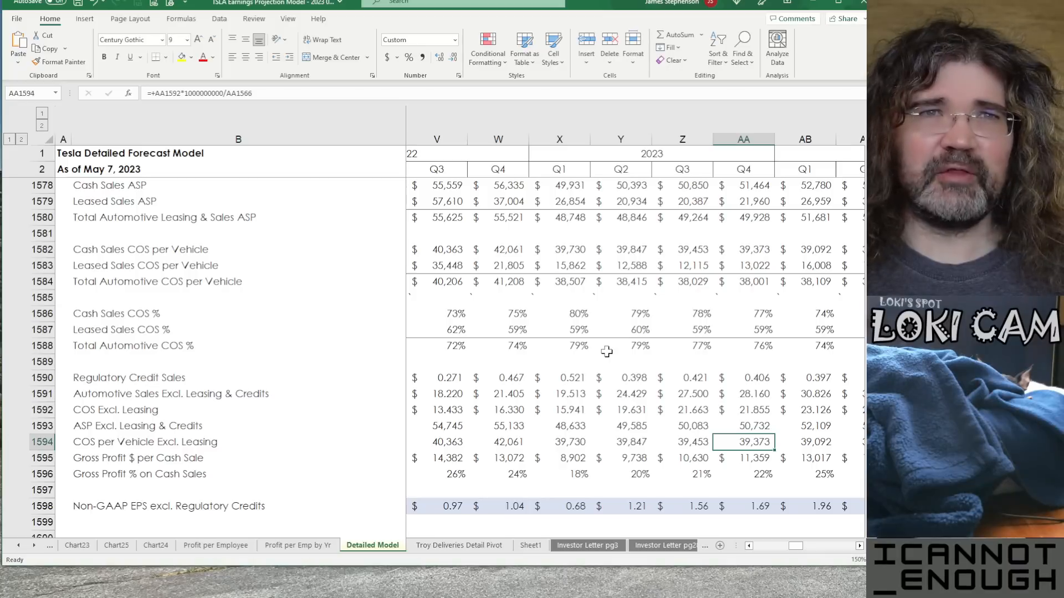
left_click(558, 442)
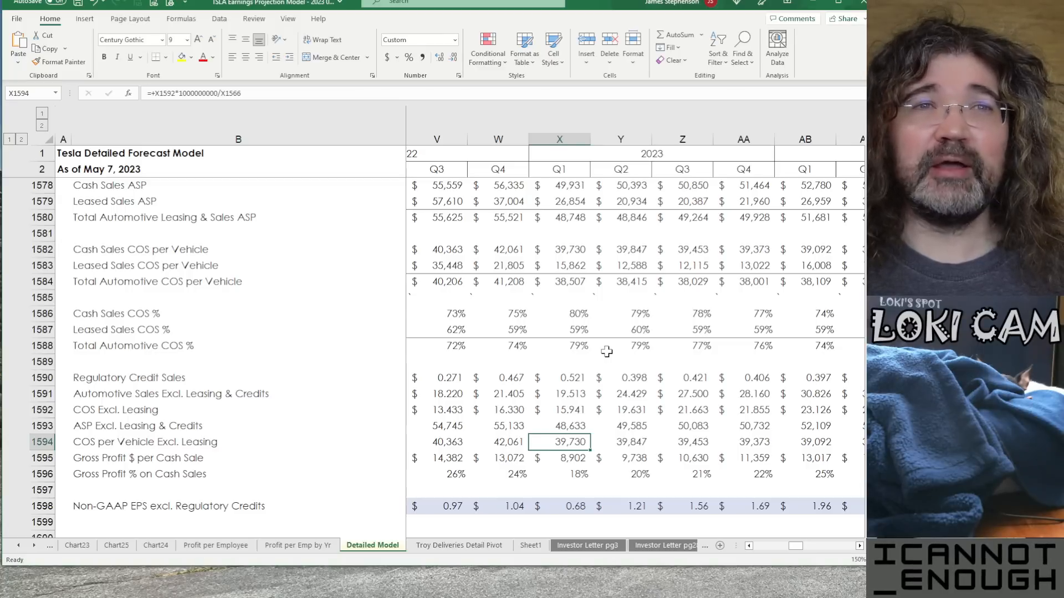
left_click(743, 442)
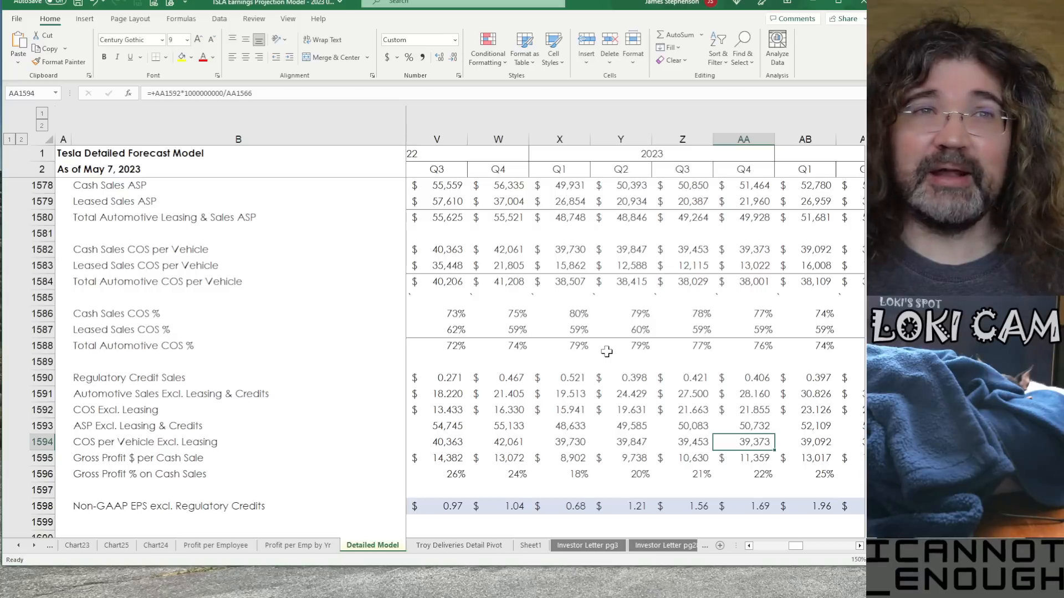
left_click(437, 442)
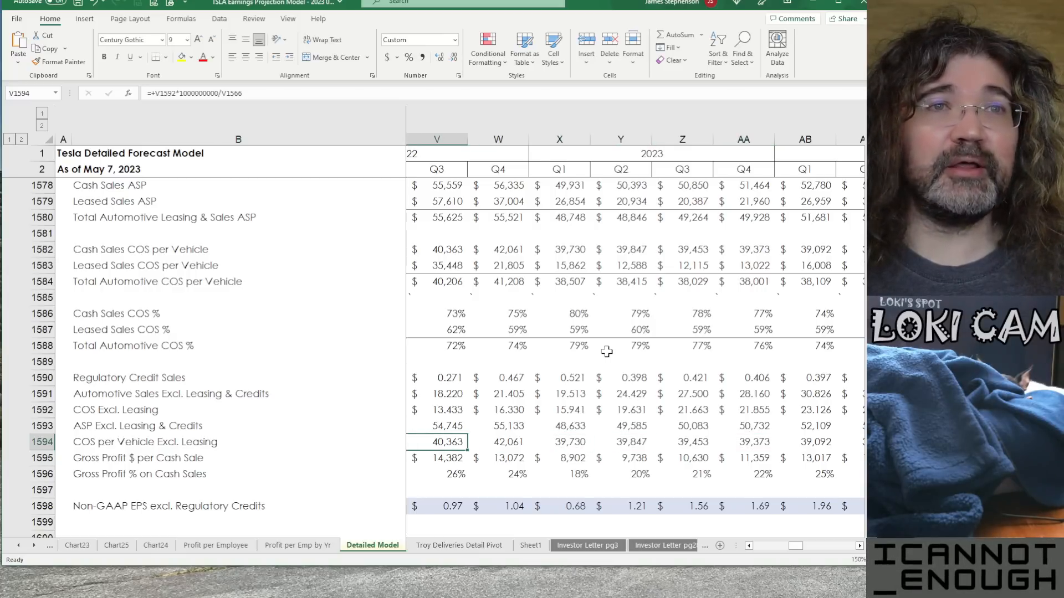
left_click(559, 442)
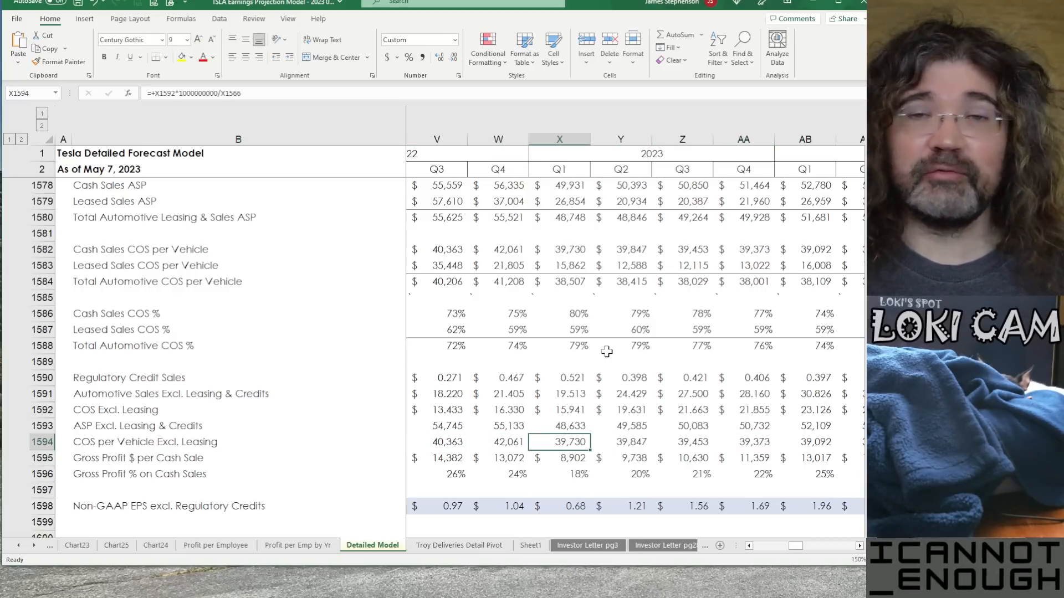
left_click(558, 457)
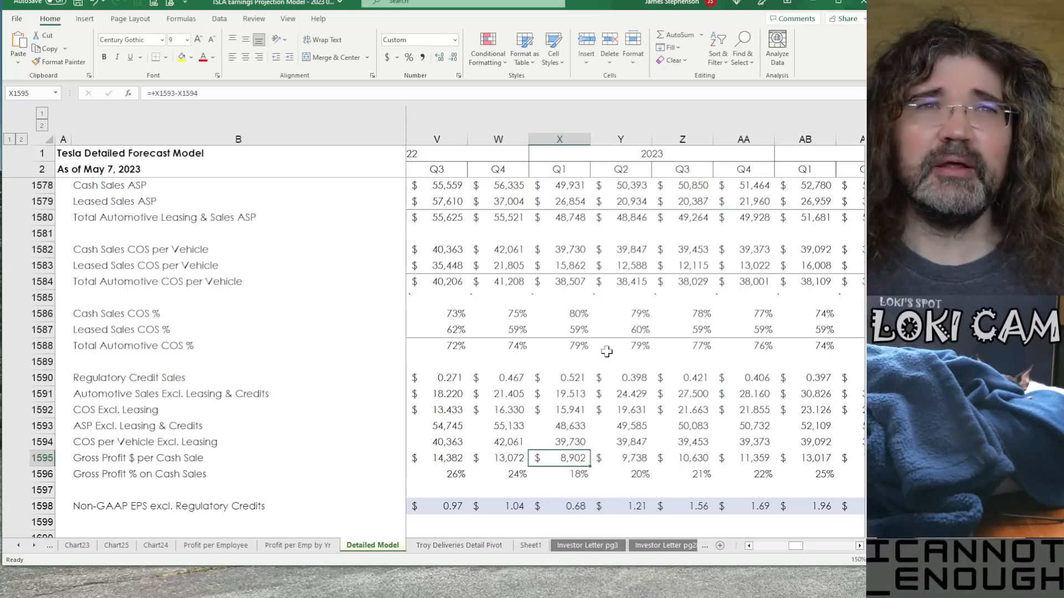
left_click(742, 457)
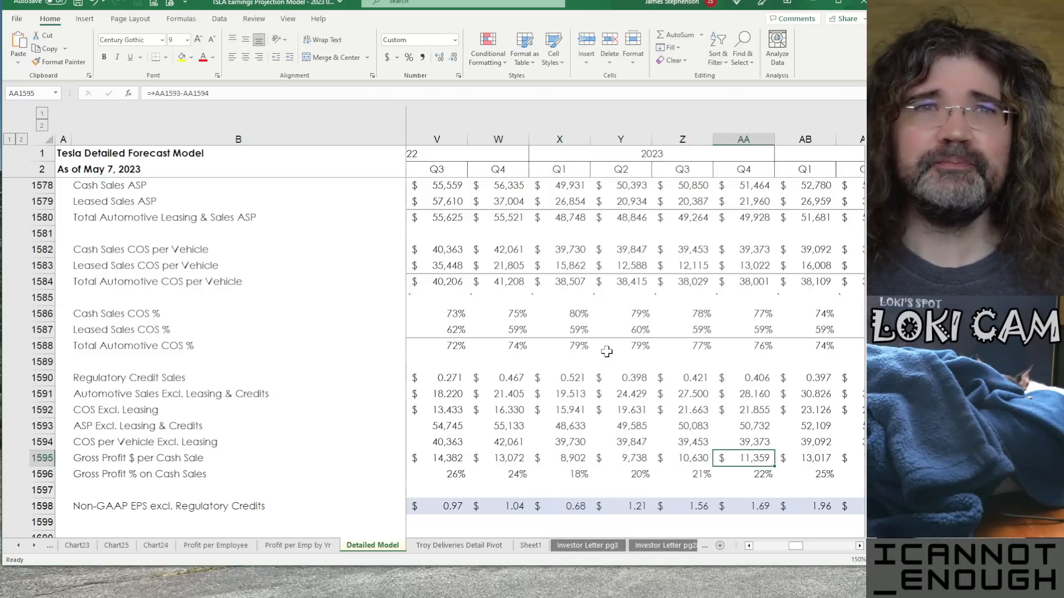
left_click(685, 458)
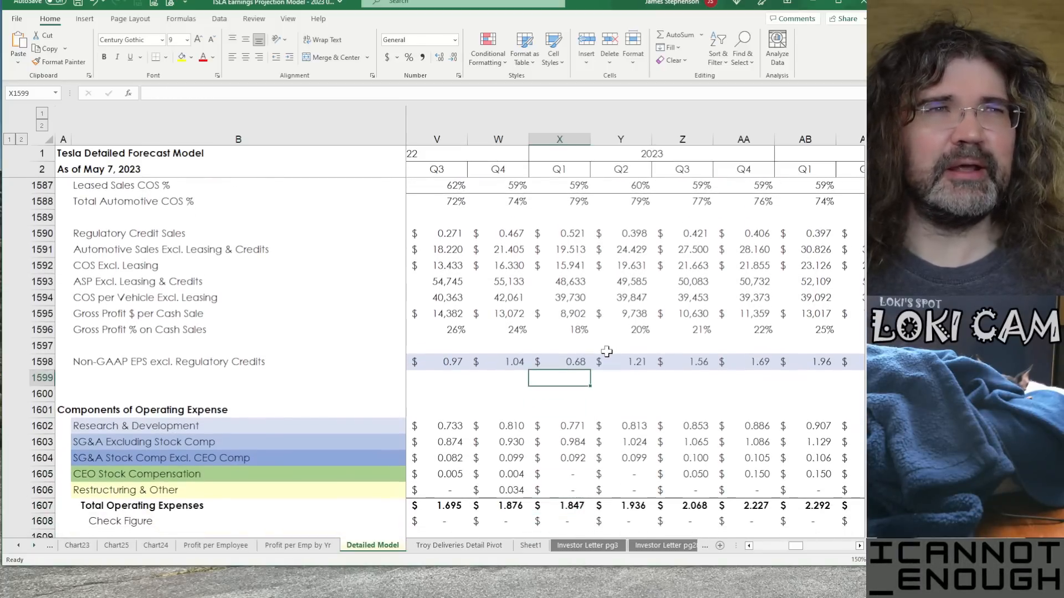
left_click(558, 361)
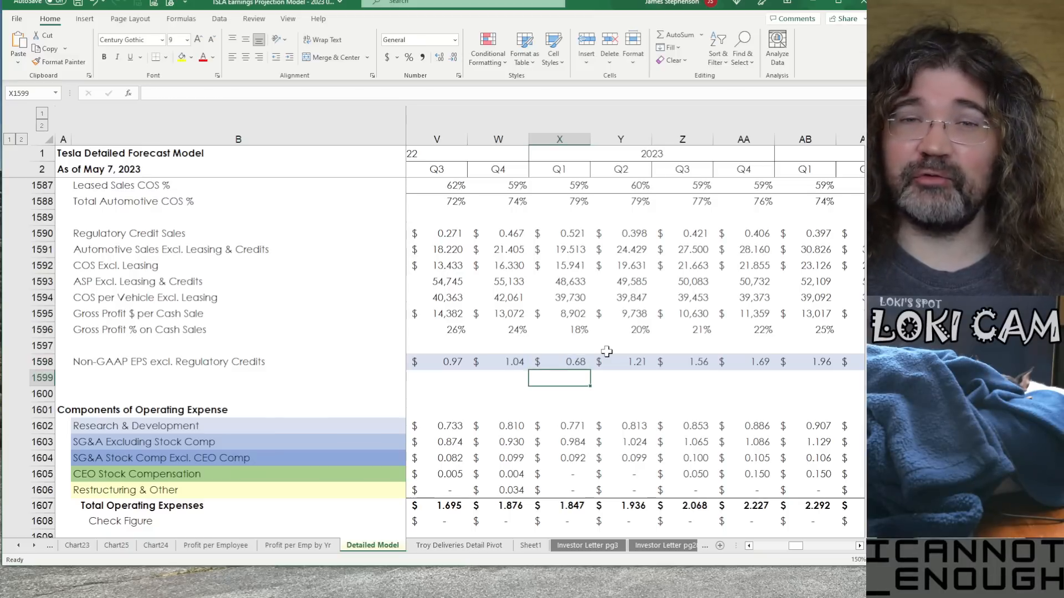
Review Q4 2023 gross profit percent on cash sales and Non-GAAP EPS excluding credits by quarter
left_click(558, 520)
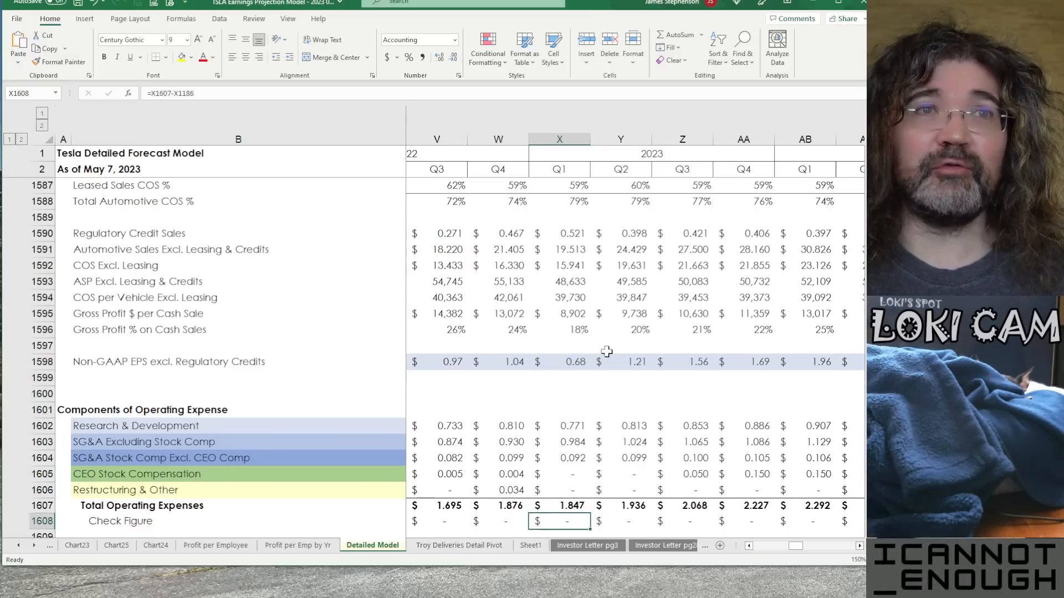
scroll("down", 3)
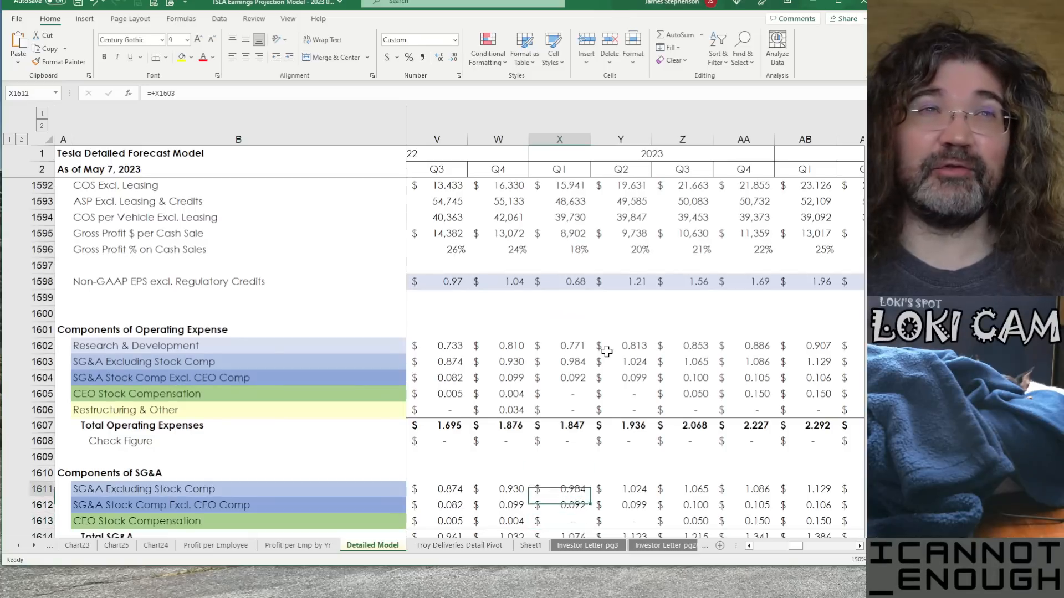
left_click(558, 250)
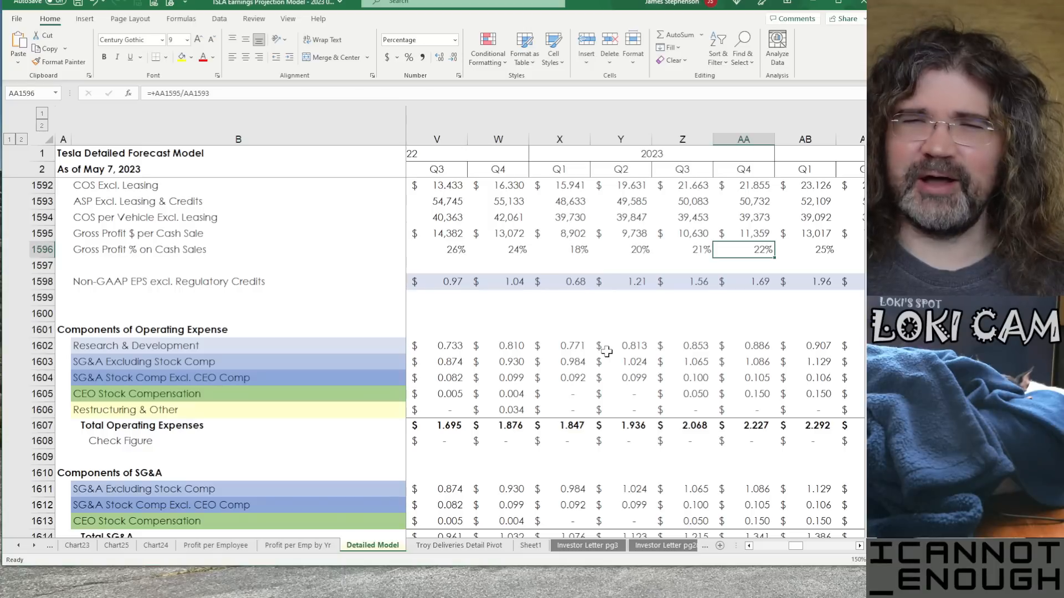
left_click(743, 282)
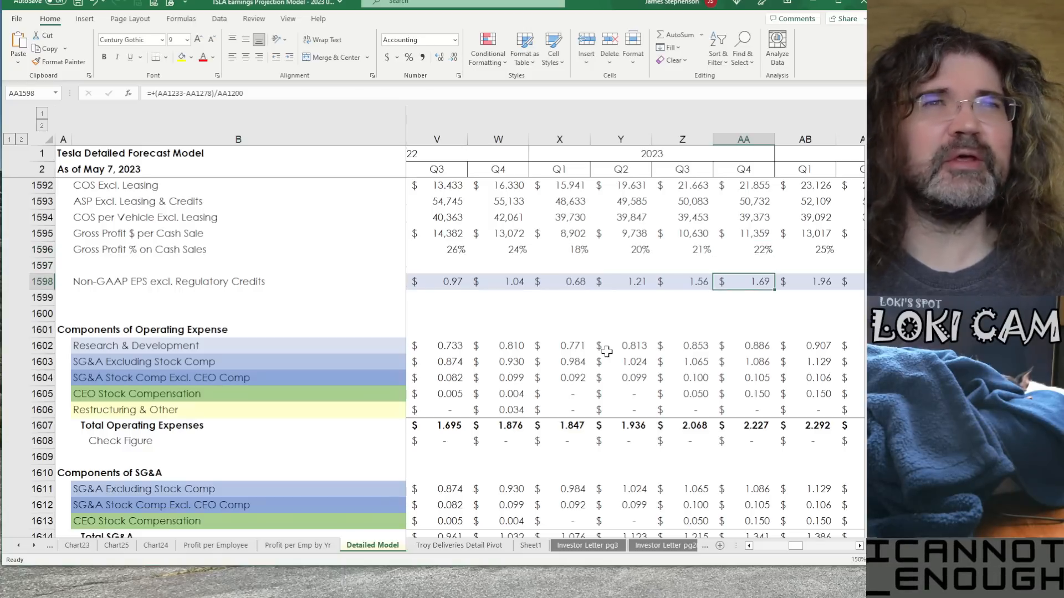
left_click(498, 282)
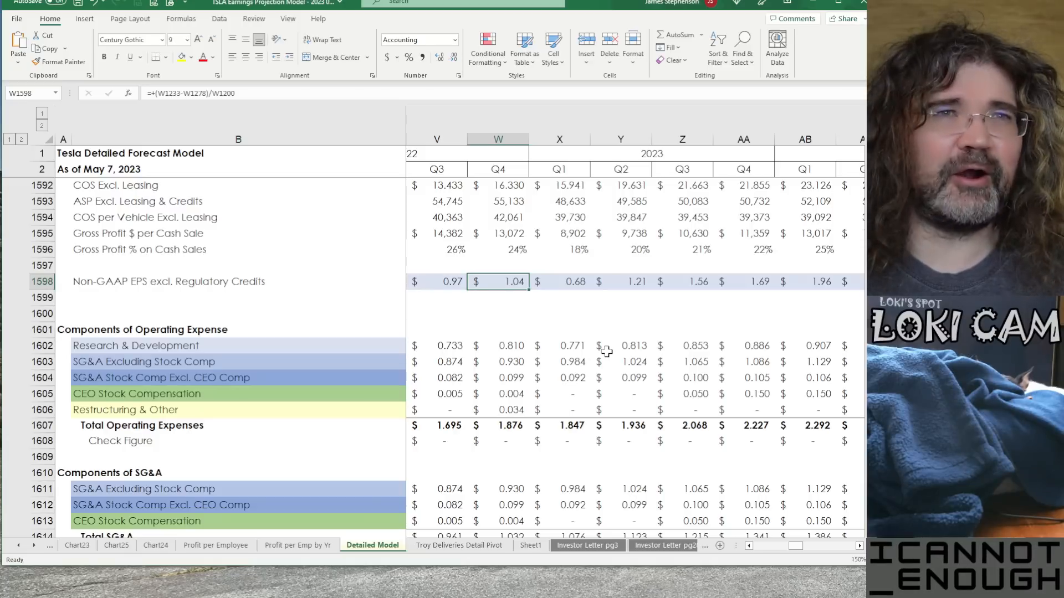
left_click(681, 281)
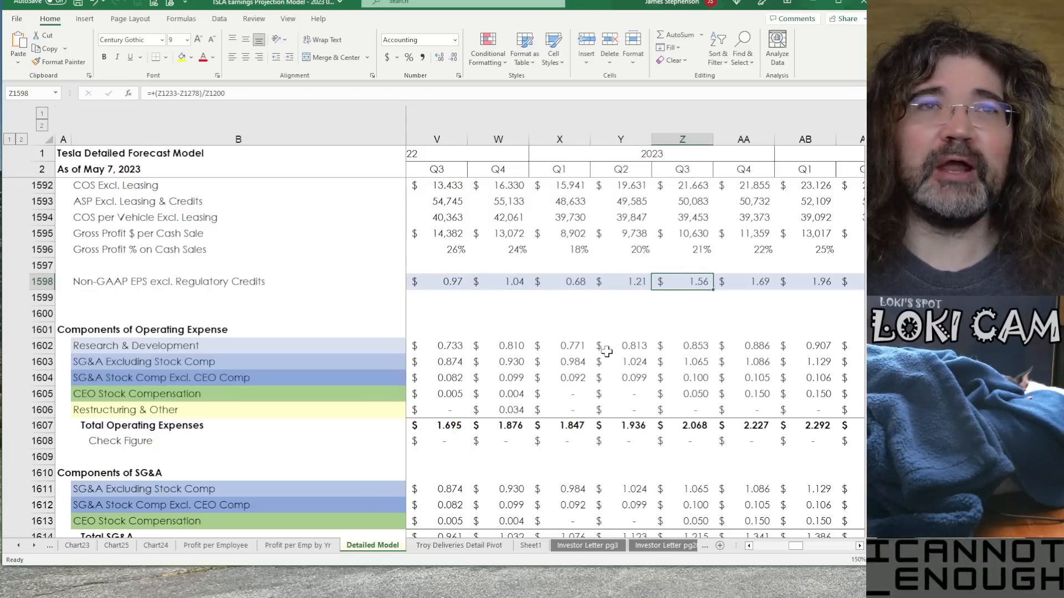
left_click(619, 282)
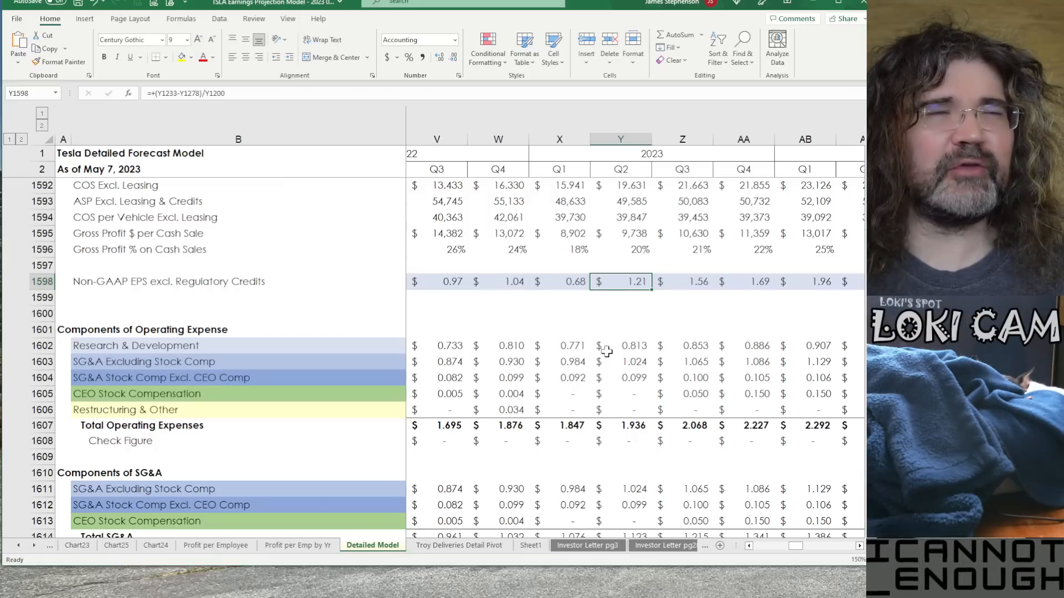
left_click(497, 282)
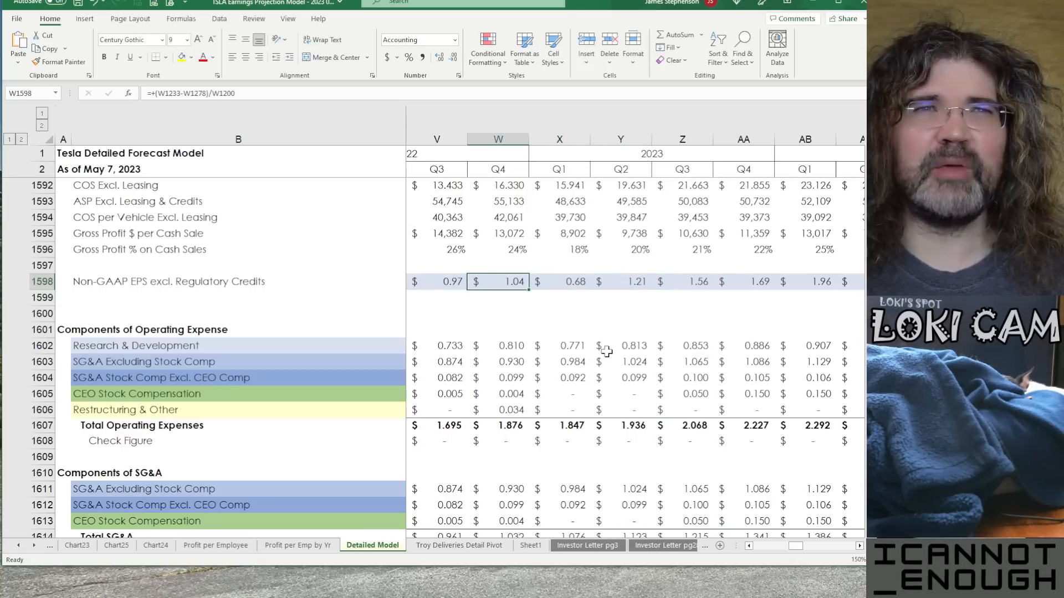
left_click(558, 281)
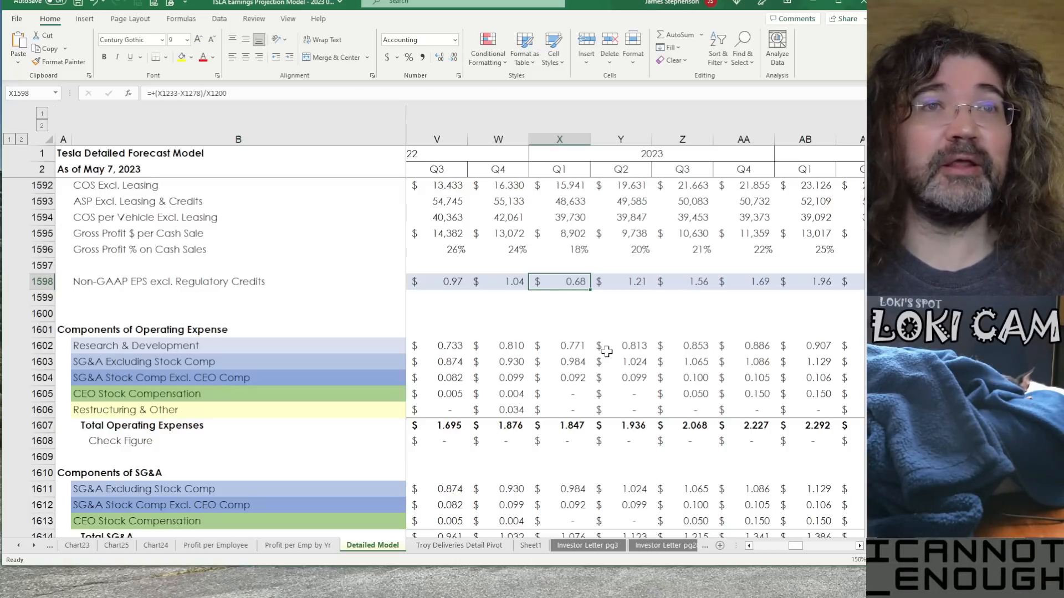
left_click(621, 281)
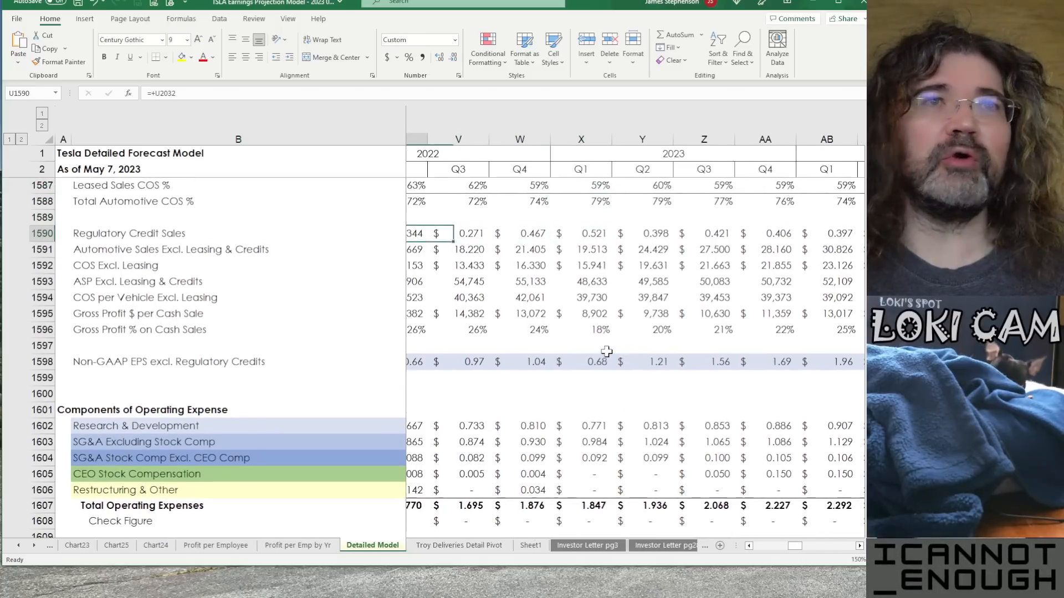
Compare 2022 versus 2023 Non-GAAP EPS excluding credits and Q2 2023 total operating expenses
scroll("left", 3)
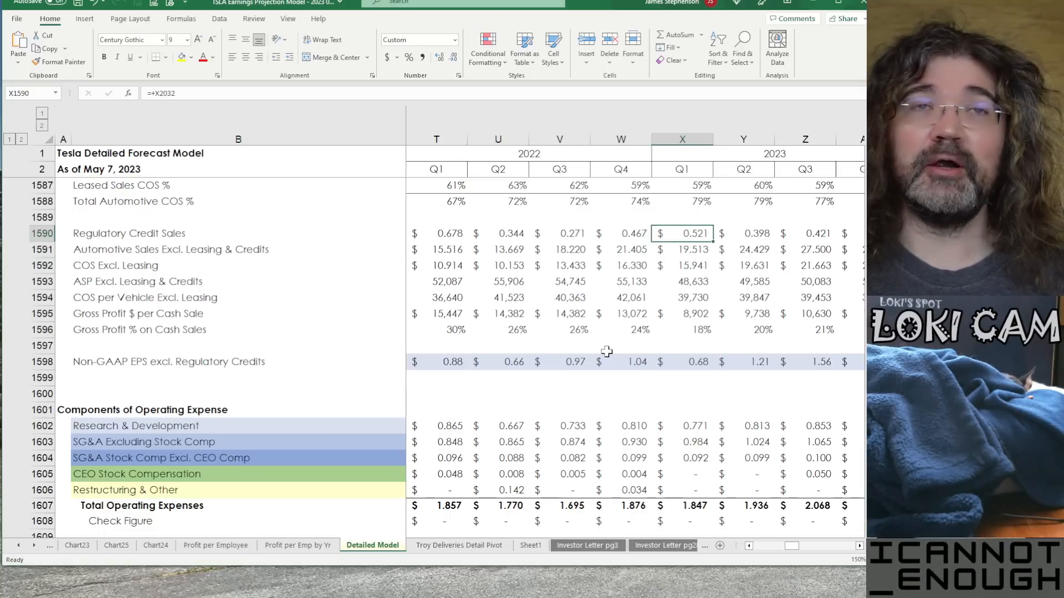
left_click(559, 232)
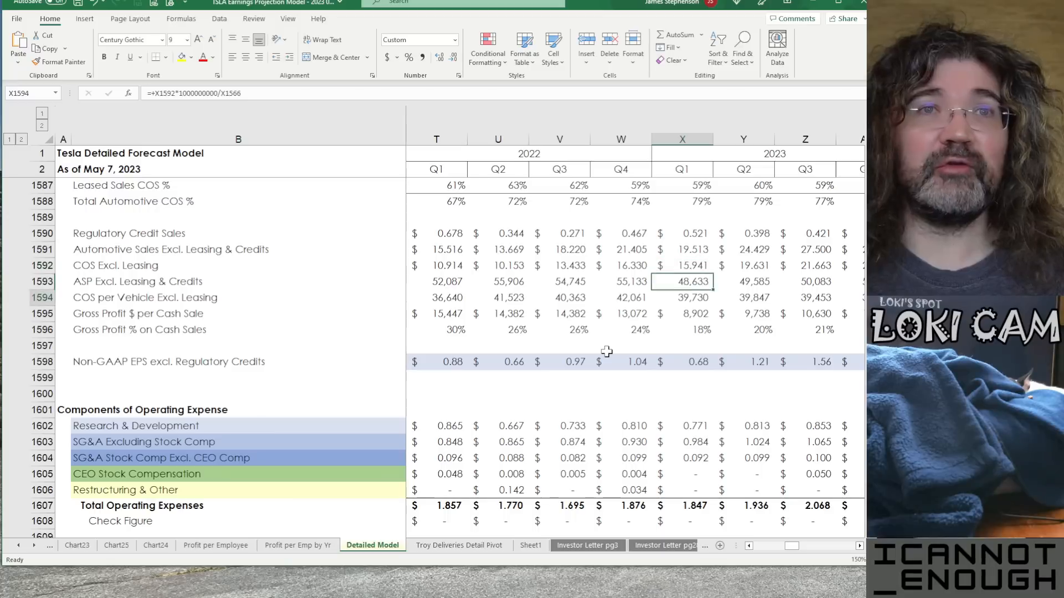
left_click(681, 361)
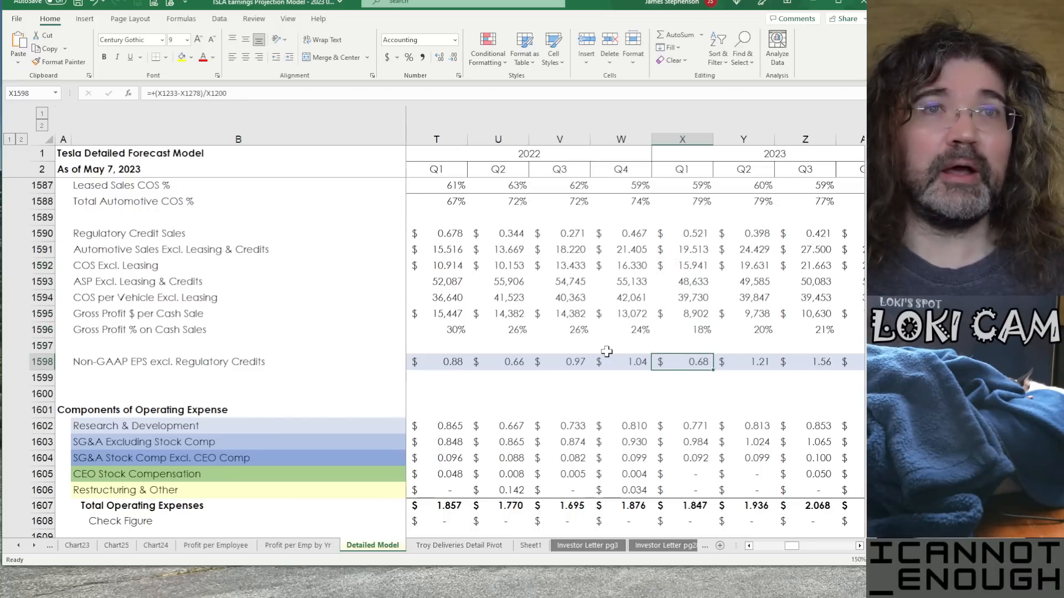
left_click(436, 362)
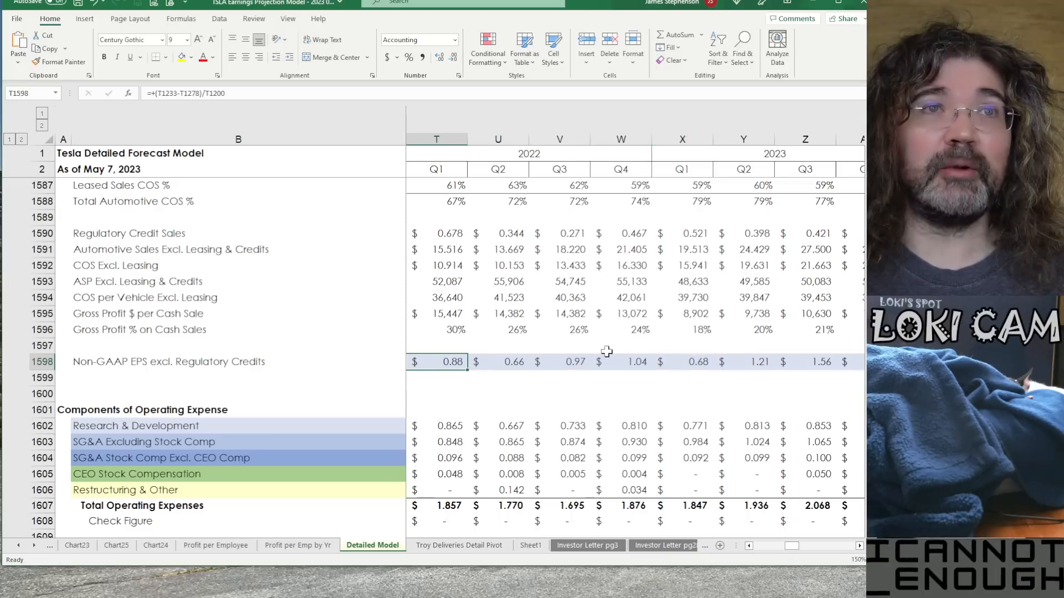
left_click(742, 361)
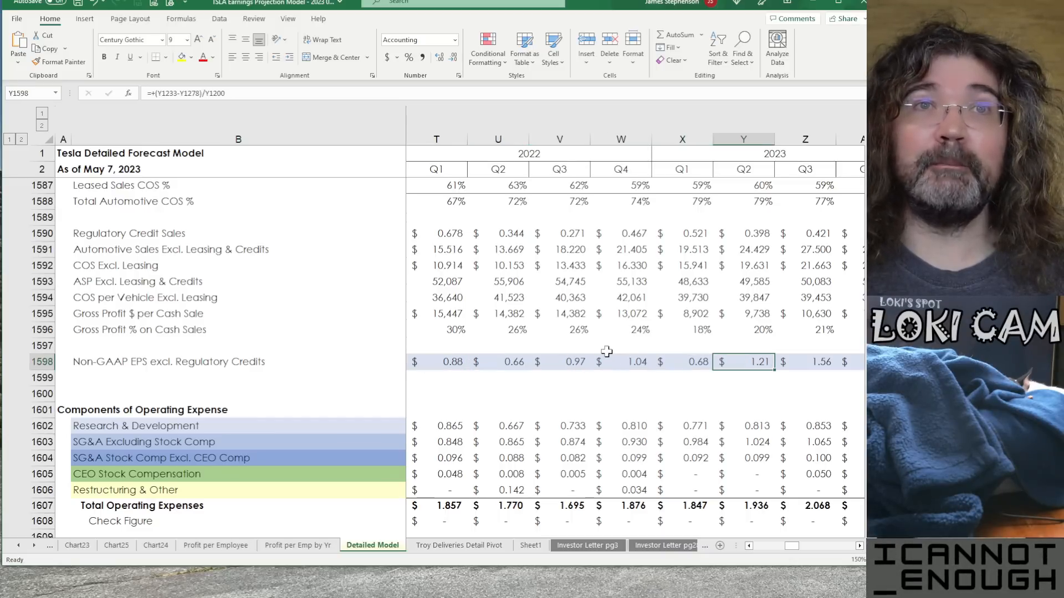
left_click(497, 361)
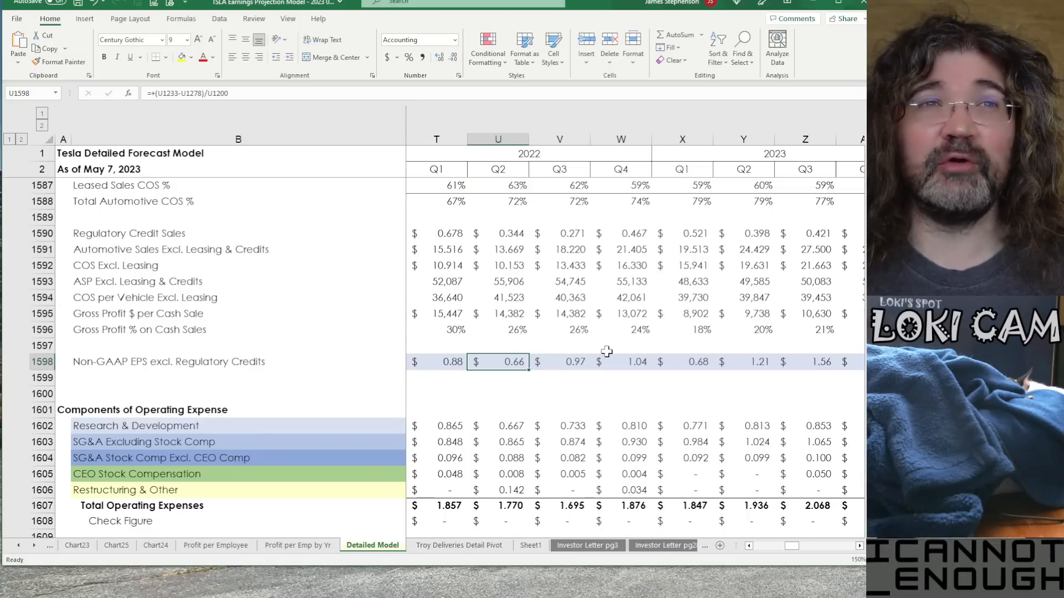
left_click(742, 361)
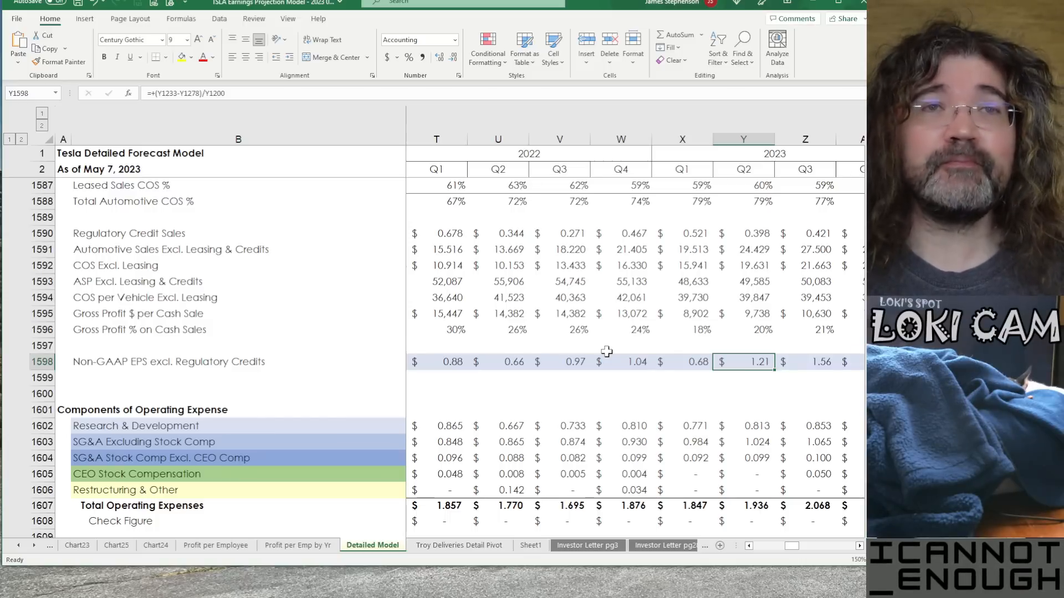
left_click(743, 506)
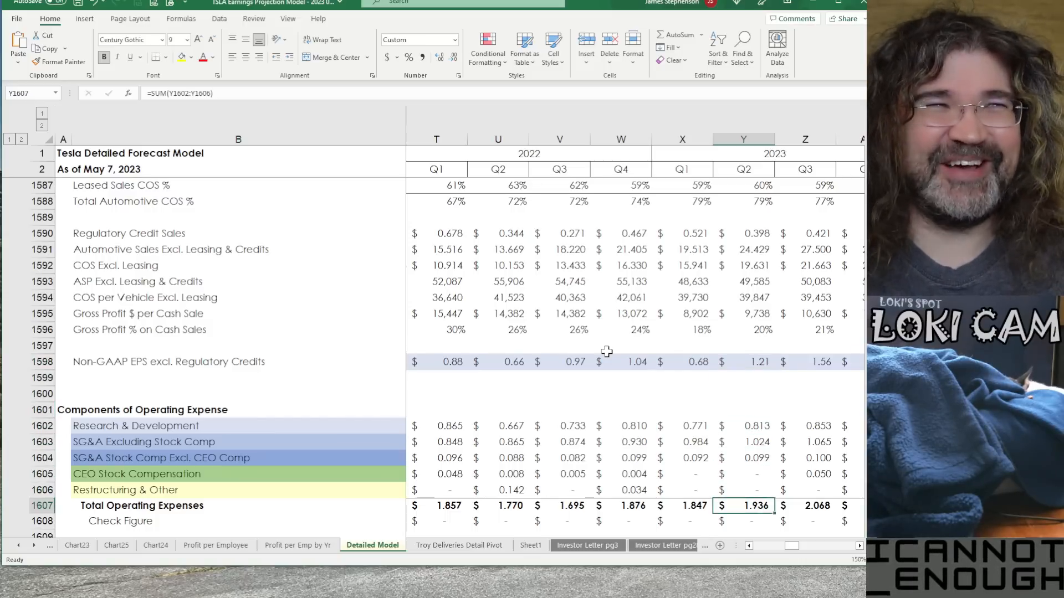
Inspect Q2 2023 R&D and SG&A components, including stock comp excluding CEO compensation
scroll("down", 3)
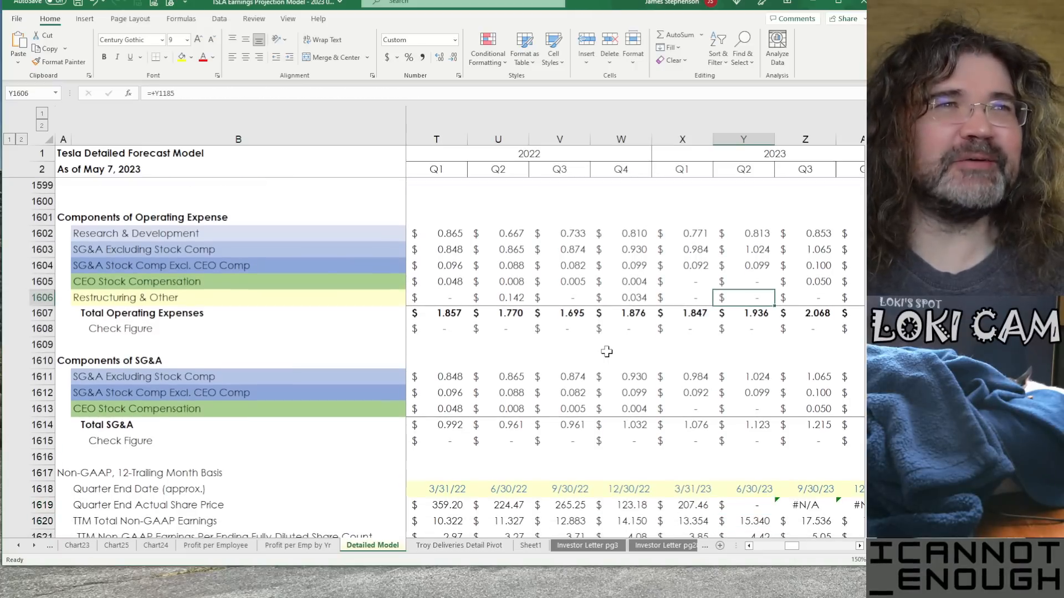
left_click(743, 233)
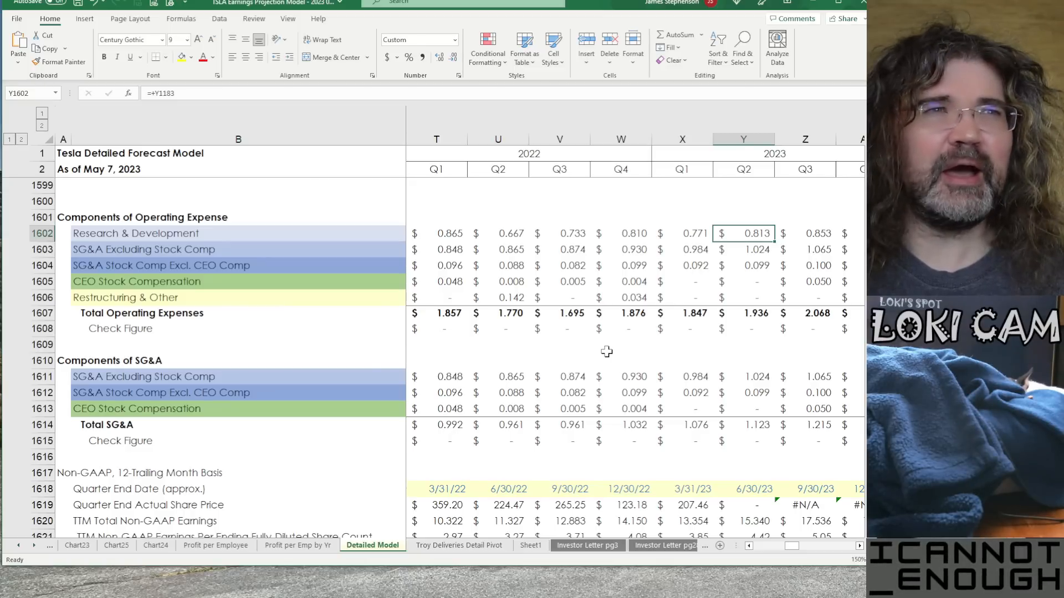
left_click(742, 377)
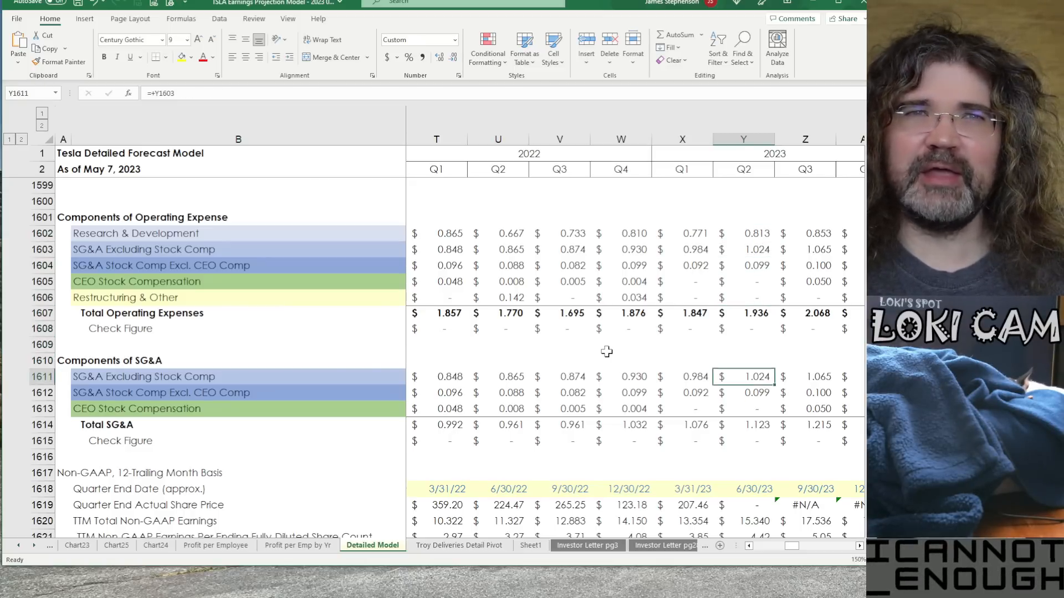
left_click(742, 424)
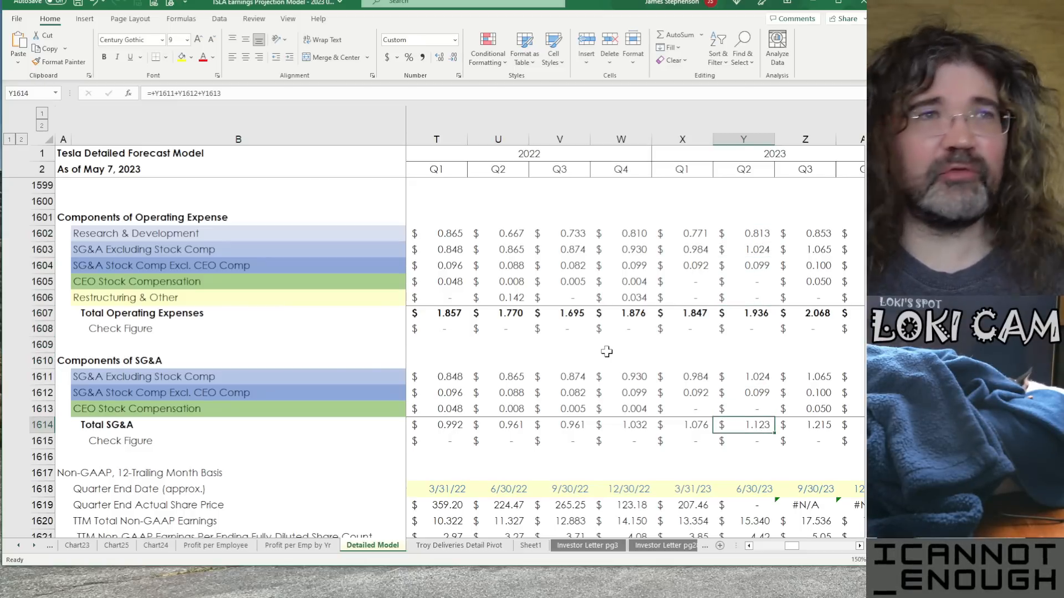
left_click(743, 264)
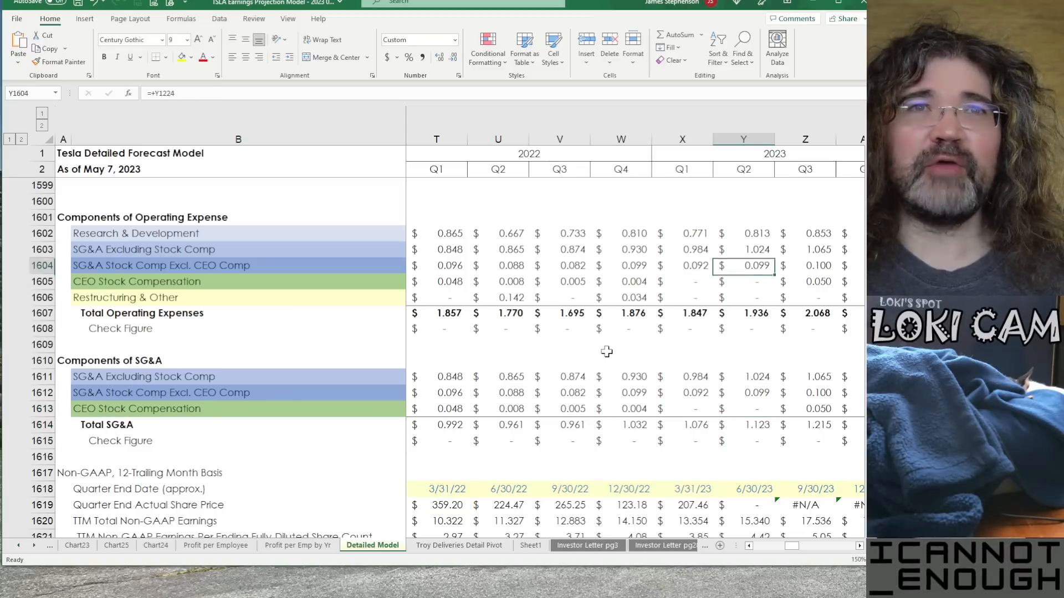
left_click(743, 233)
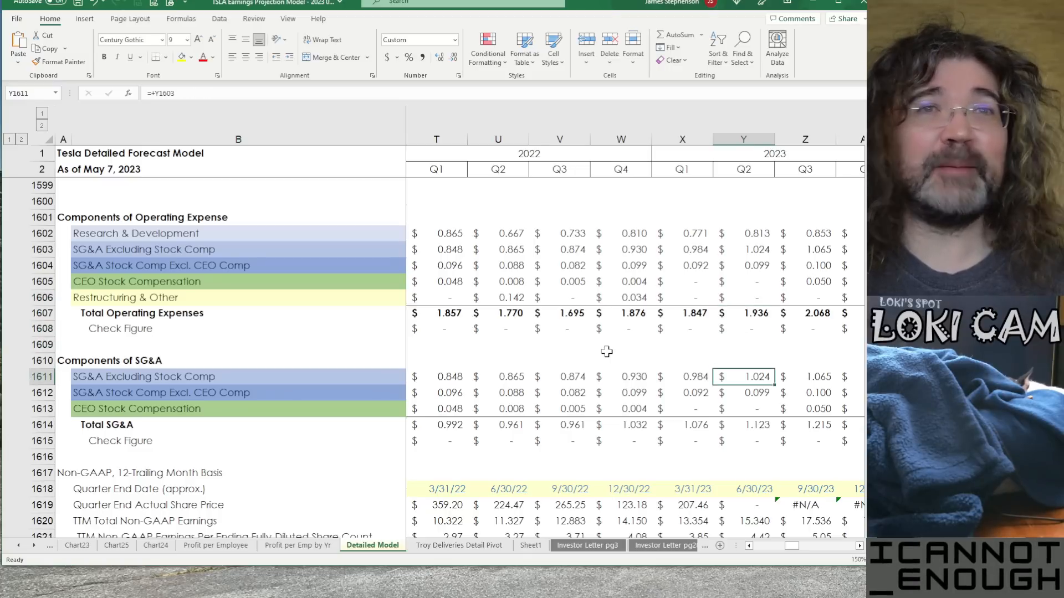
left_click(742, 409)
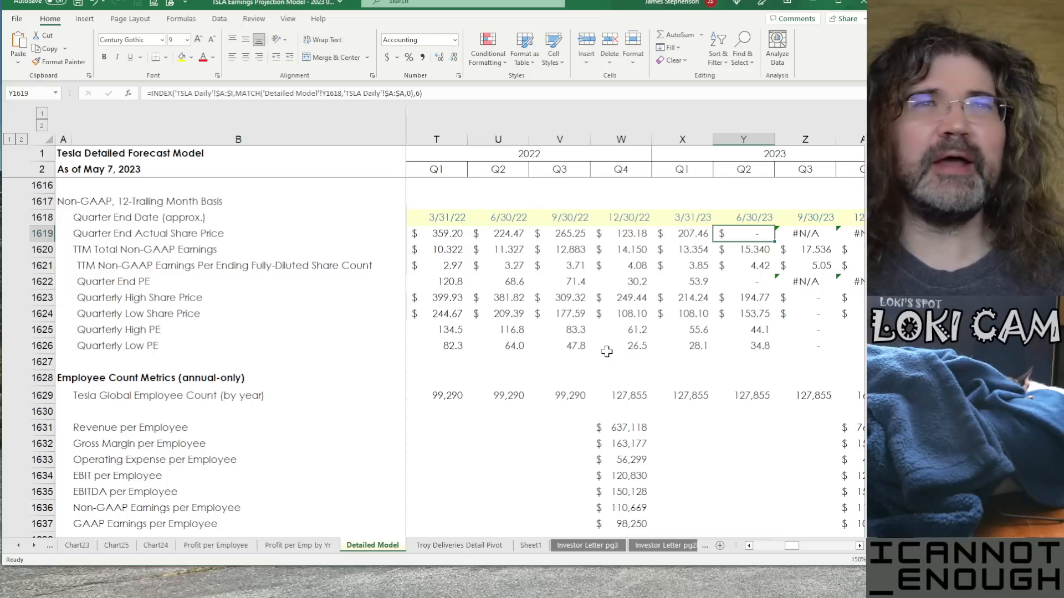
Review quarter-end share prices, TTM non-GAAP earnings and the Q3 2023 #N/A share price and PE
left_click(559, 233)
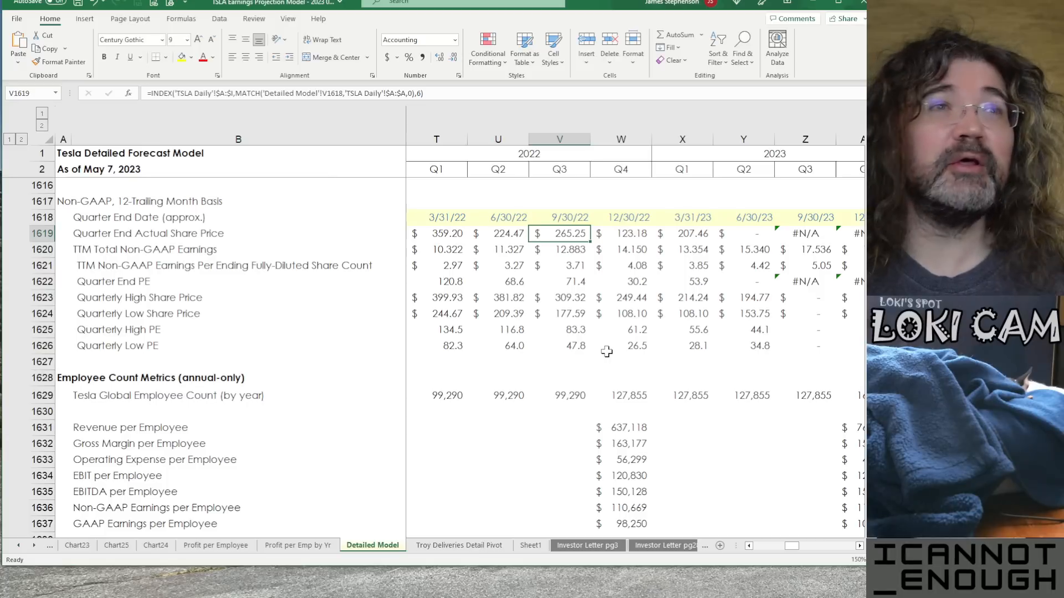
left_click(558, 249)
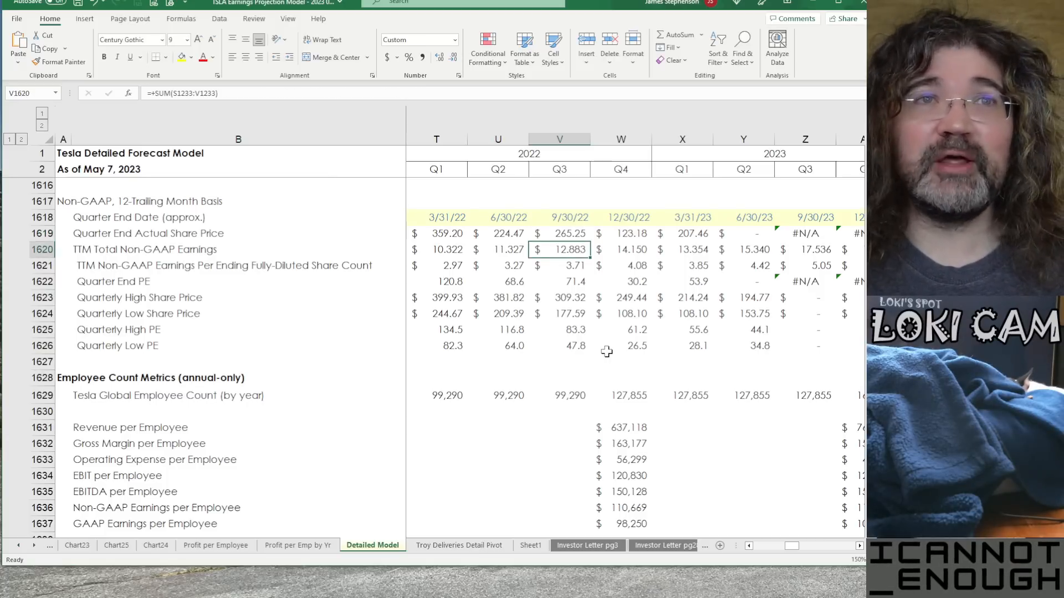
left_click(621, 249)
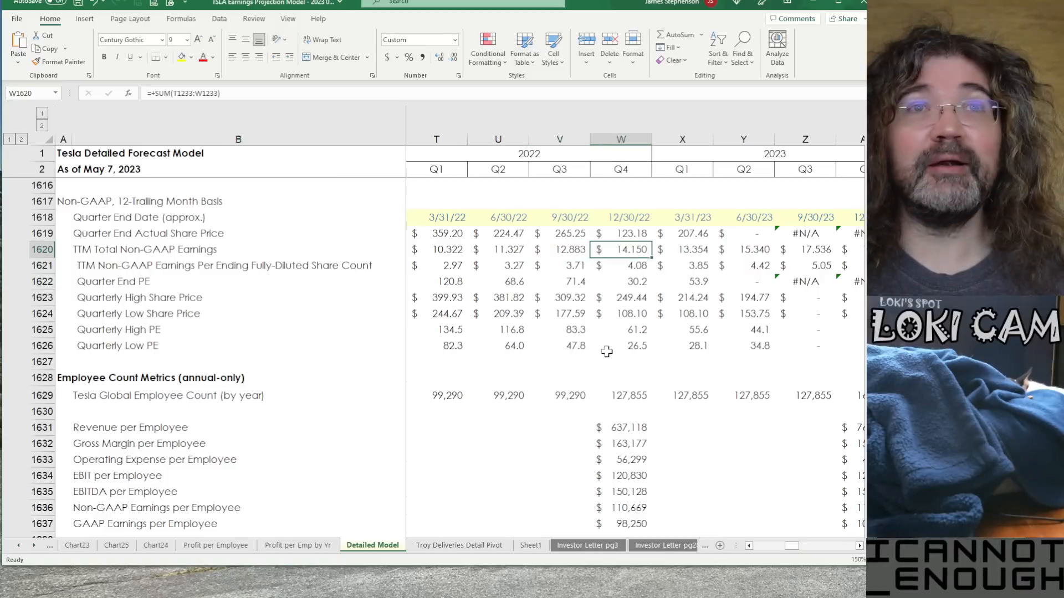
left_click(742, 265)
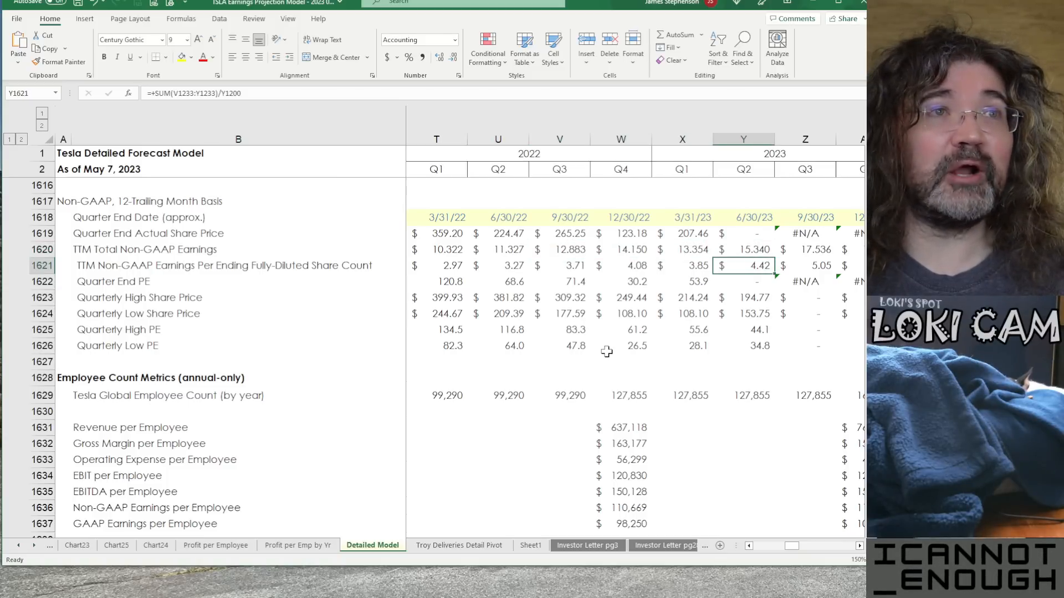
left_click(743, 233)
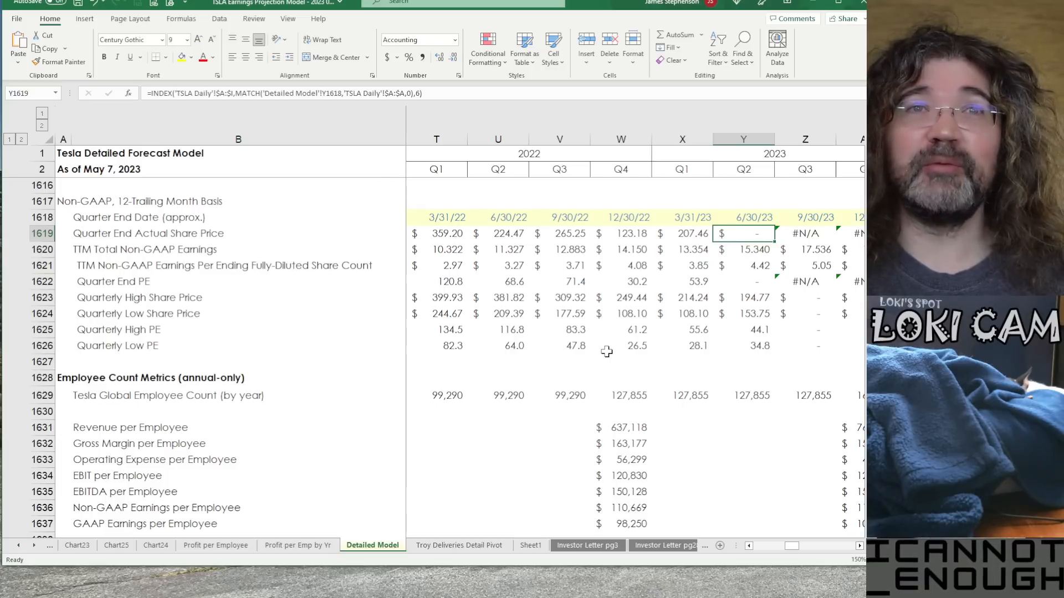
left_click(805, 234)
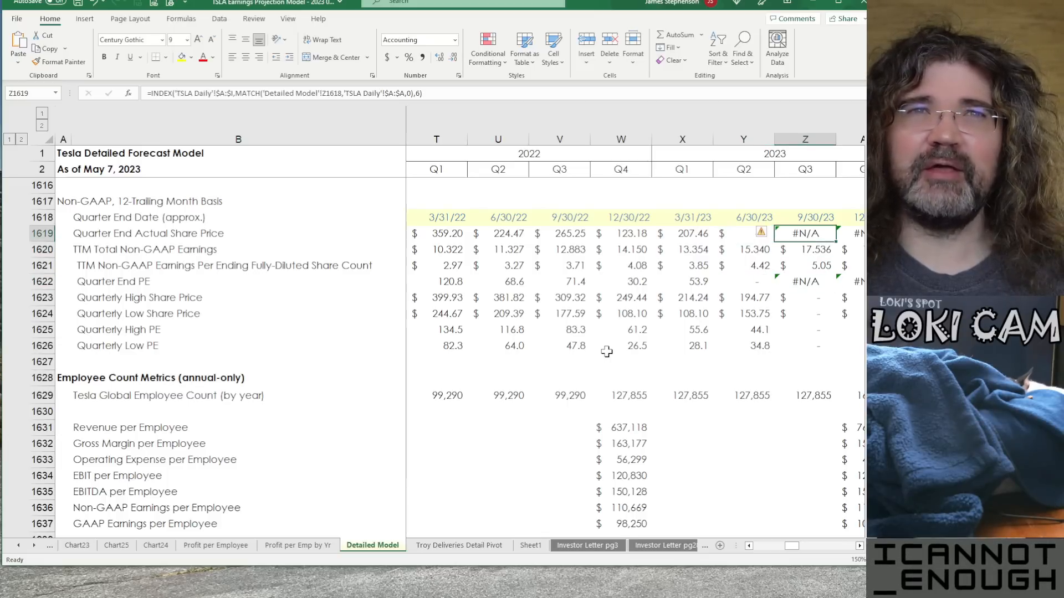
left_click(804, 281)
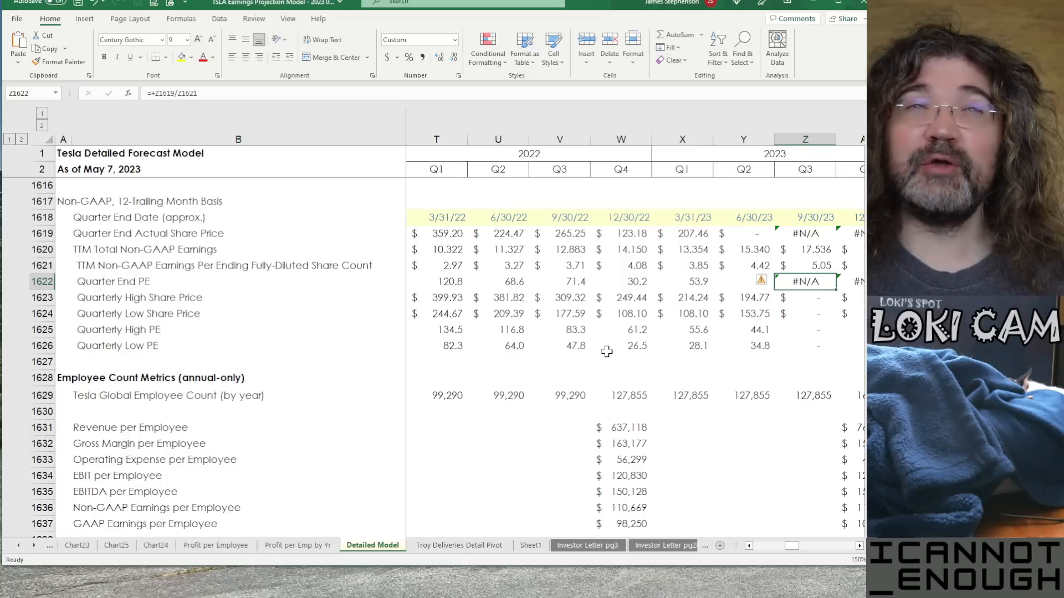
left_click(742, 232)
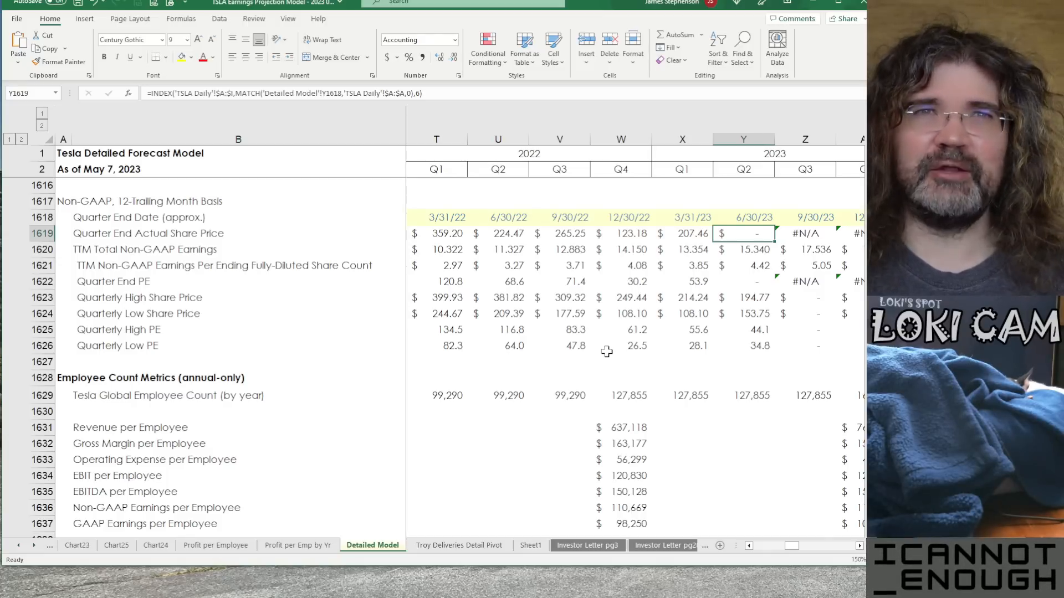
left_click(805, 233)
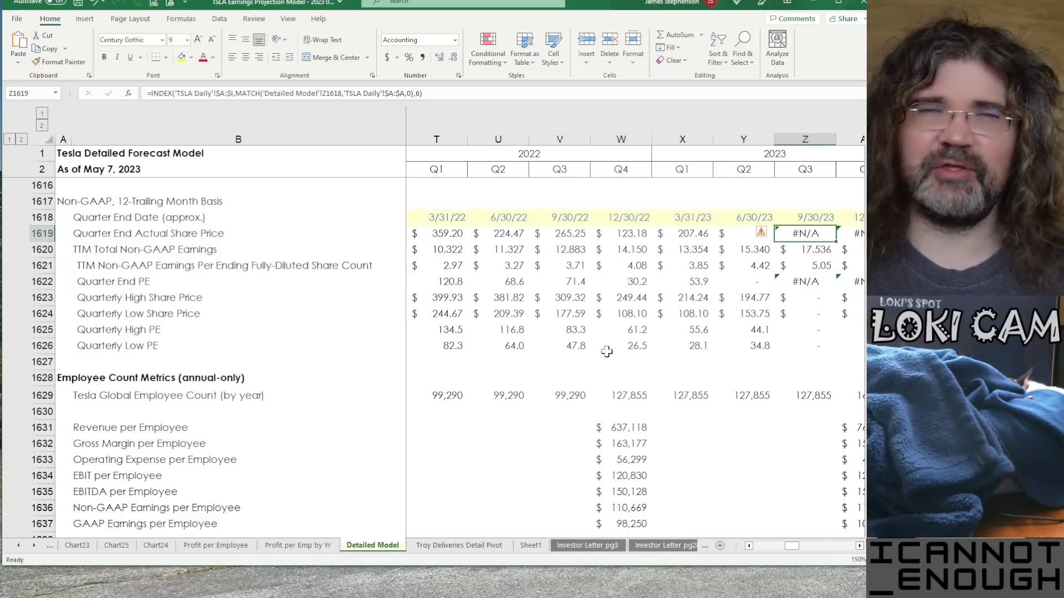
left_click(754, 234)
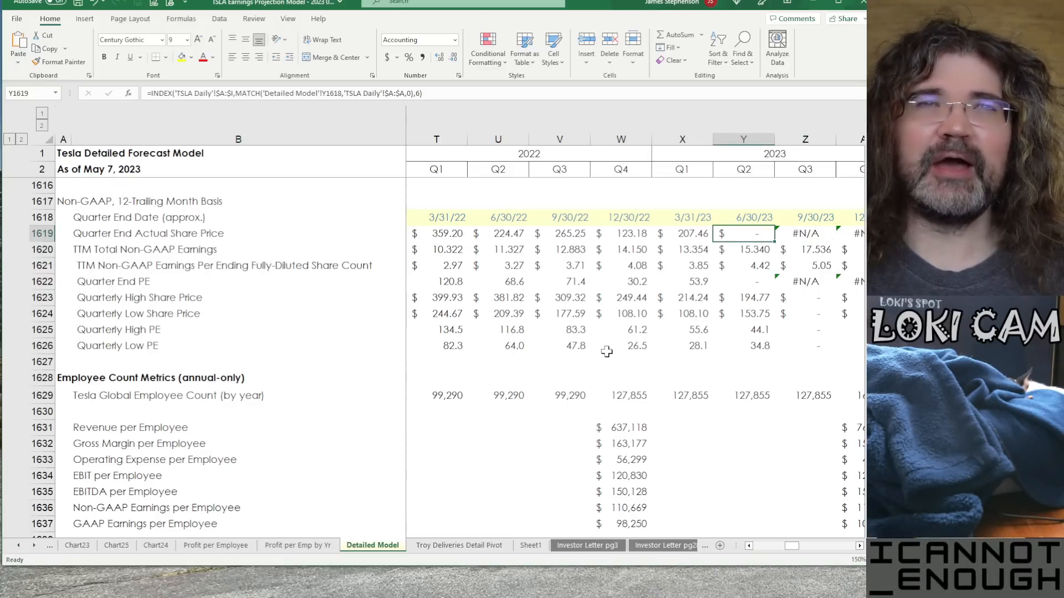
left_click(742, 249)
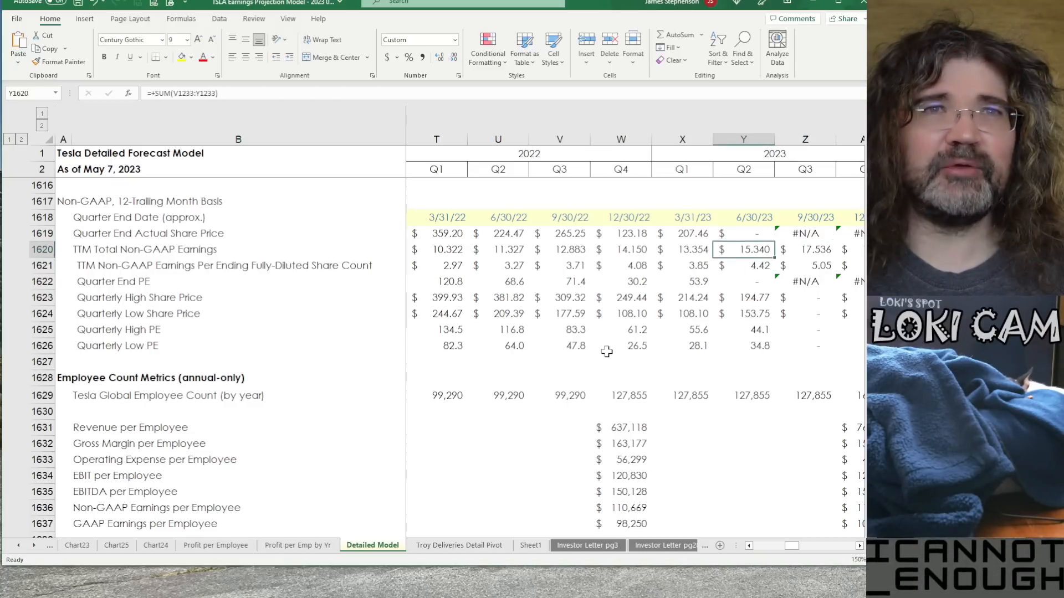
Inspect Q2 2023 quarterly low share price, global employee counts (127,855 in Q4 2022) and revenue per employee
left_click(754, 313)
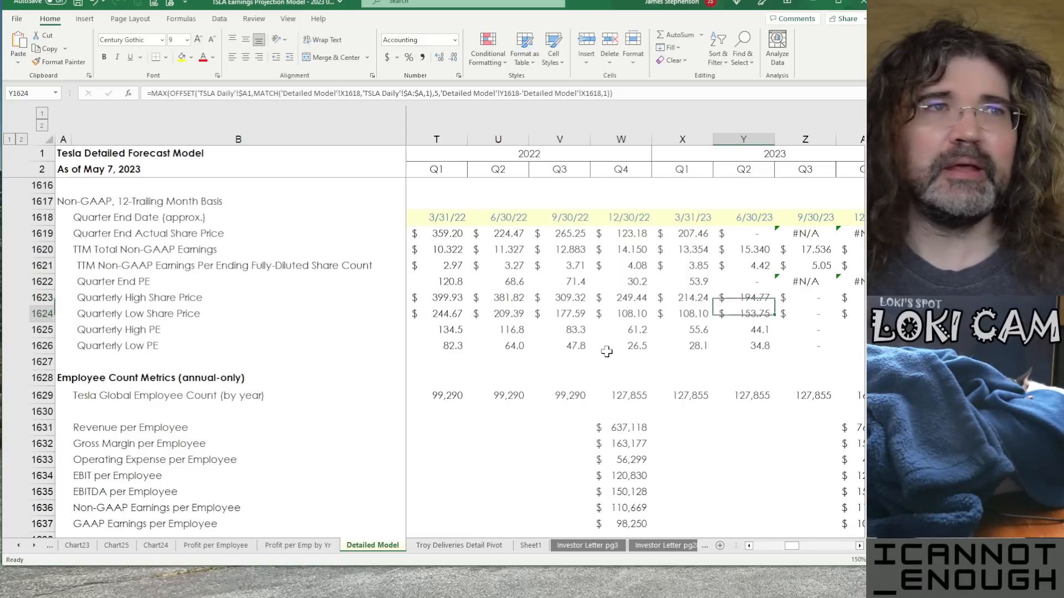
left_click(742, 313)
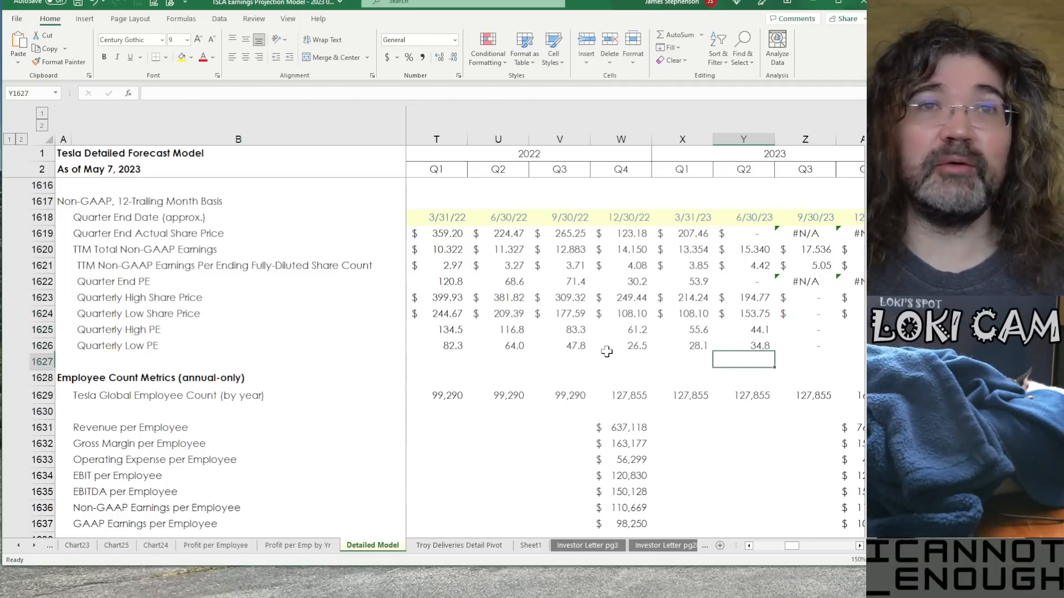
left_click(743, 507)
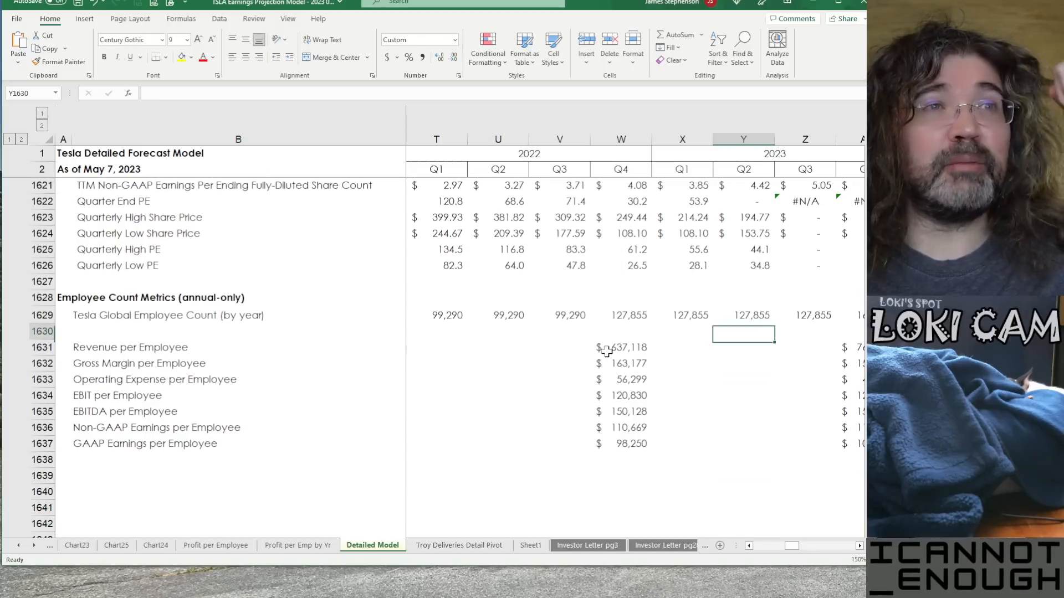
left_click(743, 313)
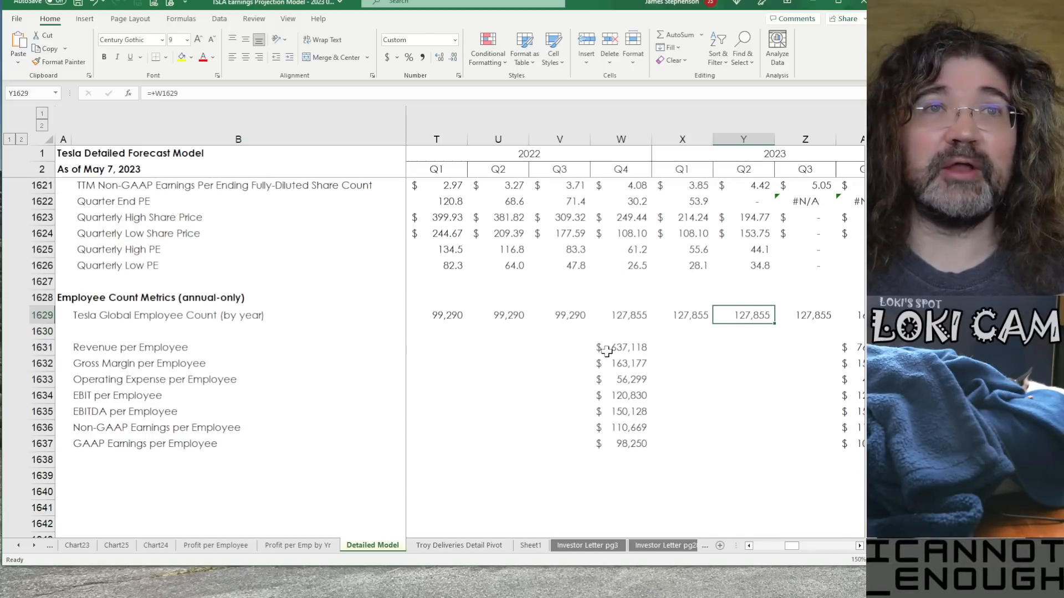
left_click(619, 315)
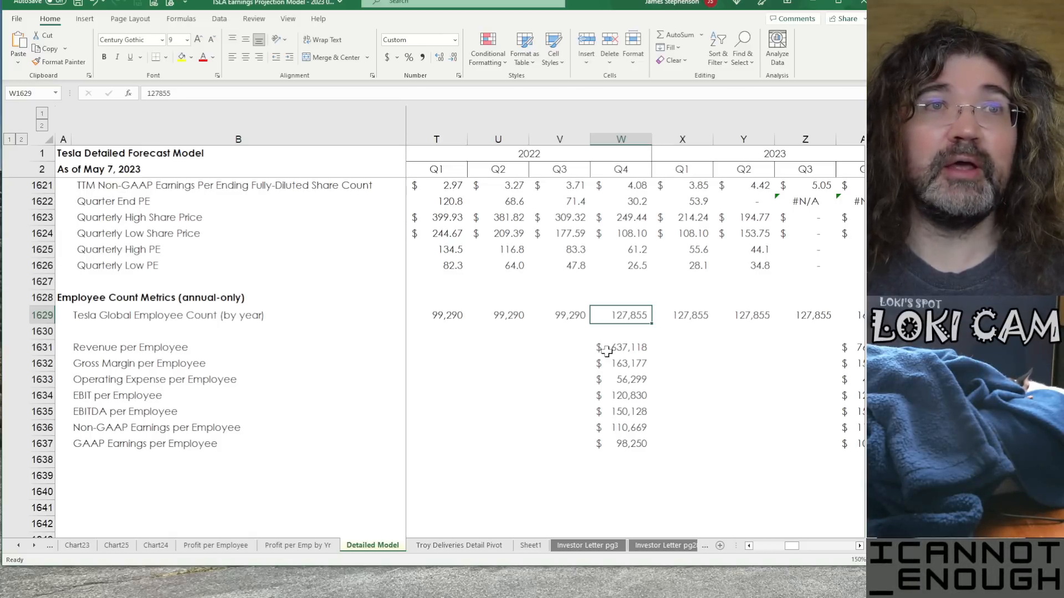
left_click(437, 315)
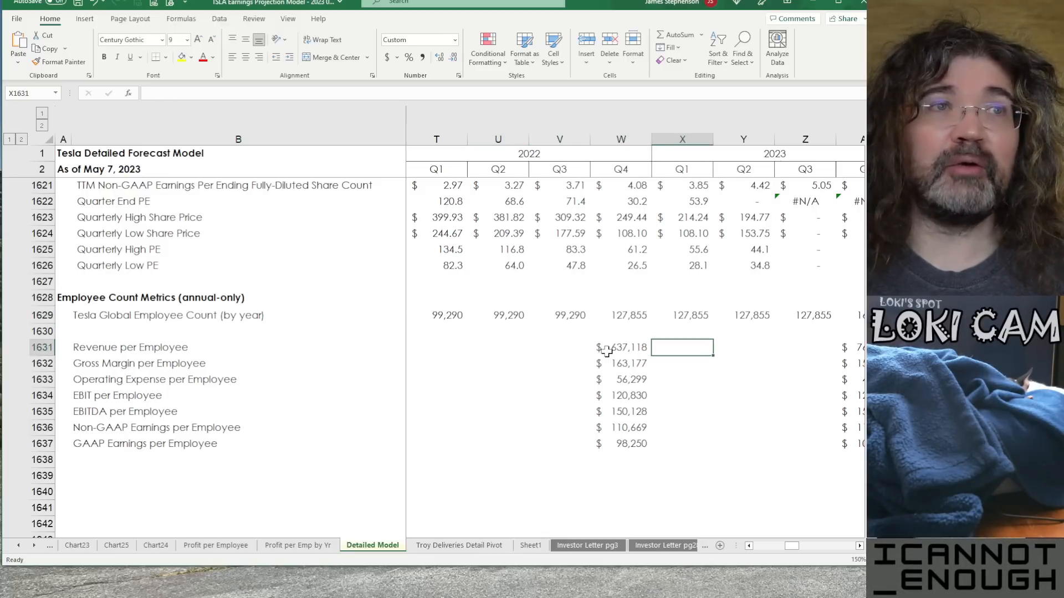
left_click(619, 347)
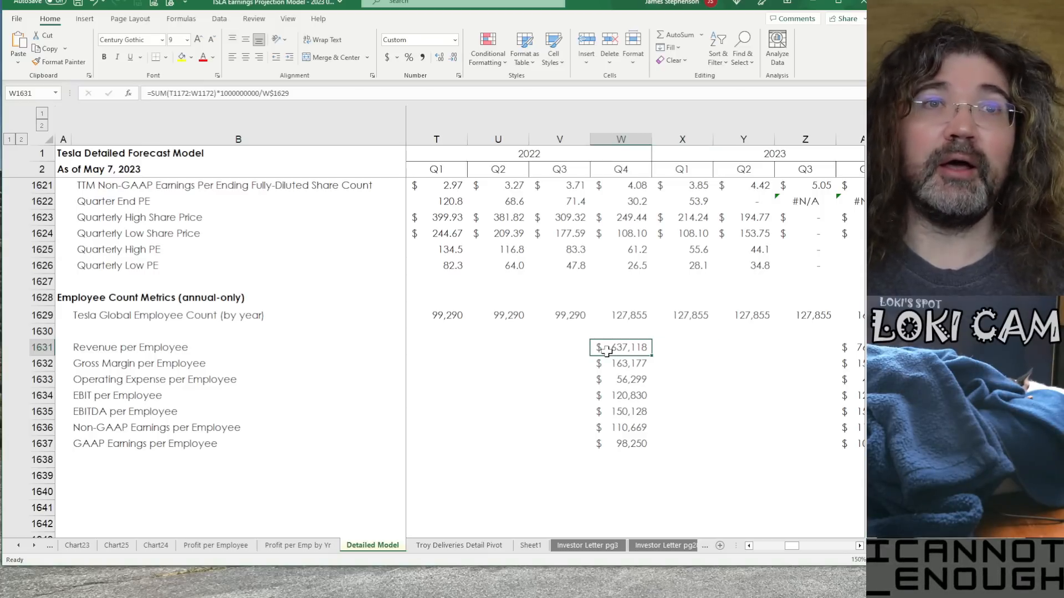
left_click(620, 332)
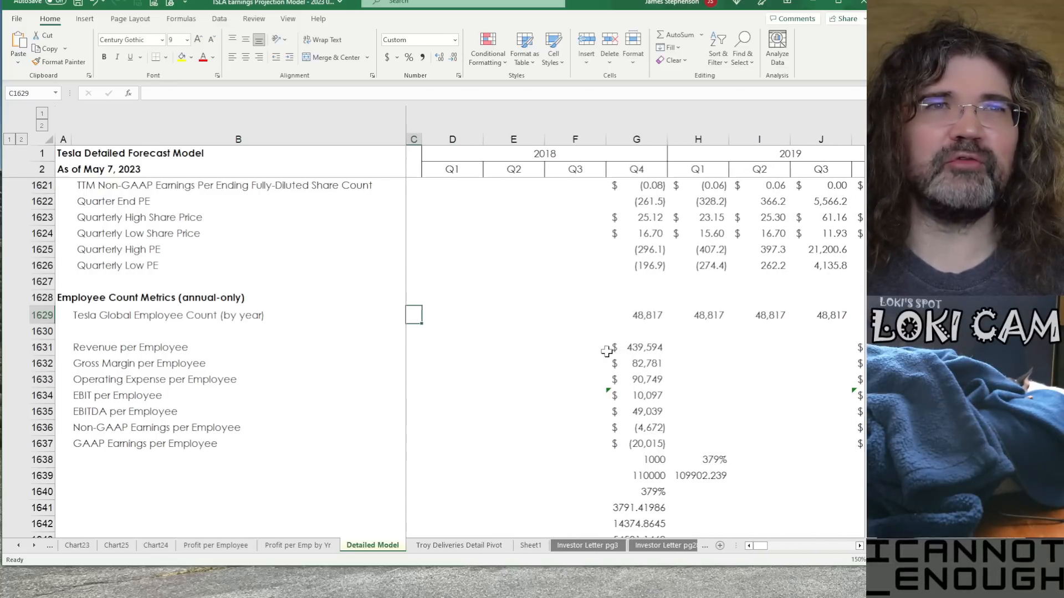
Review Q4 employee counts from 2018 (48,817) through 2020 (70,757) and 2021 (99,290)
left_click(636, 315)
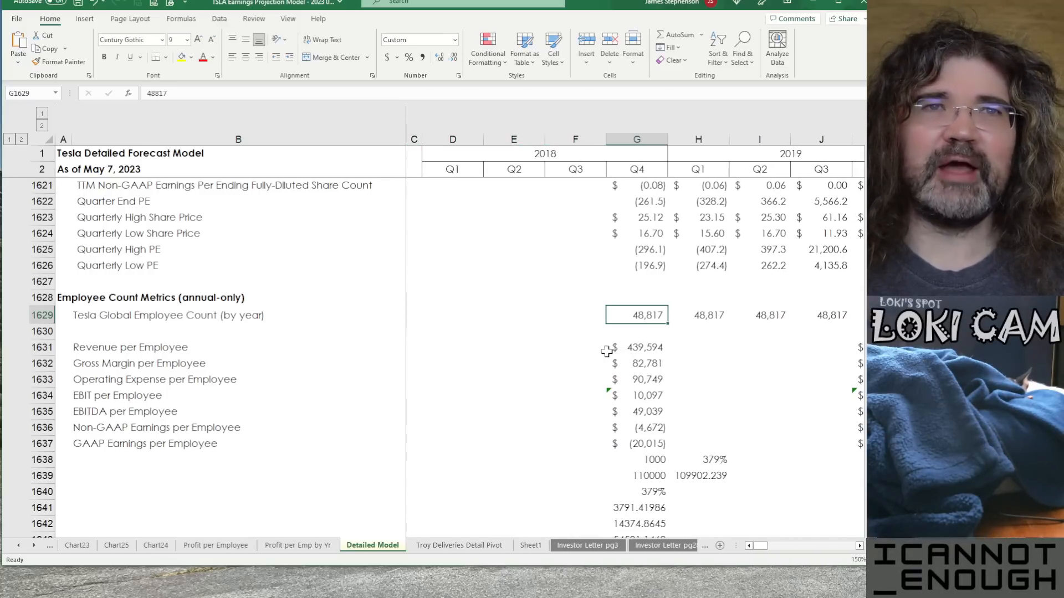
left_click(820, 314)
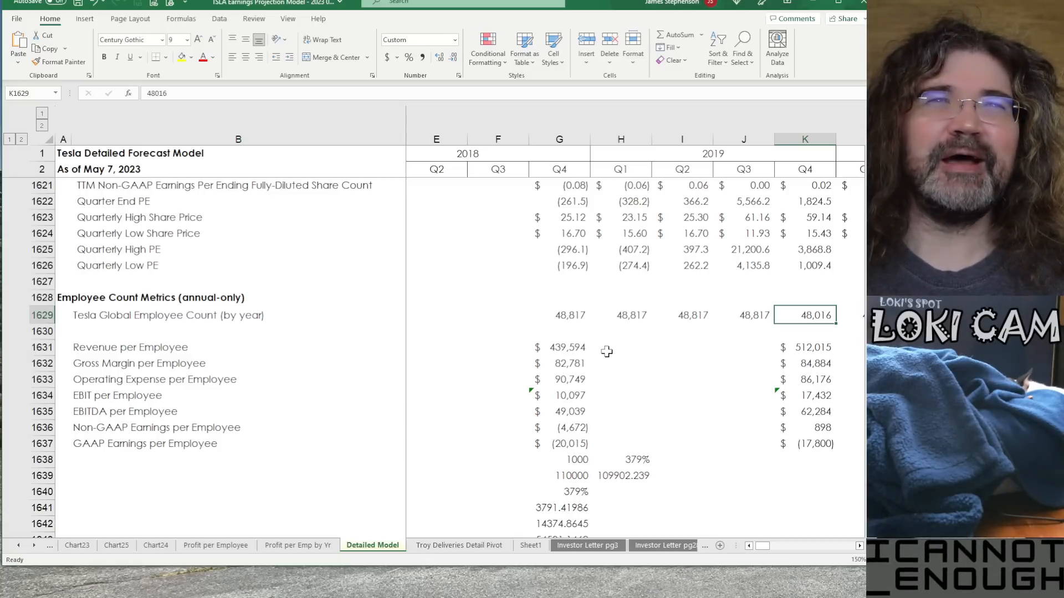
left_click(682, 315)
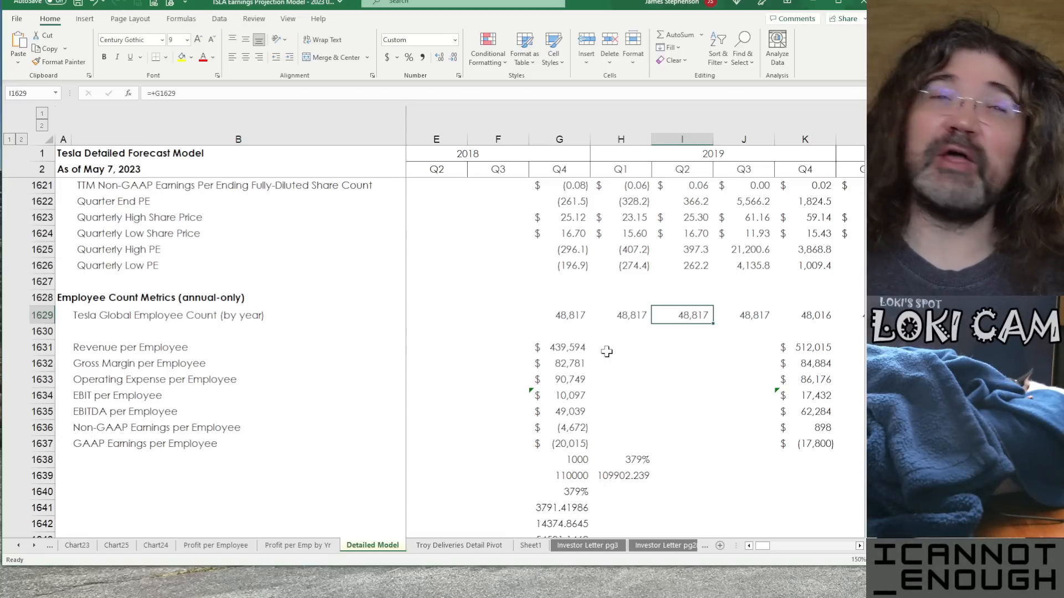
left_click(804, 314)
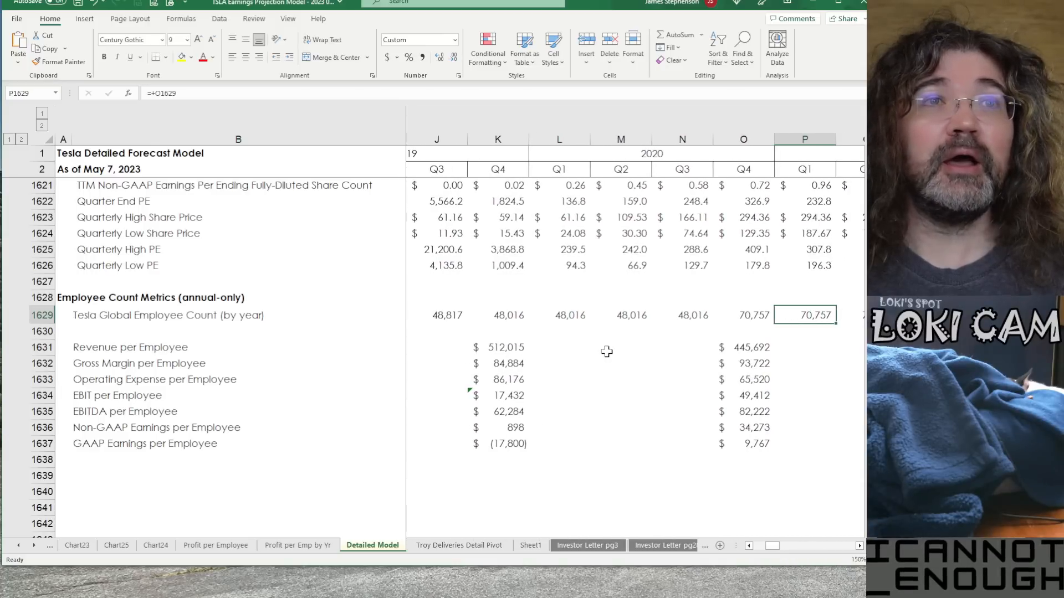
left_click(743, 315)
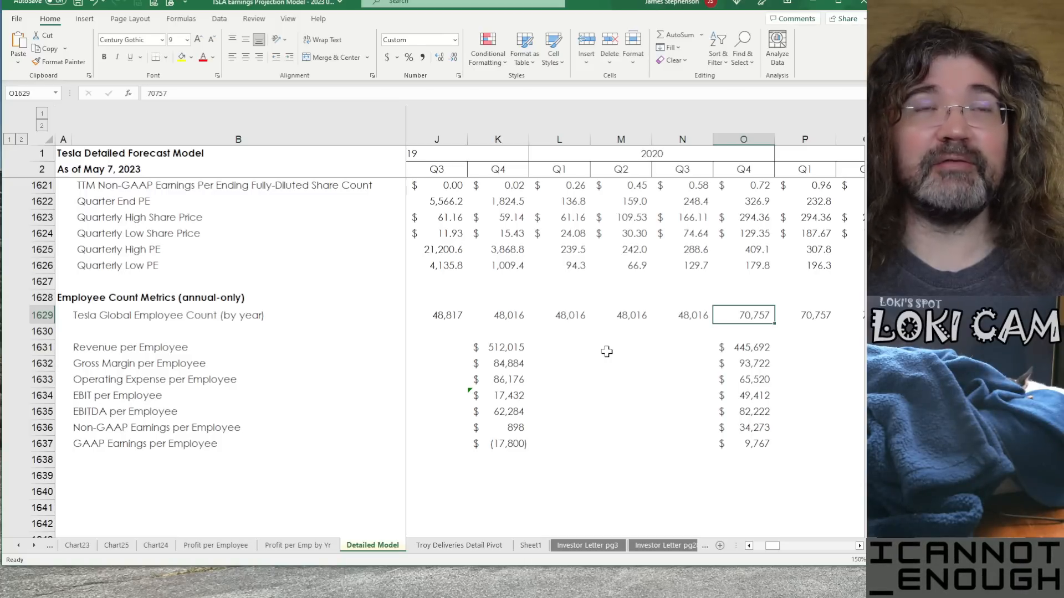
left_click(559, 315)
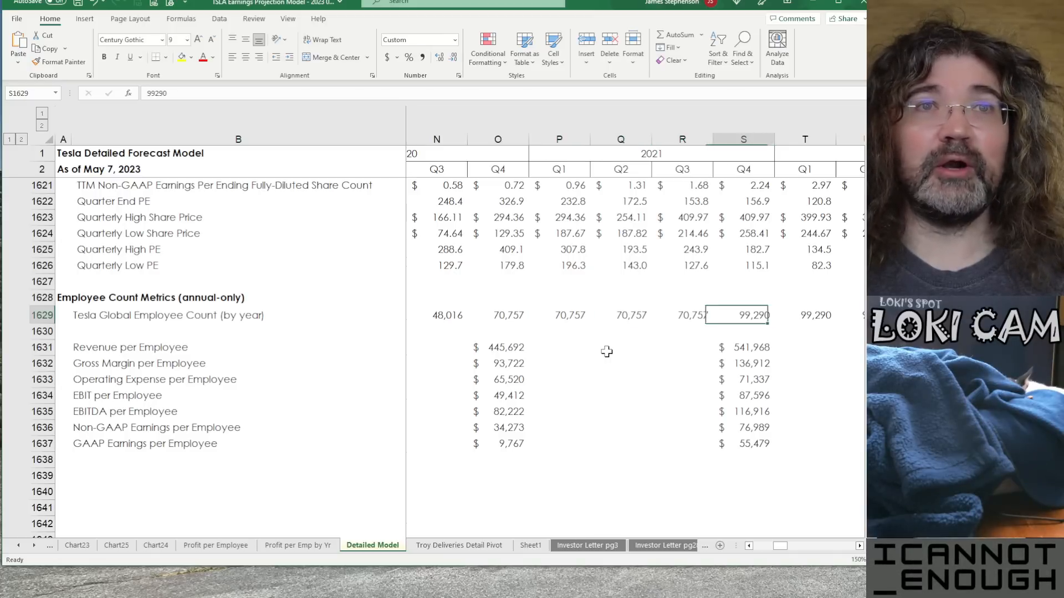
left_click(805, 314)
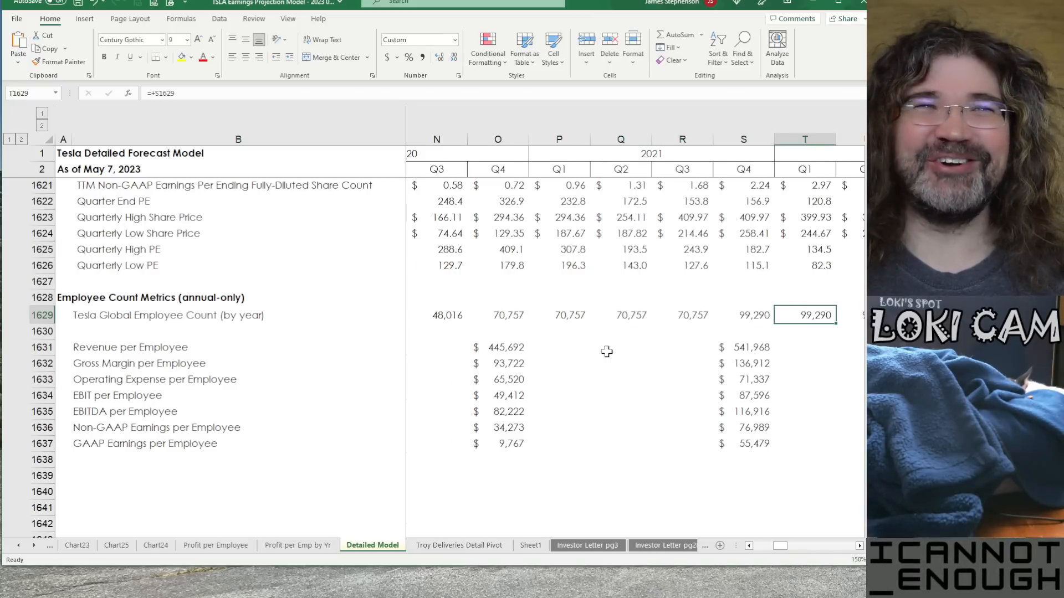
scroll("right", 3)
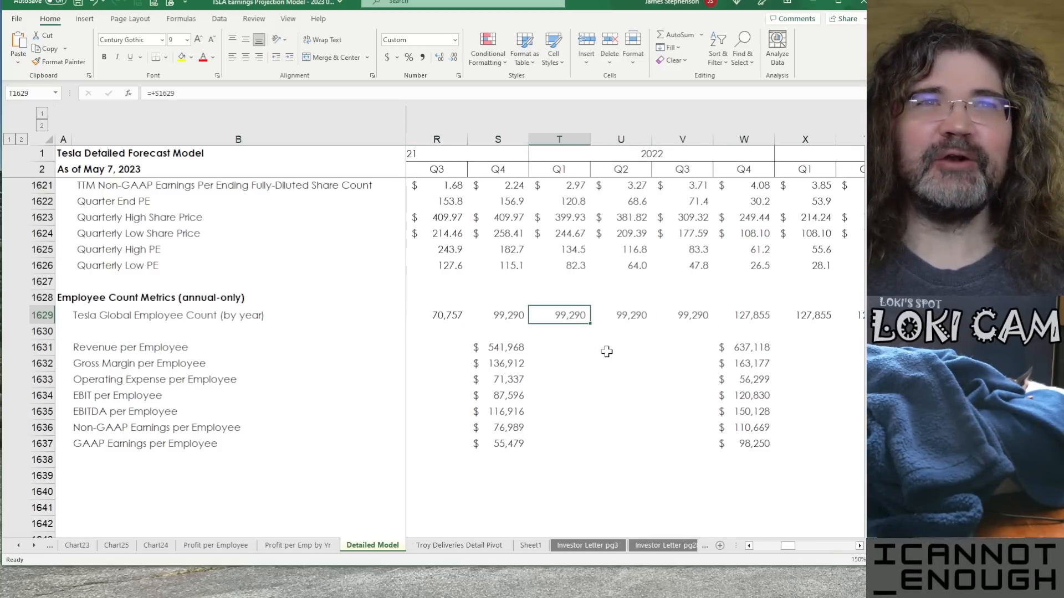
Check the three 99,290 employee counts carried through 2022 against the Q4 2022 count of 127,855
left_click_drag(559, 313, 682, 313)
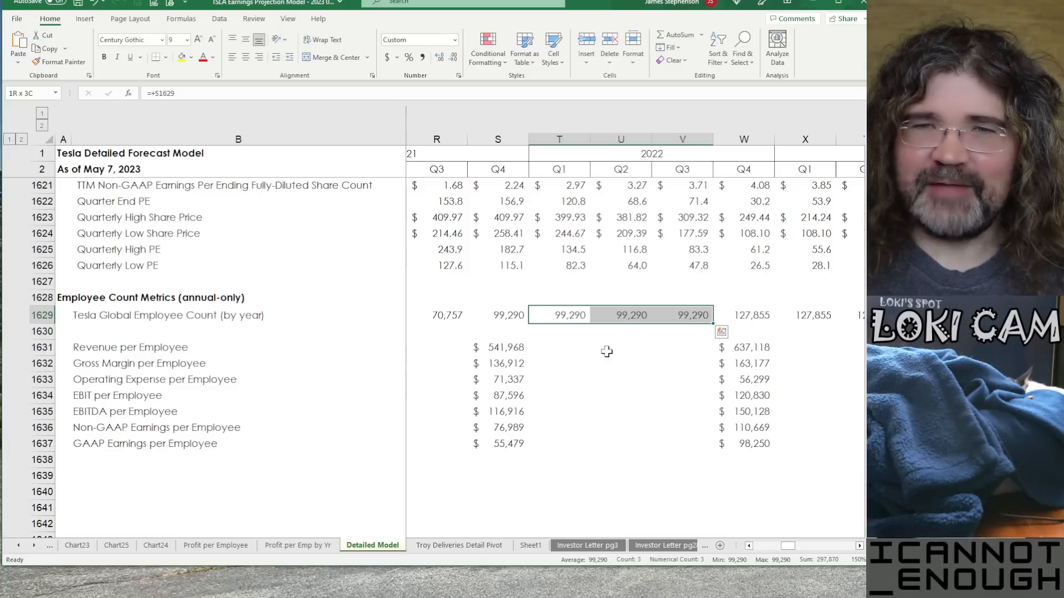
left_click(497, 314)
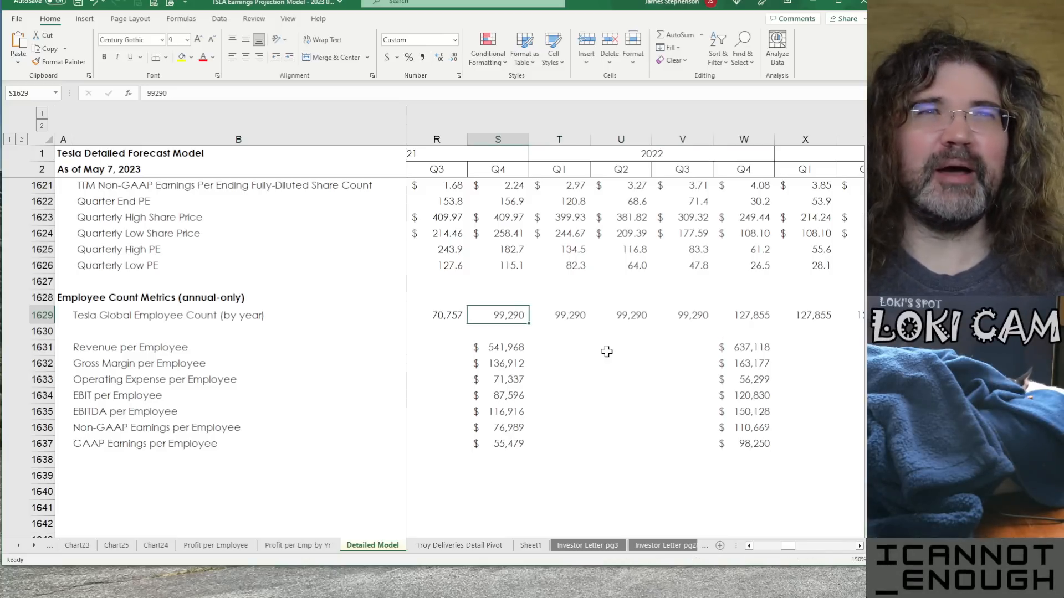
left_click(558, 315)
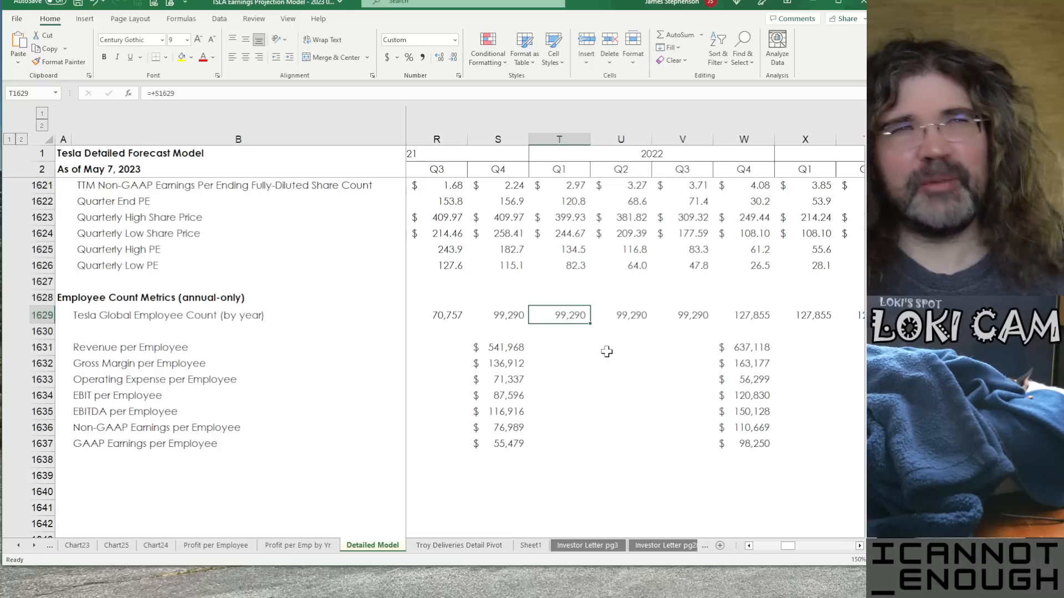
left_click(681, 314)
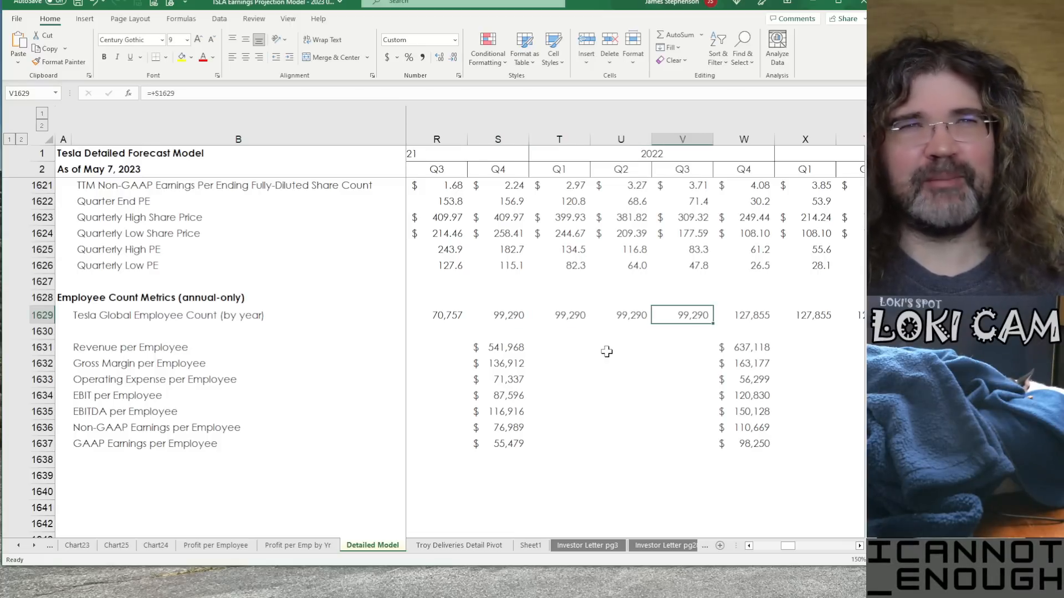
left_click(558, 315)
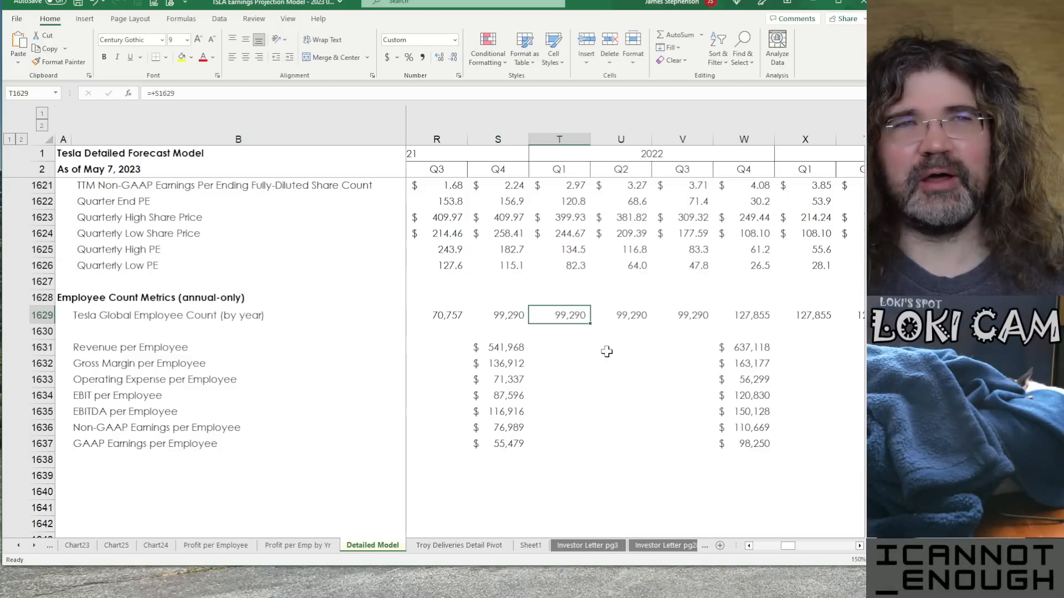
left_click(682, 315)
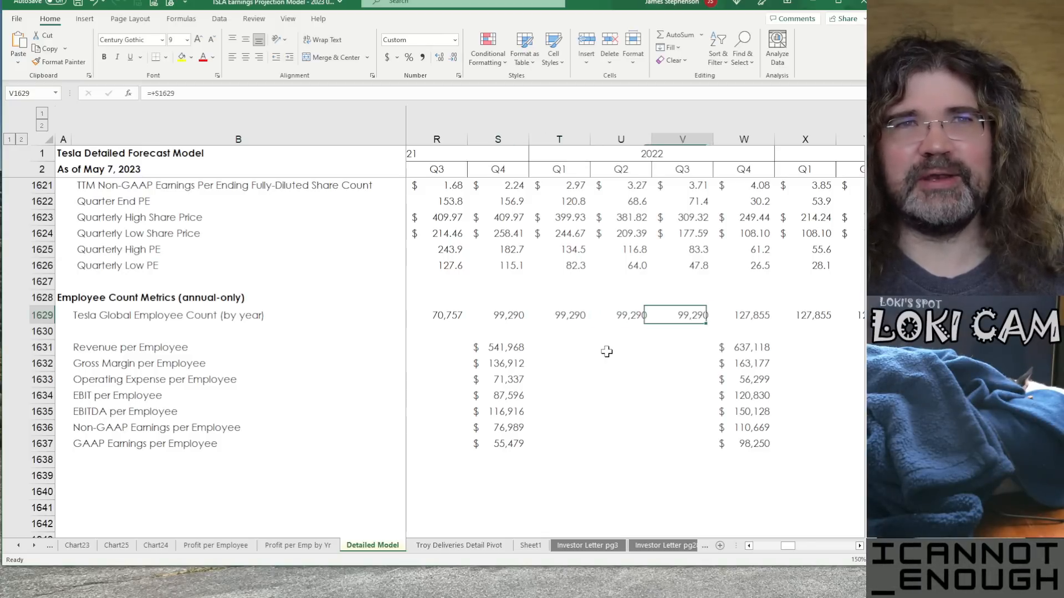
left_click(743, 313)
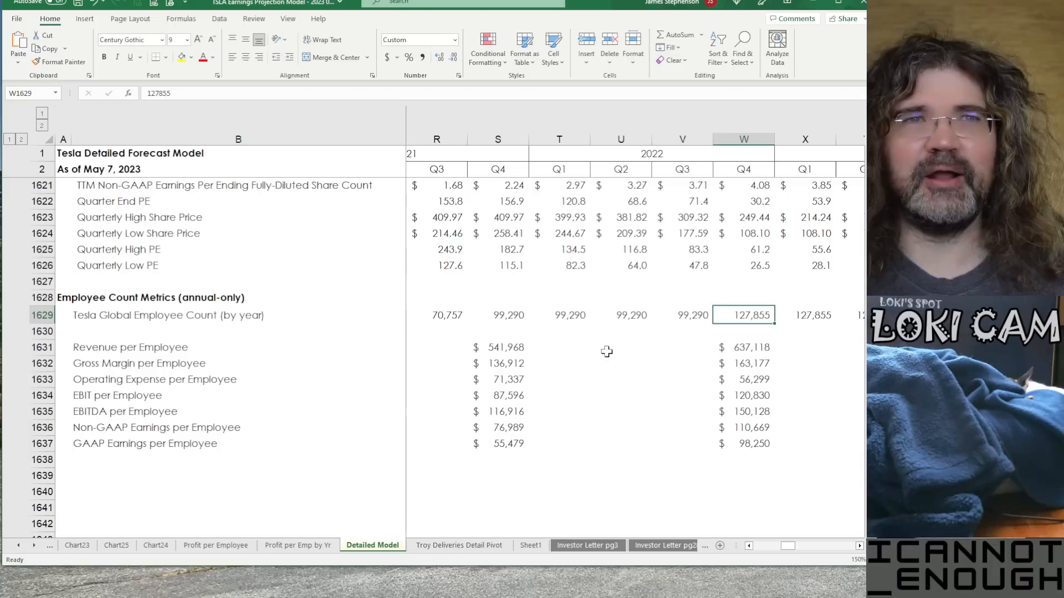
left_click(497, 315)
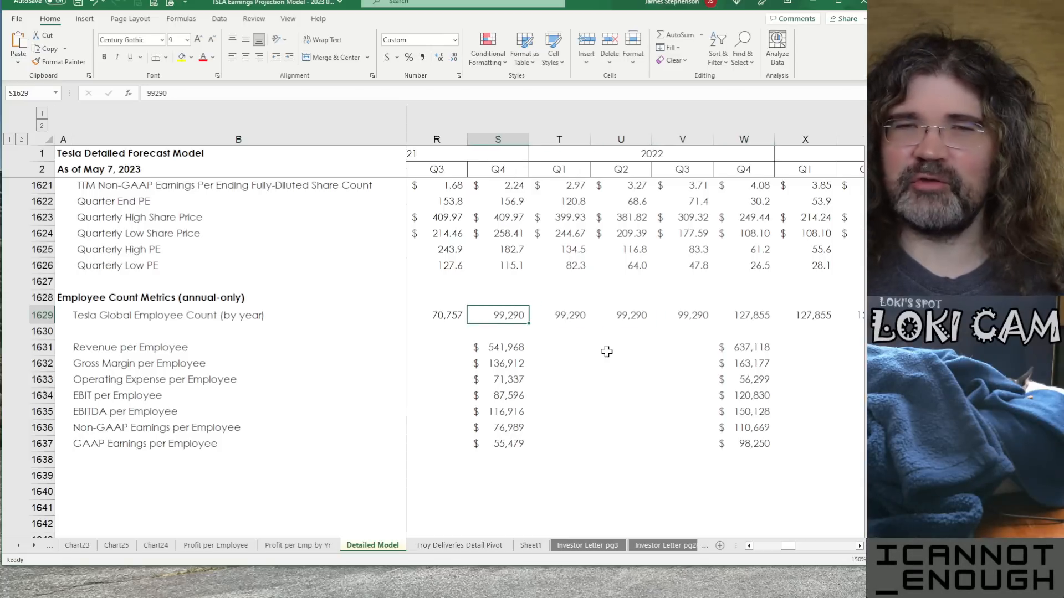
Inspect Q4 2022 revenue, opex and GAAP earnings per employee, then go to the Profit per Employee sheet
left_click(558, 411)
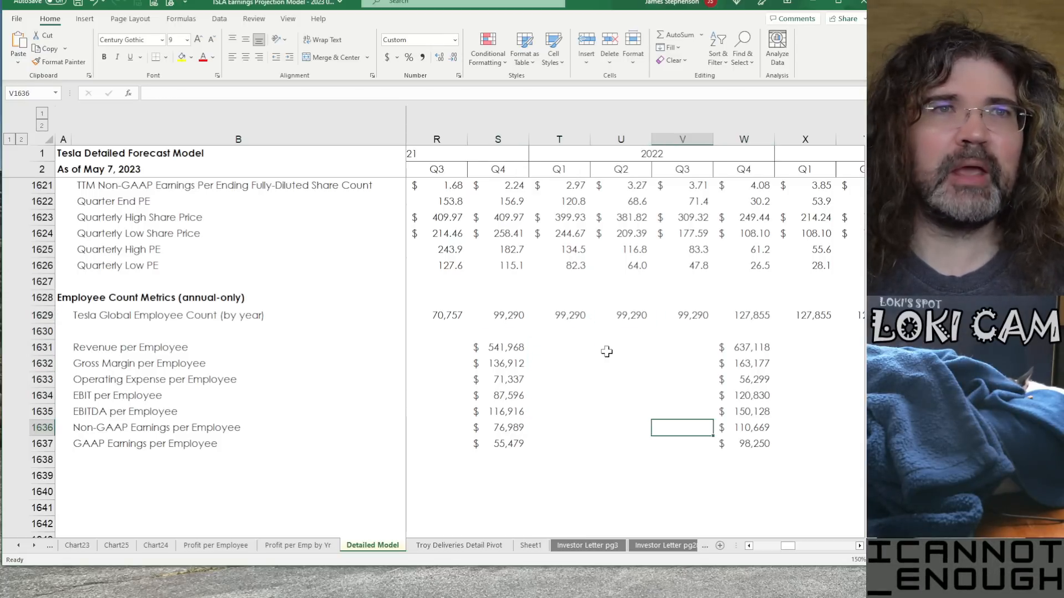
left_click(742, 347)
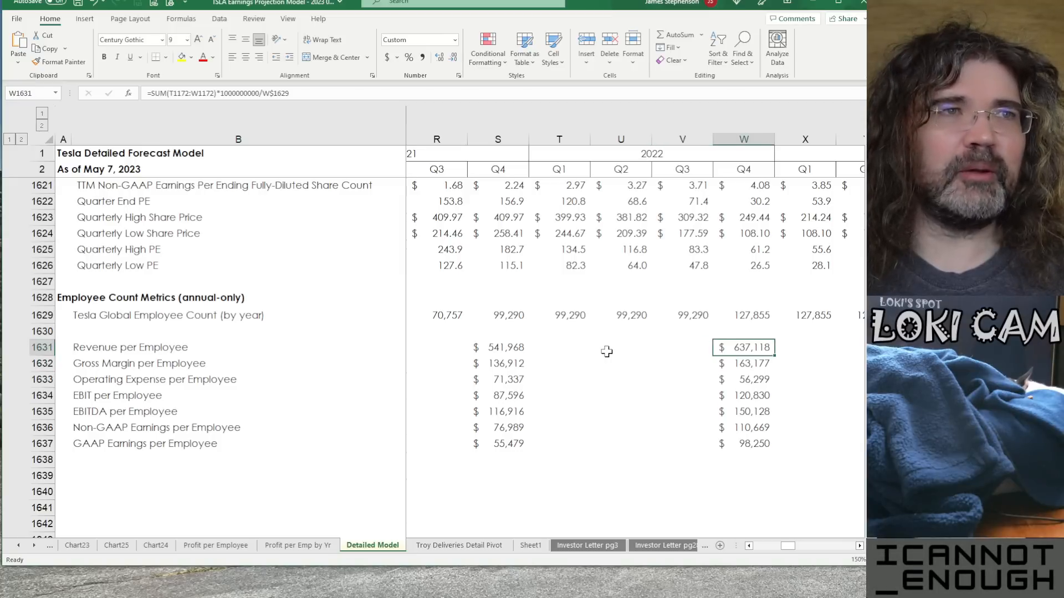
left_click(742, 379)
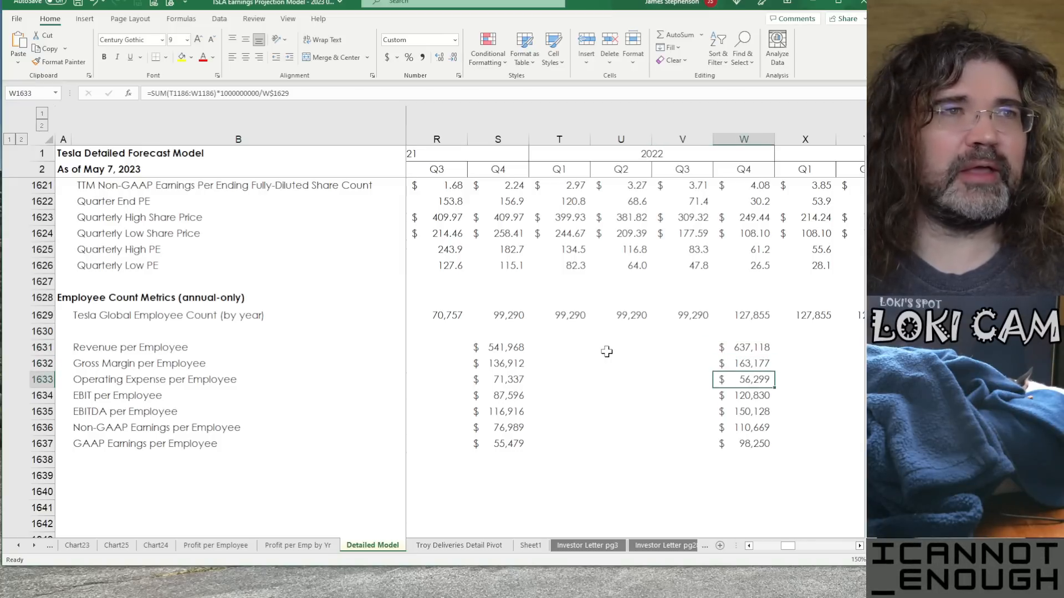
left_click(742, 443)
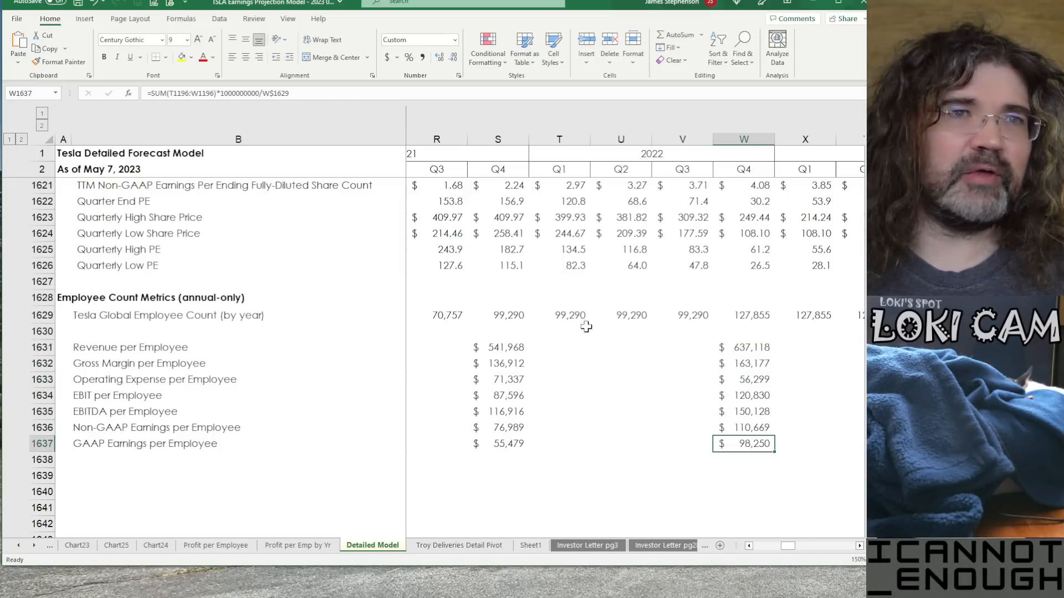
left_click(215, 546)
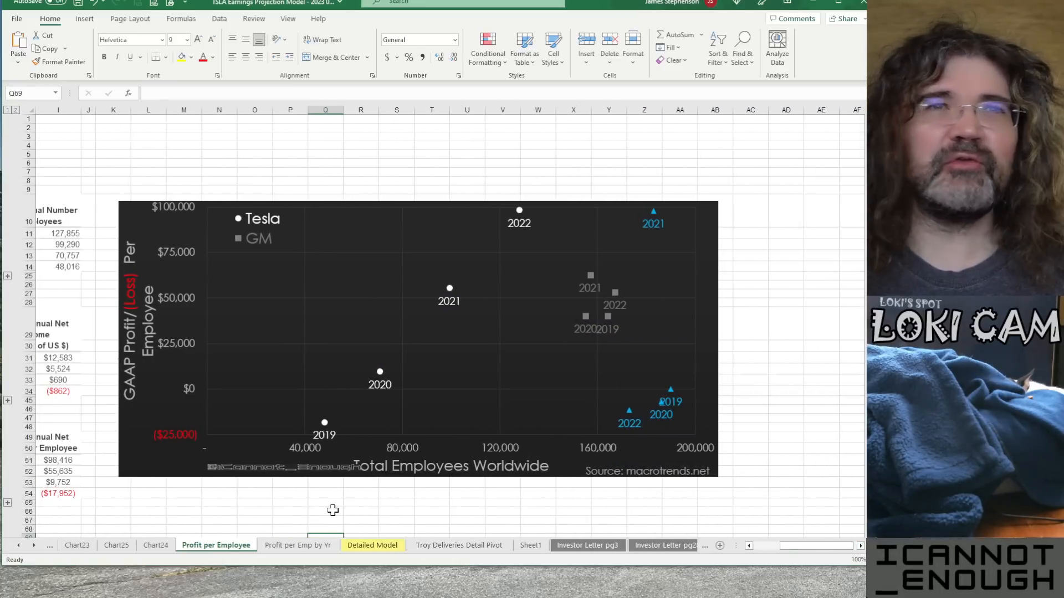
mouse_move(275, 307)
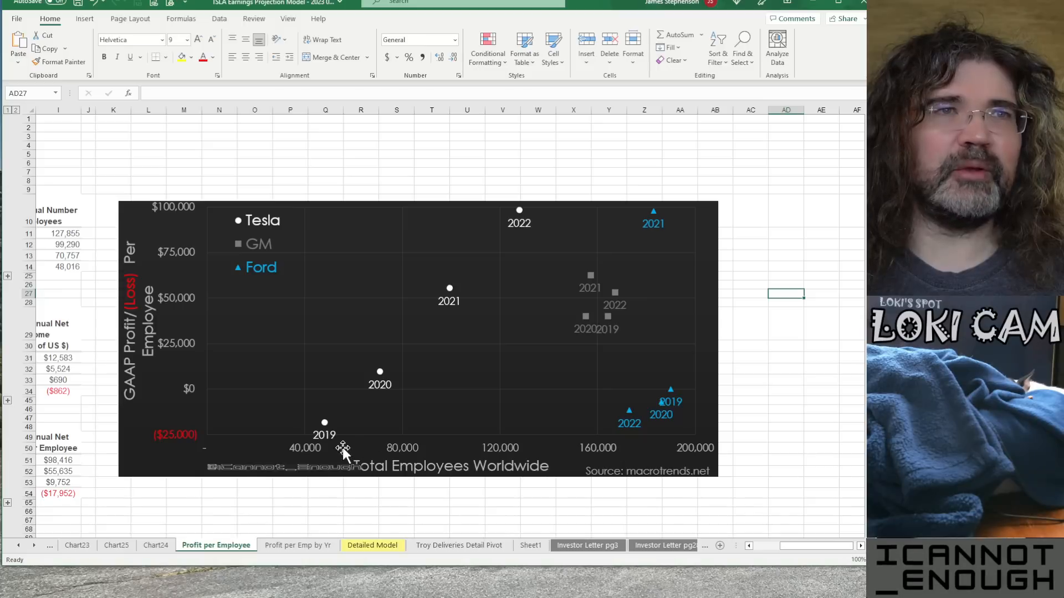
mouse_move(444, 373)
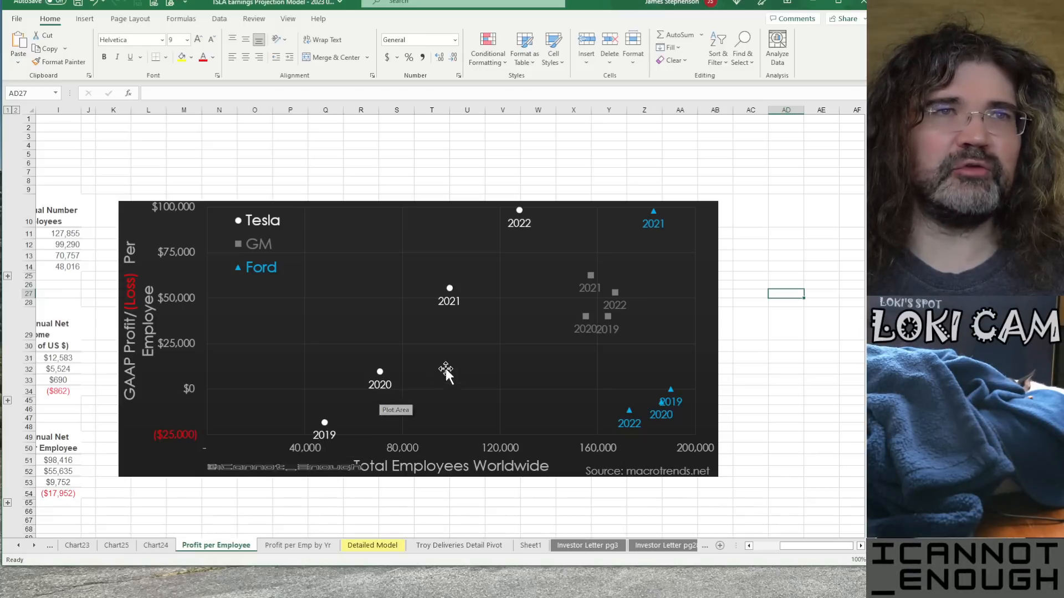
mouse_move(515, 232)
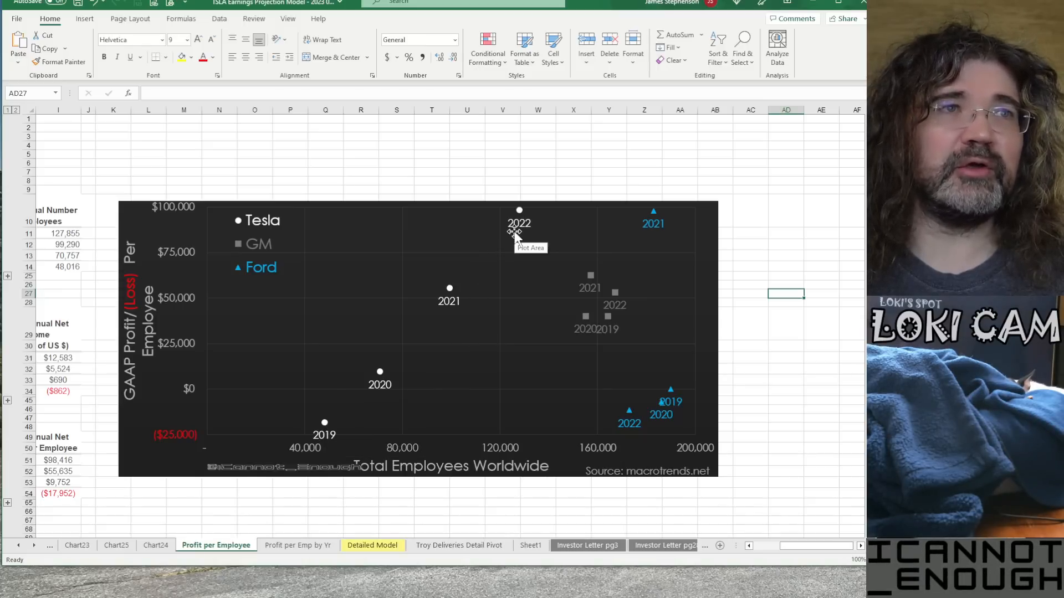
mouse_move(148, 288)
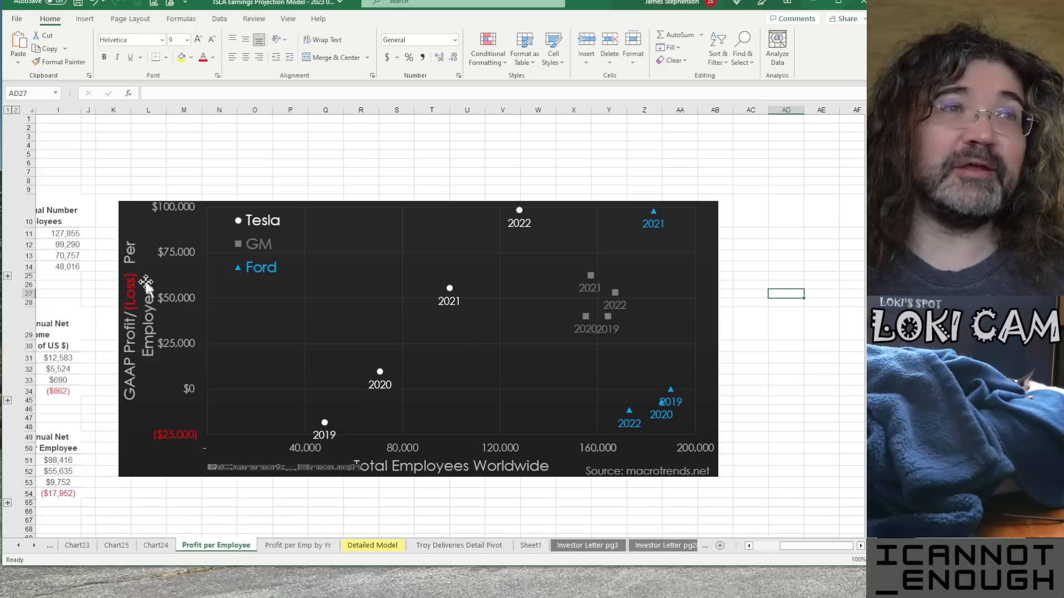
mouse_move(426, 326)
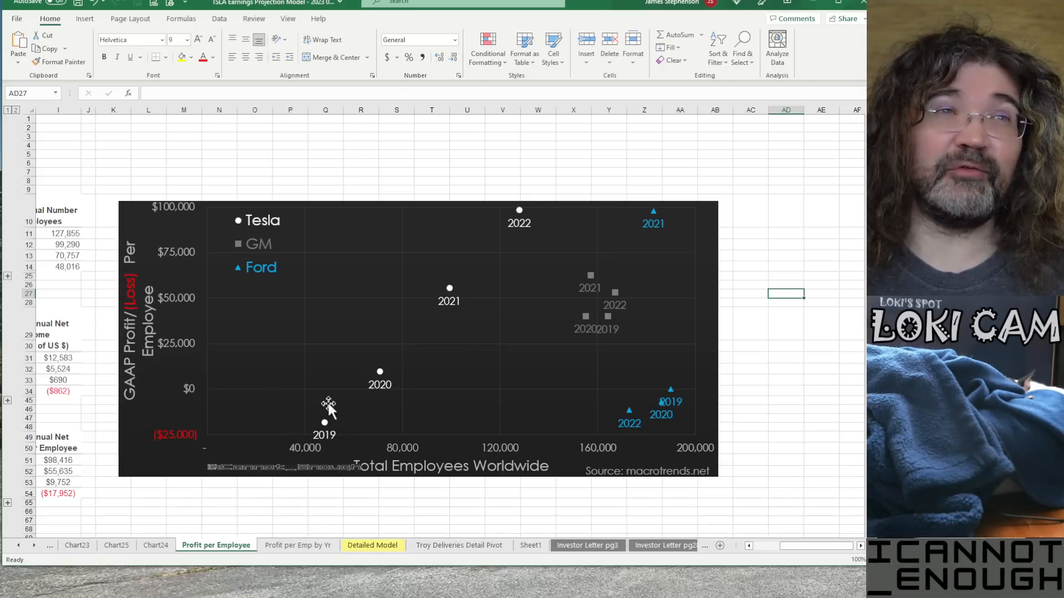
mouse_move(390, 387)
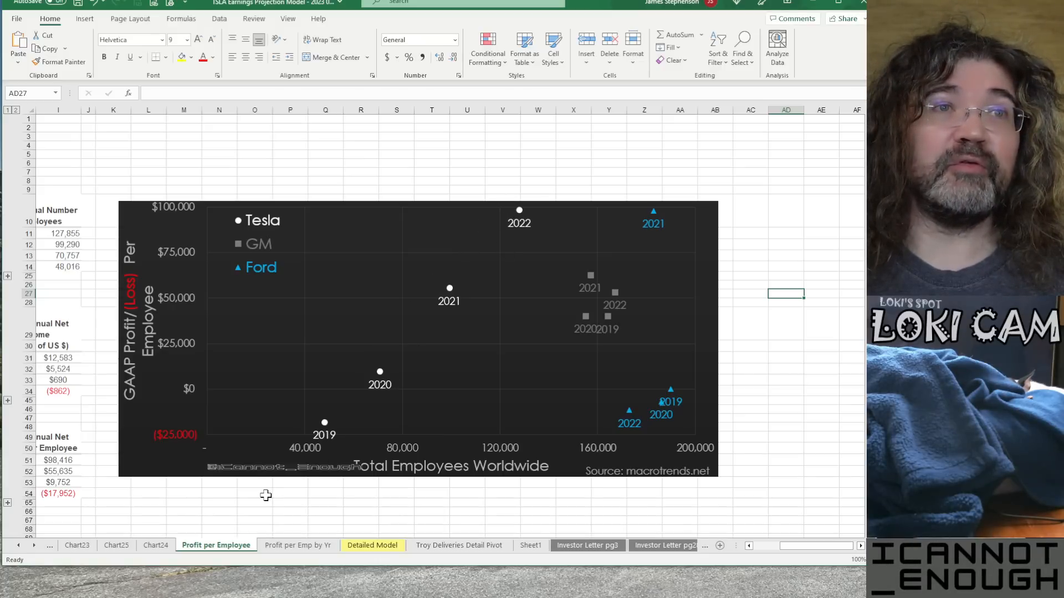
mouse_move(456, 419)
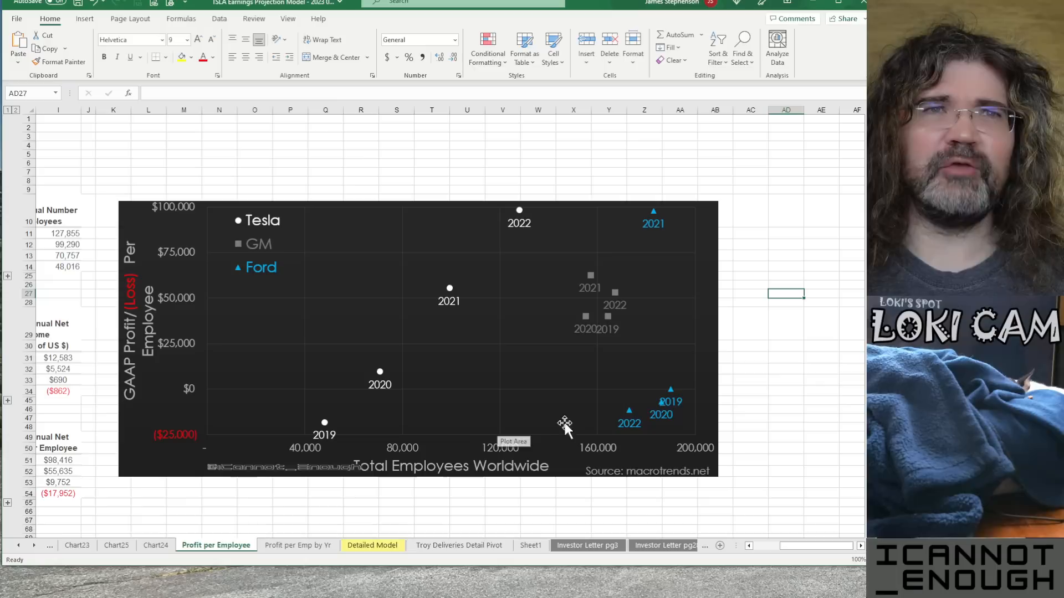
mouse_move(470, 211)
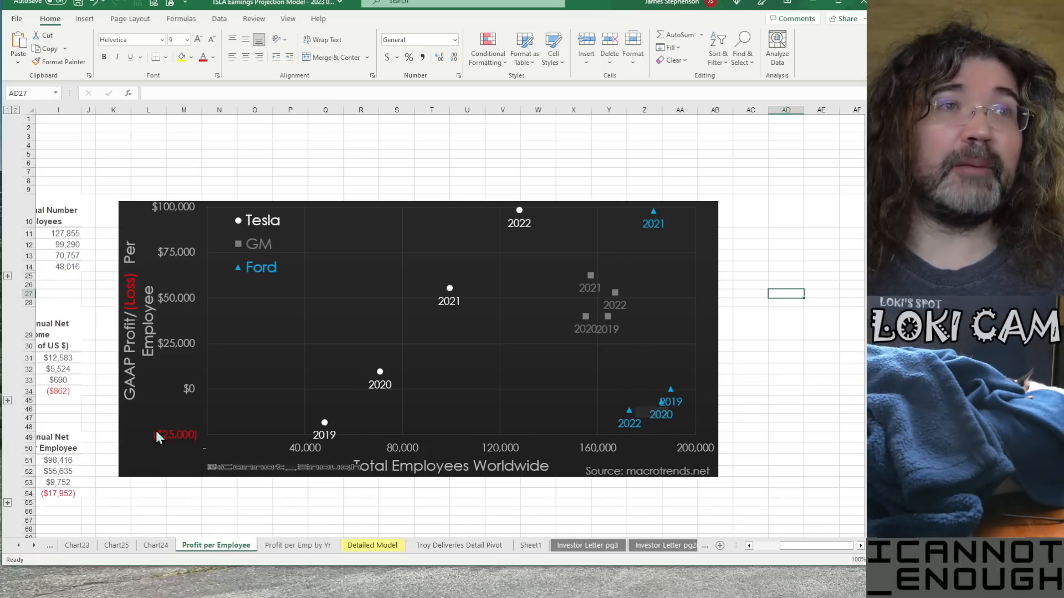
mouse_move(624, 282)
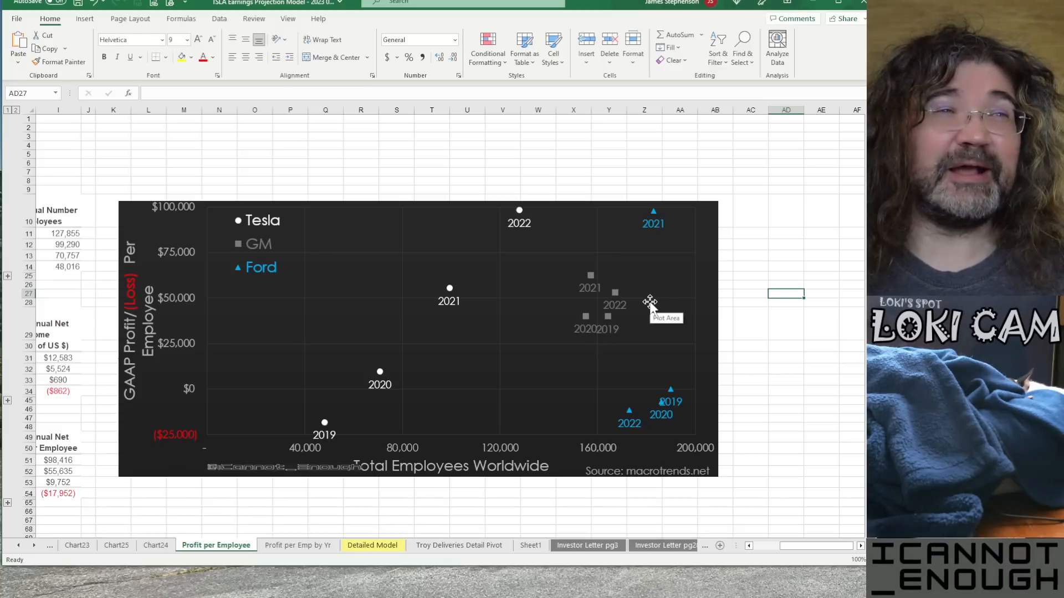
mouse_move(746, 371)
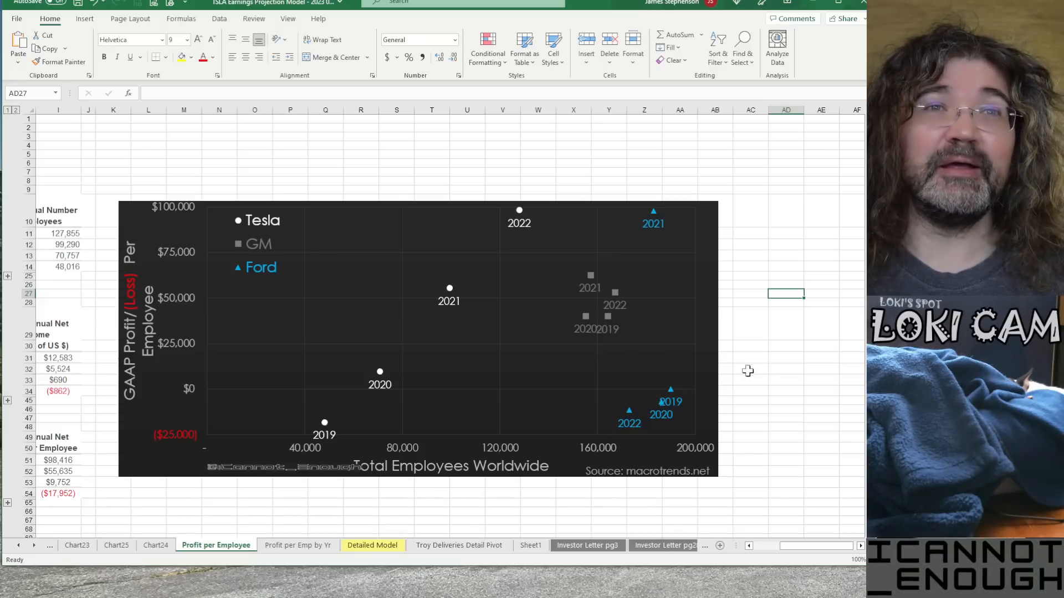
mouse_move(678, 228)
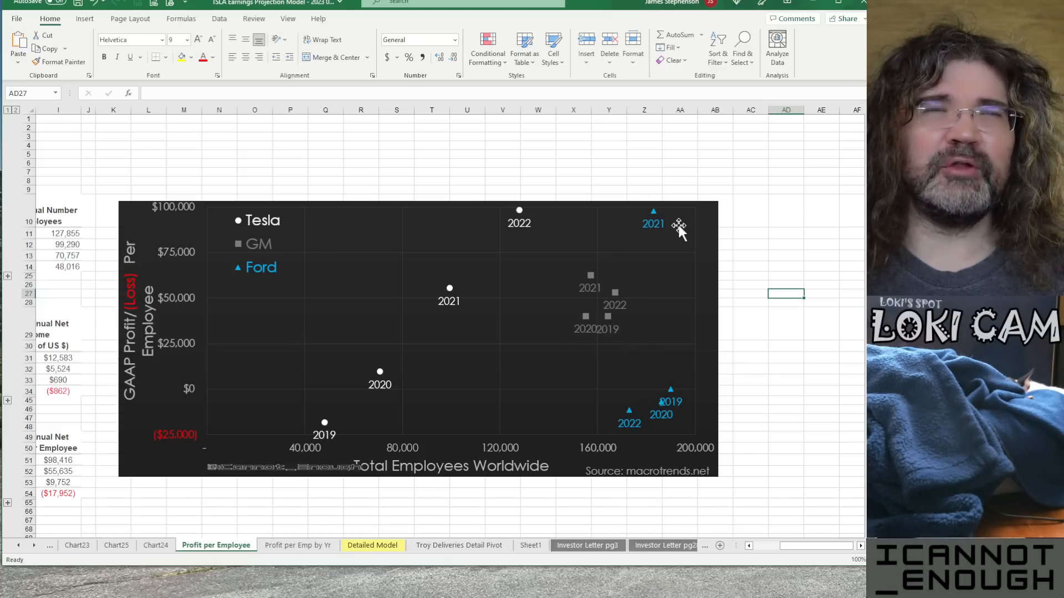
mouse_move(679, 226)
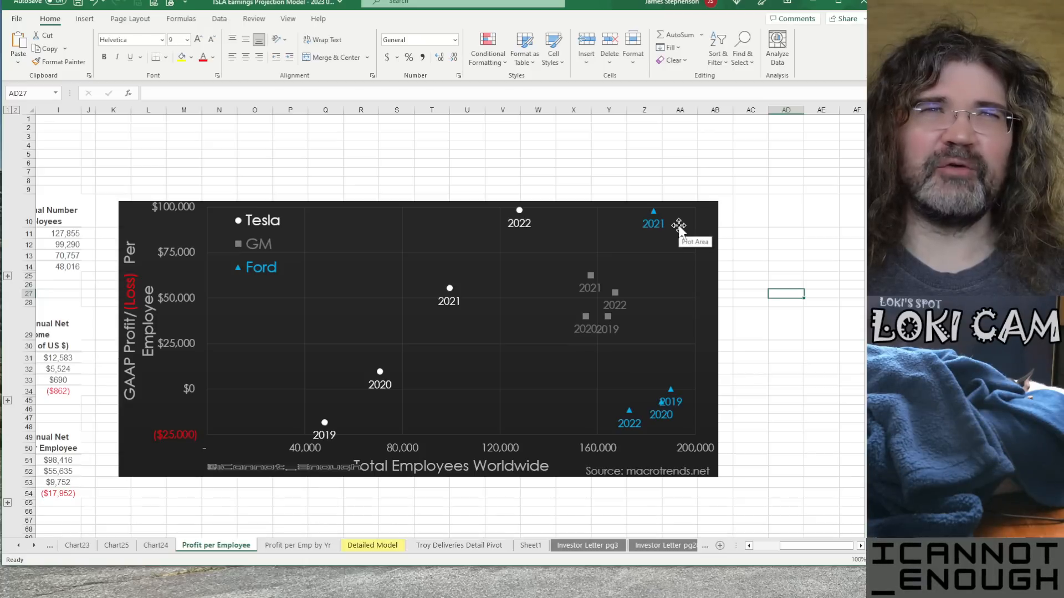
mouse_move(655, 224)
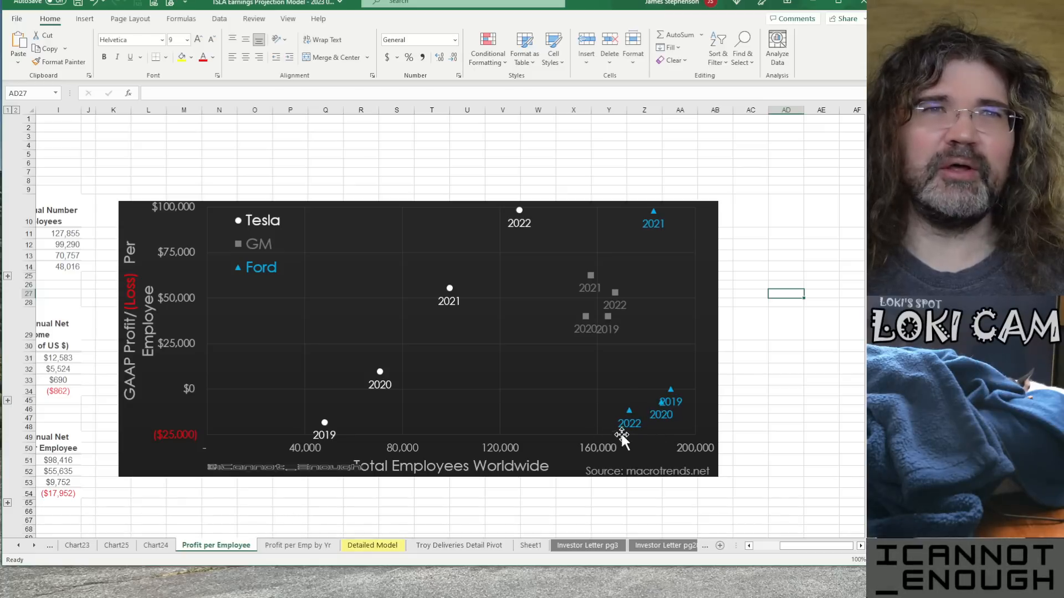
mouse_move(692, 207)
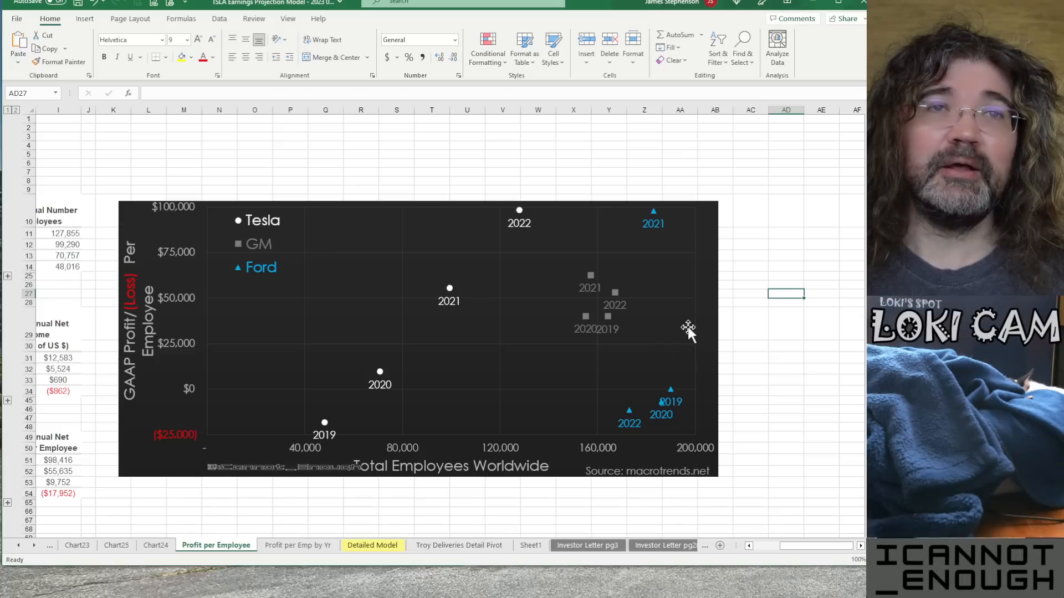
mouse_move(624, 441)
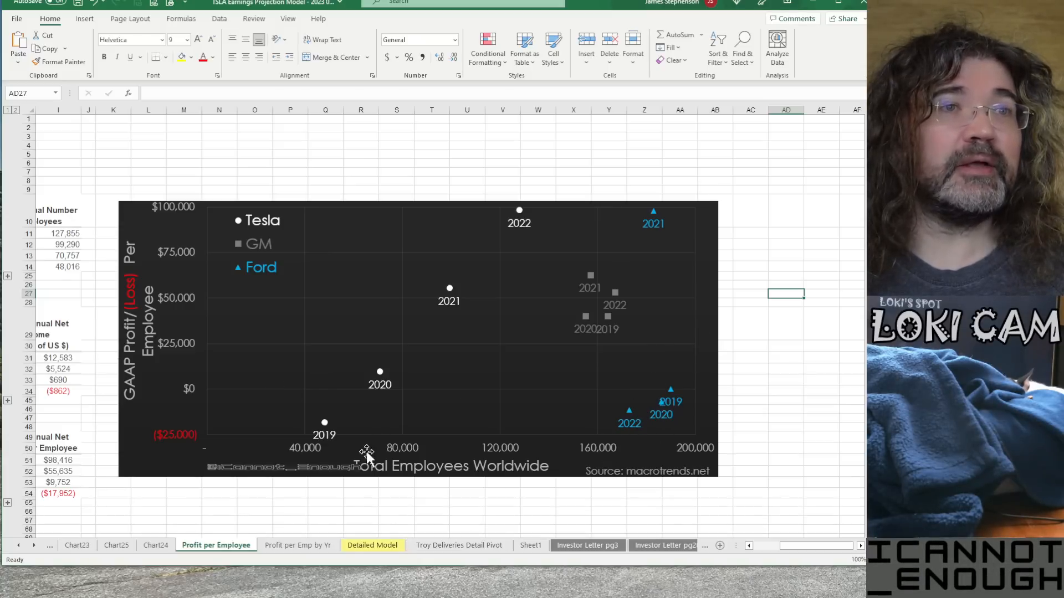
left_click(298, 545)
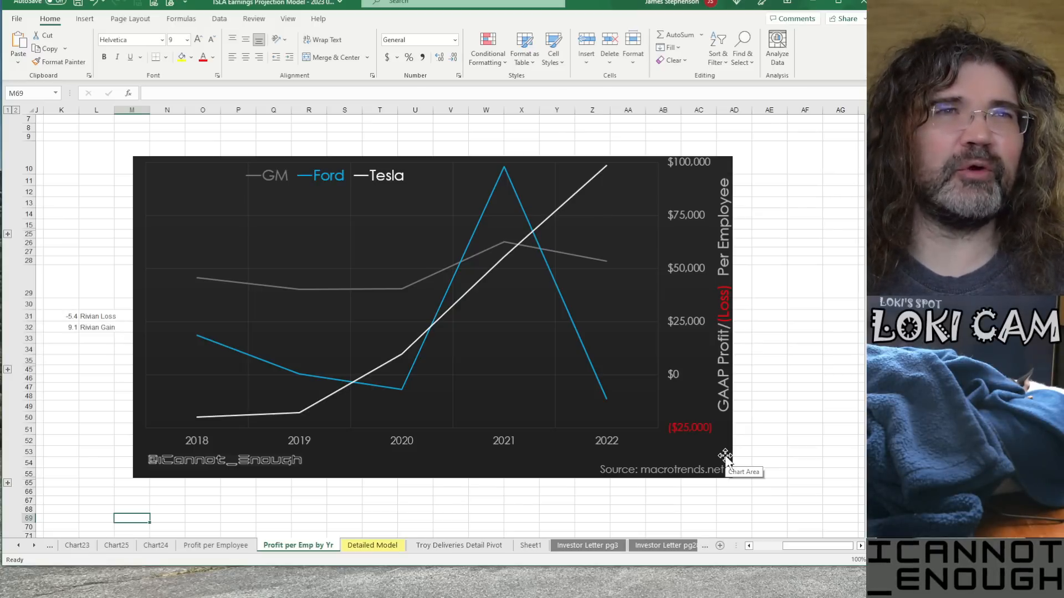
mouse_move(467, 427)
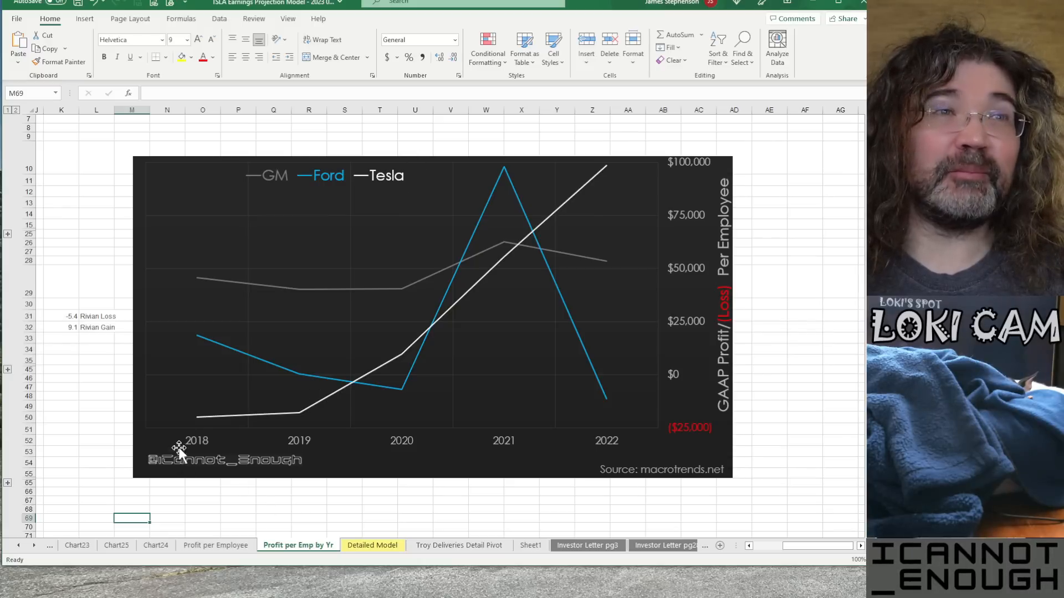
mouse_move(488, 281)
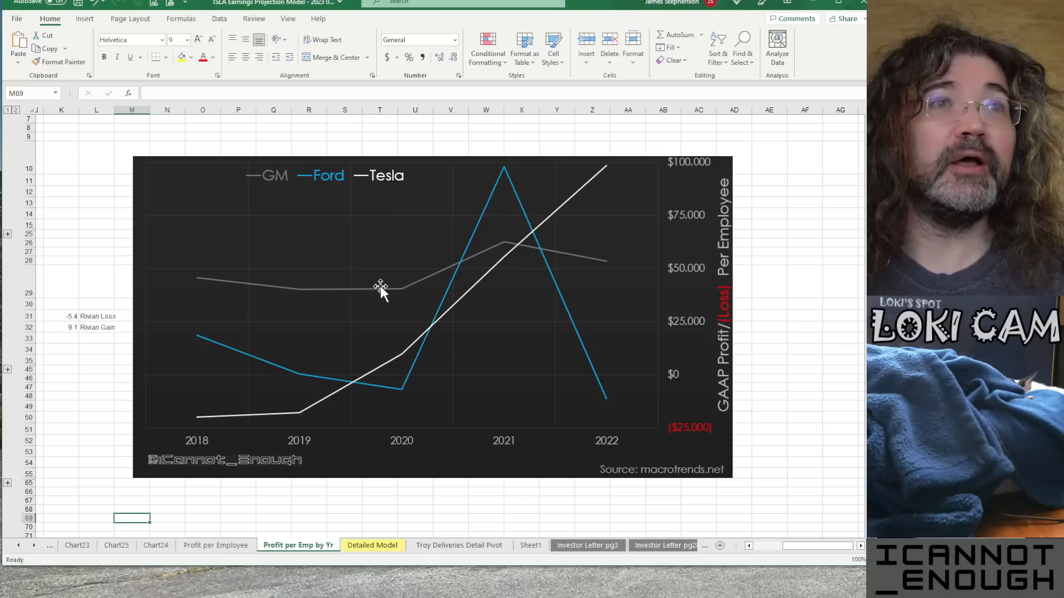
mouse_move(197, 285)
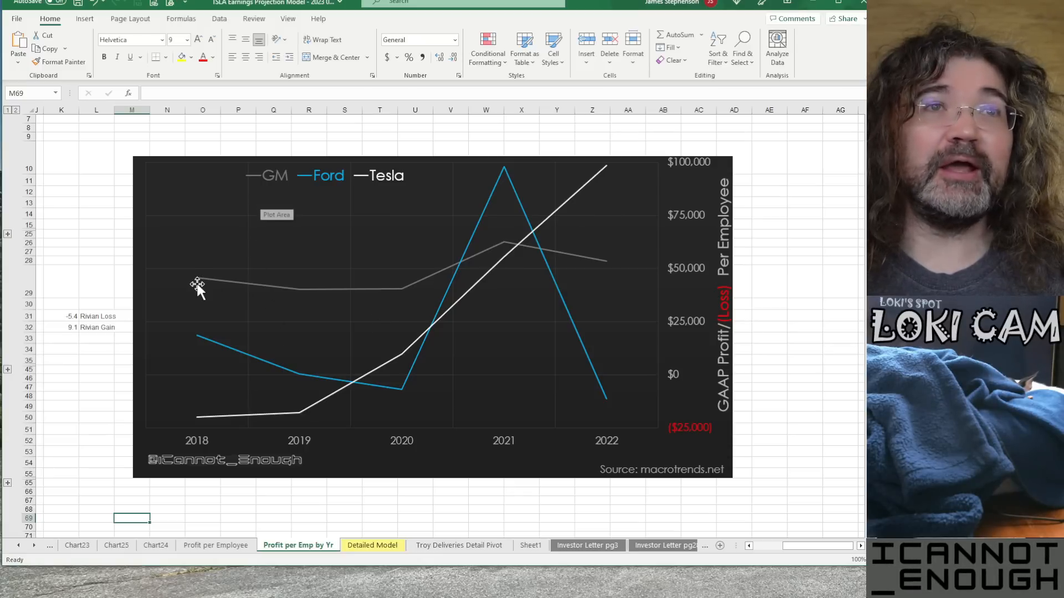
mouse_move(624, 268)
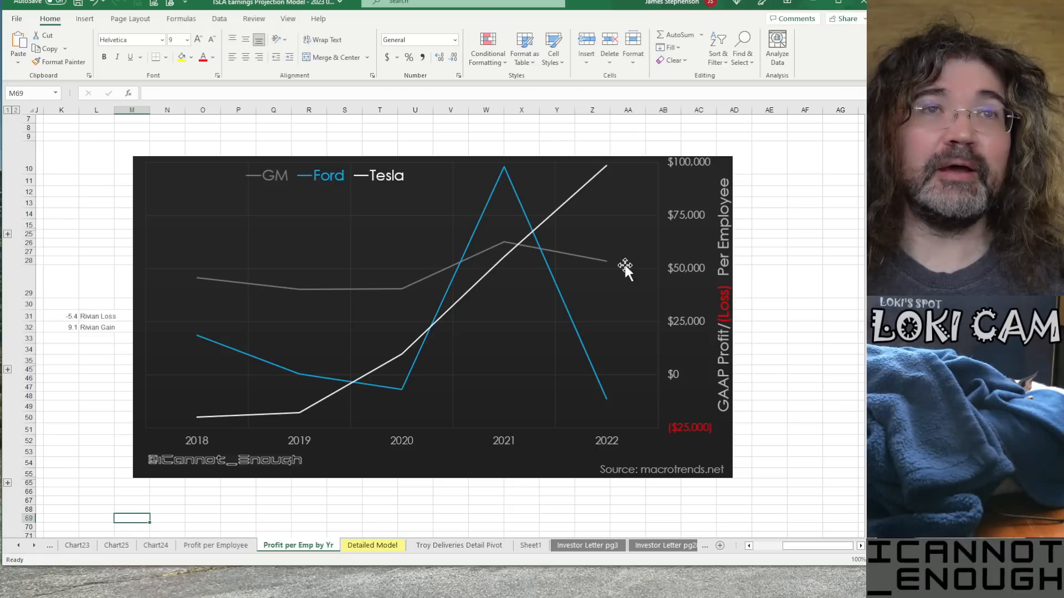
mouse_move(624, 268)
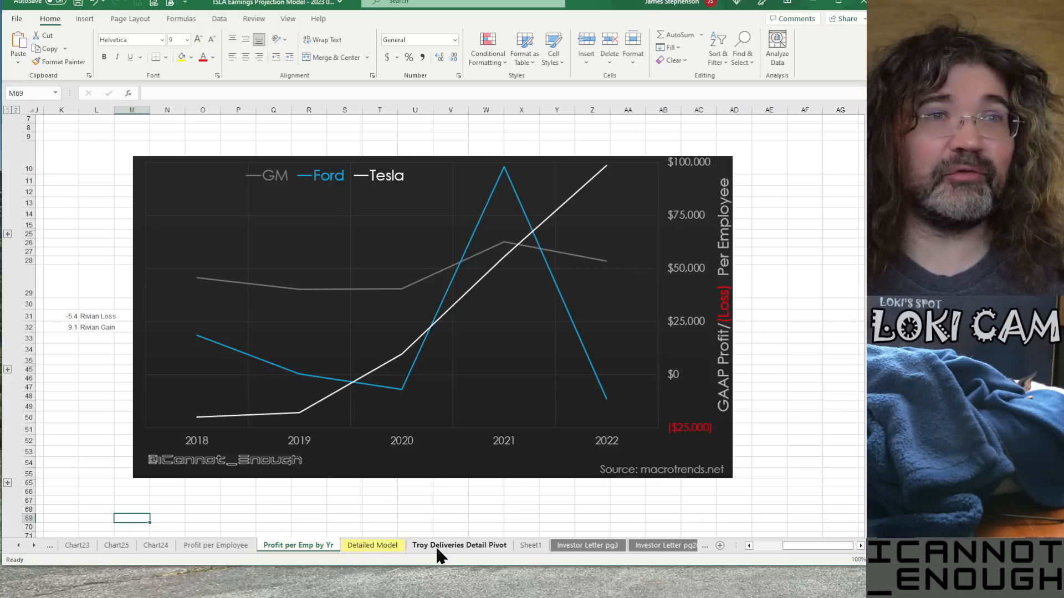
Return to the Detailed Model sheet and check the Q3 and Q4 2022 automotive sales per share (5.97) formulas
left_click(373, 545)
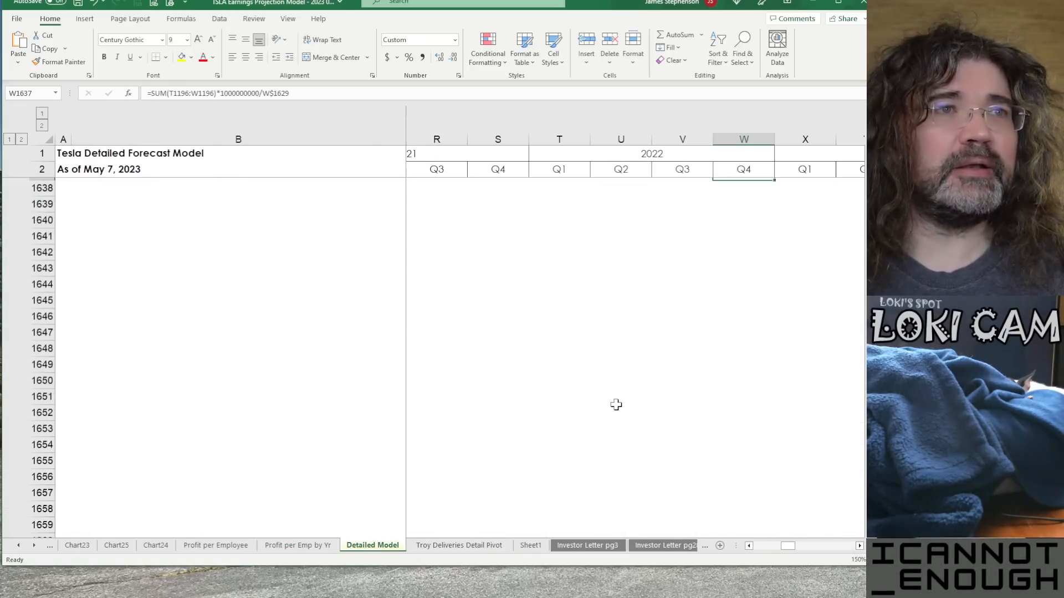
scroll("down", 3)
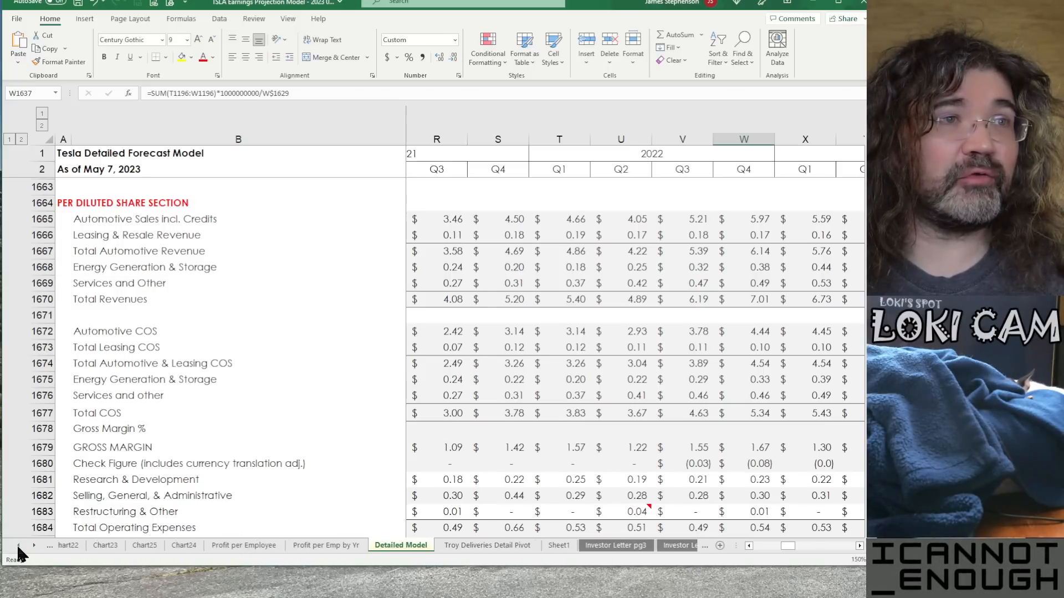
left_click(128, 545)
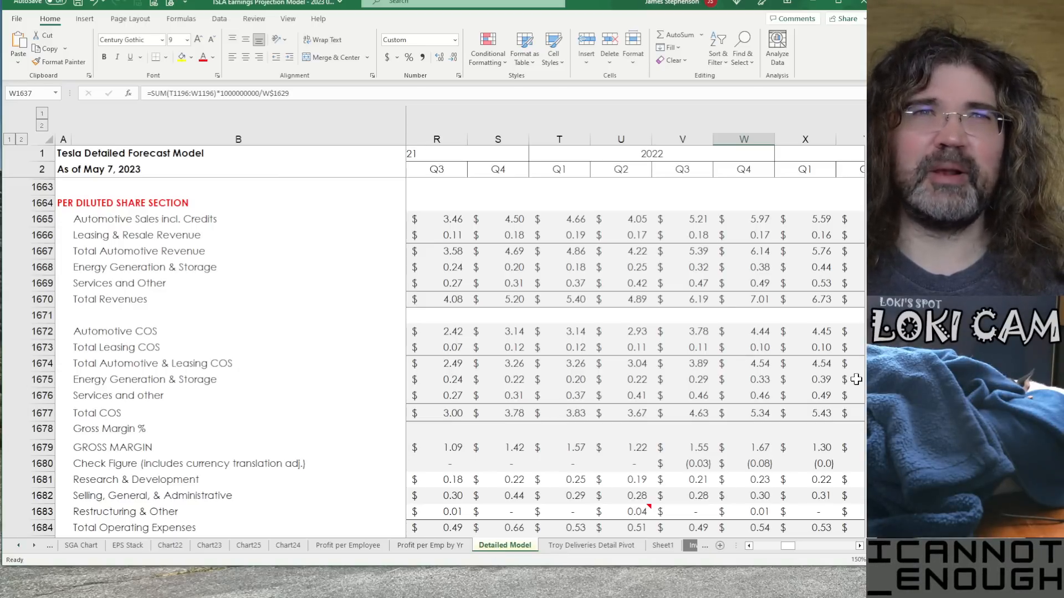
left_click(742, 218)
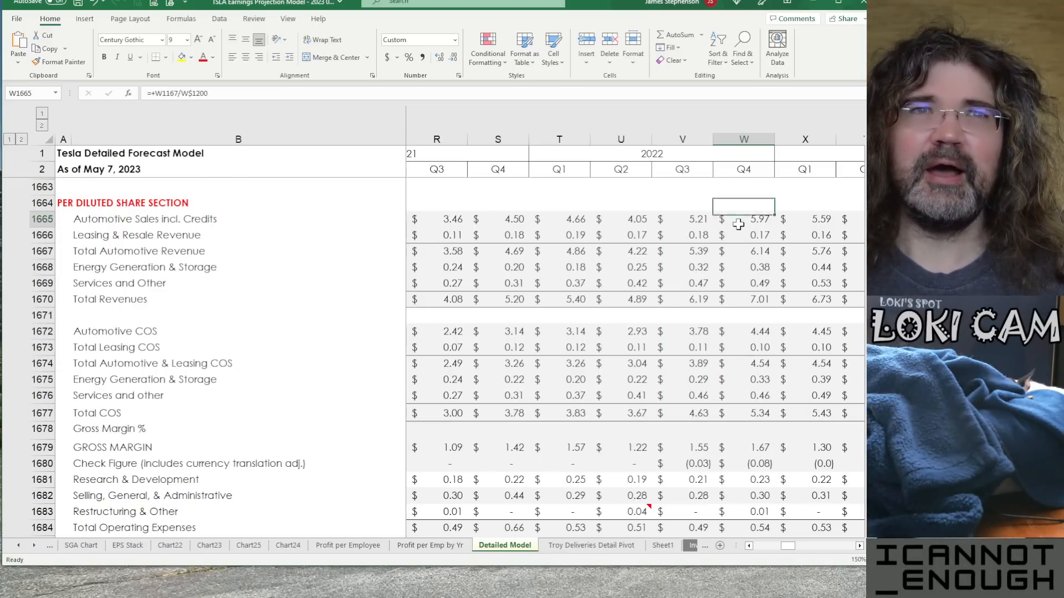
left_click(742, 219)
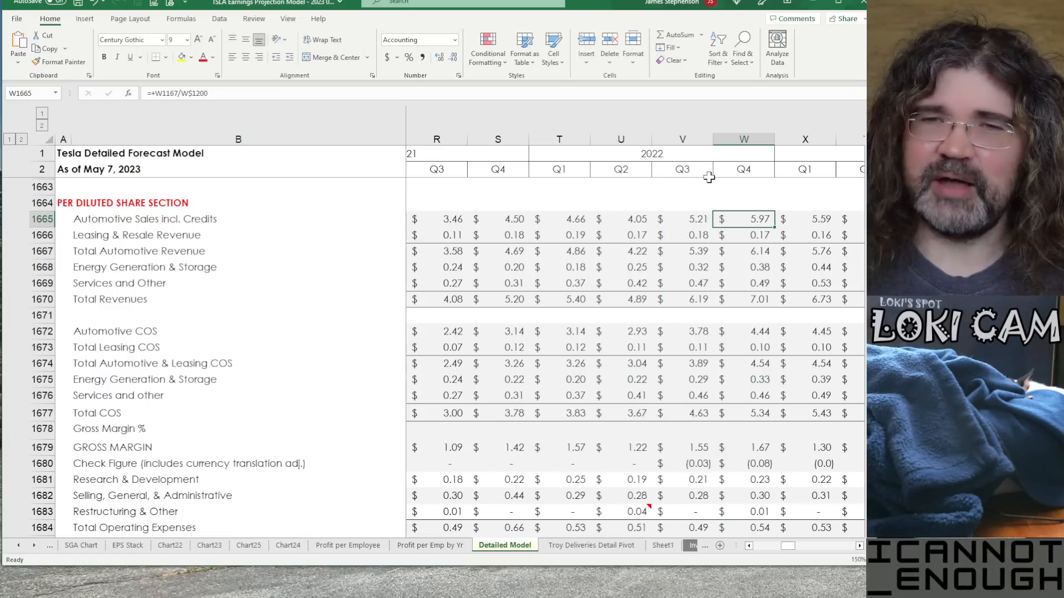
left_click(683, 219)
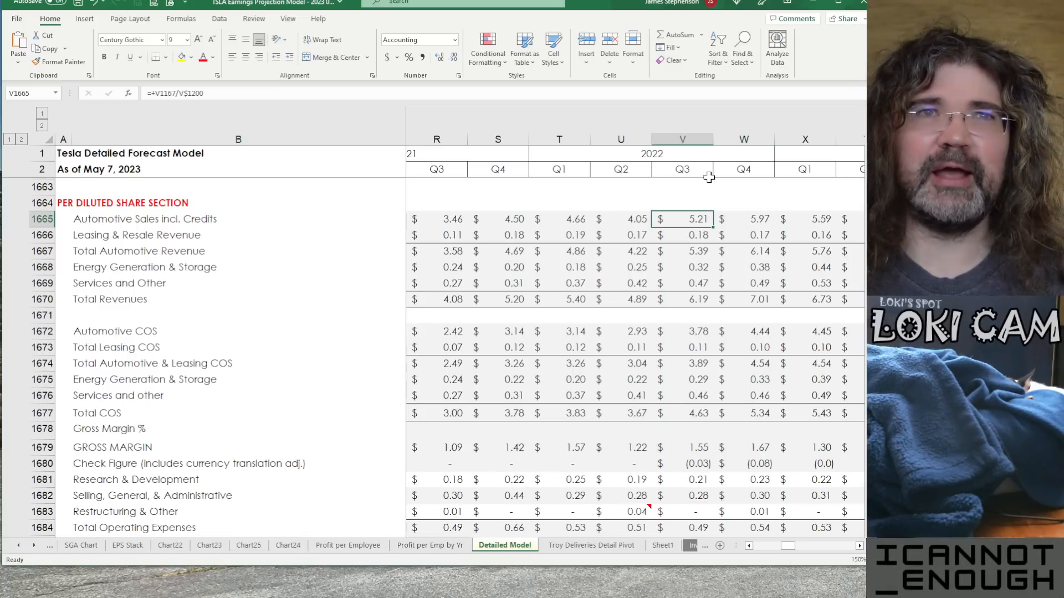
Bring the 2023 quarters into view and inspect Q2 2023 TTM non-GAAP earnings per share
scroll("right", 3)
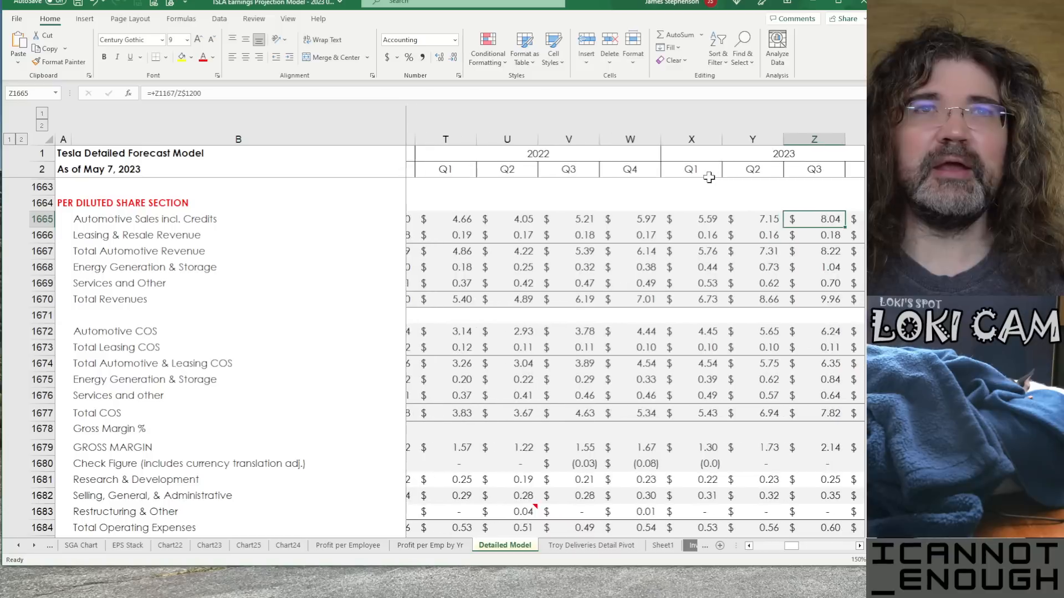
scroll("right", 3)
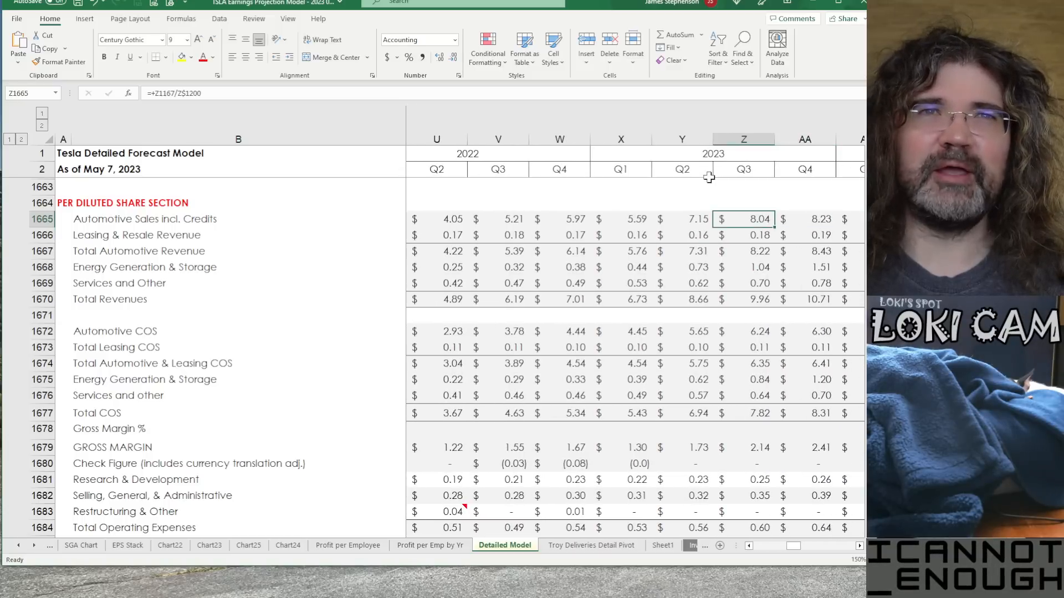
left_click(682, 267)
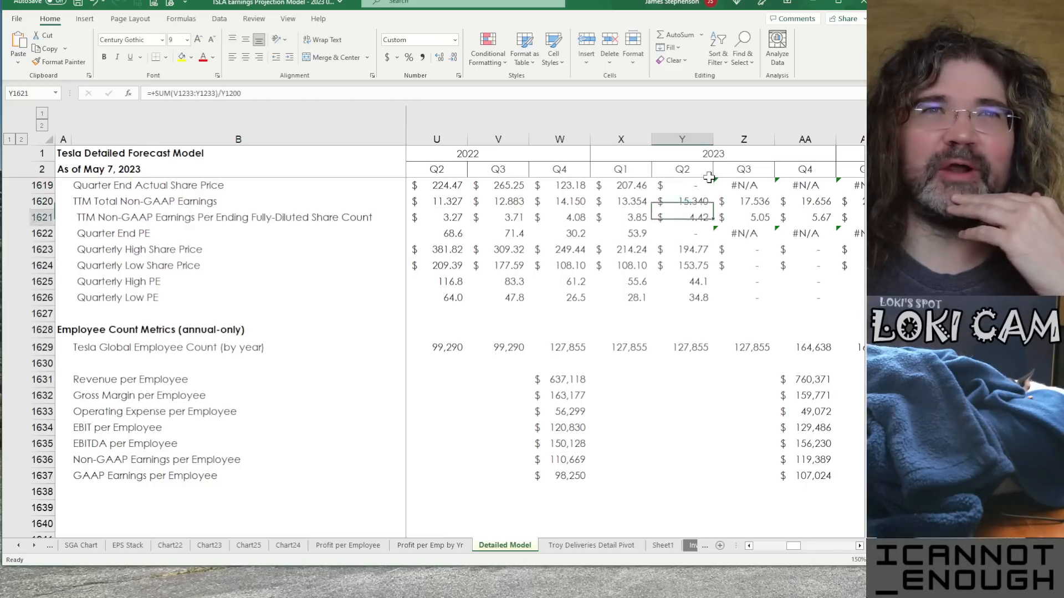
Check the Q4 2023 global employee count and GAAP earnings per employee
left_click(805, 346)
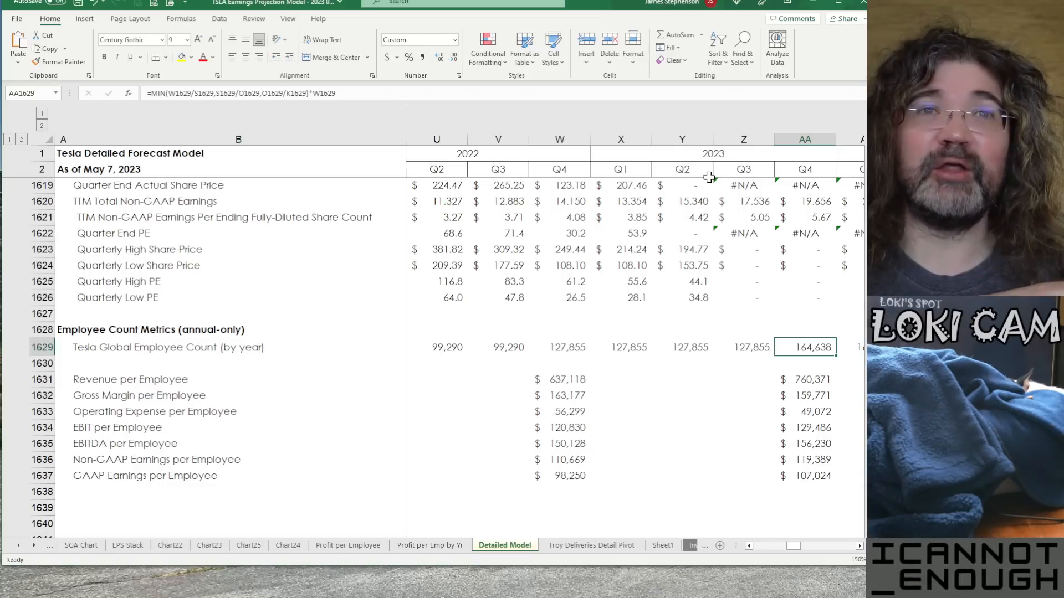
left_click(806, 475)
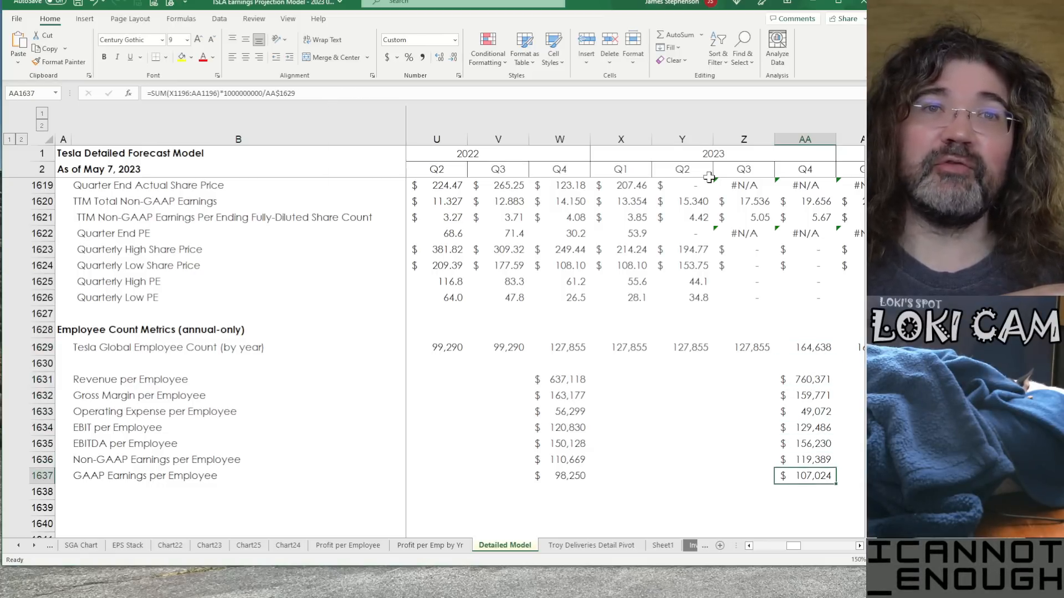
Move down the per-share rows and inspect Q1 and Q2 2023 total revenues per share
scroll("down", 3)
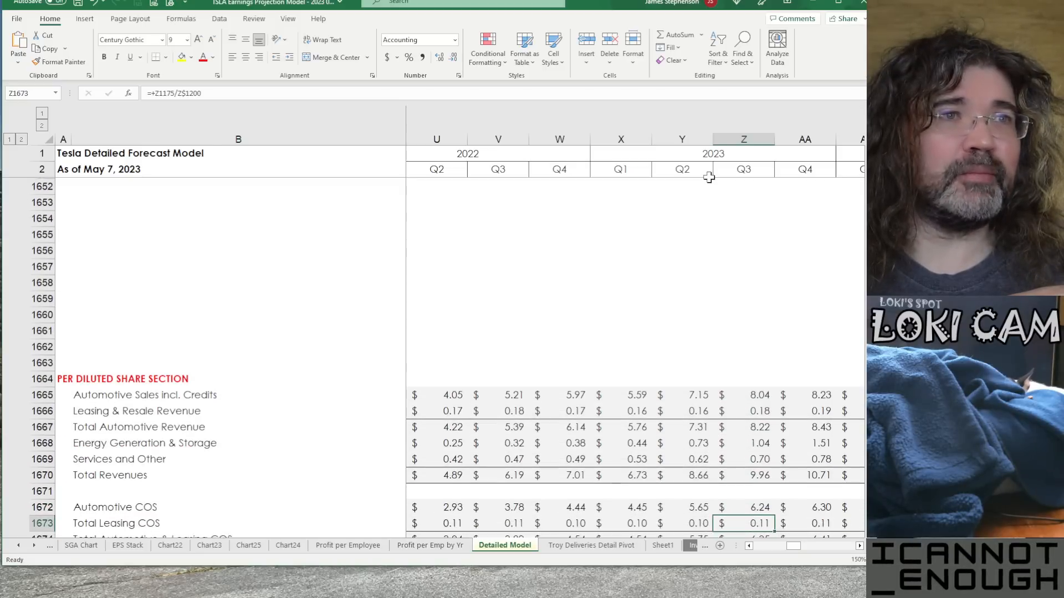
scroll("down", 3)
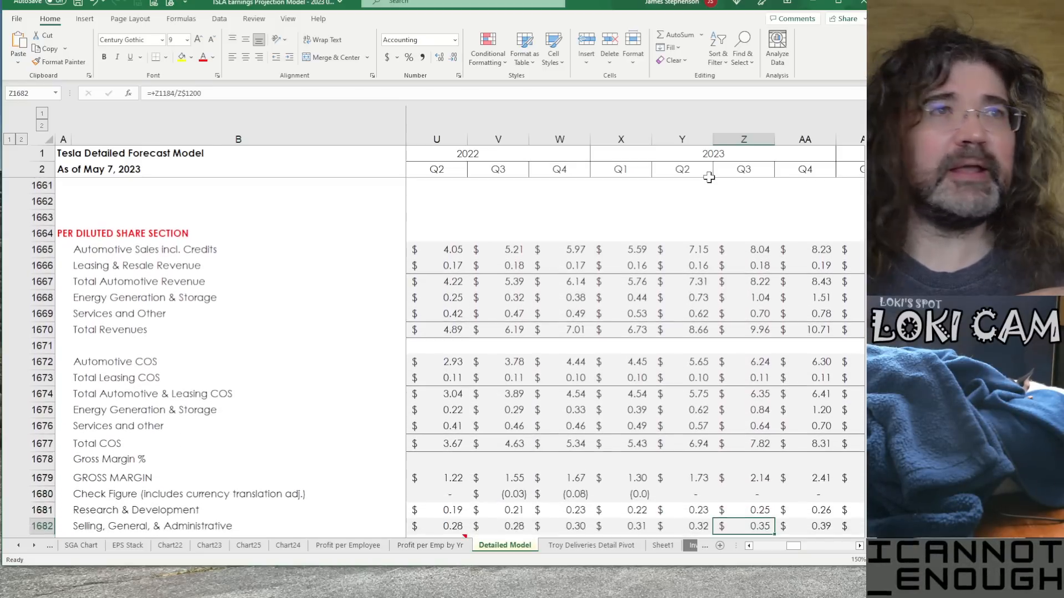
scroll("down", 3)
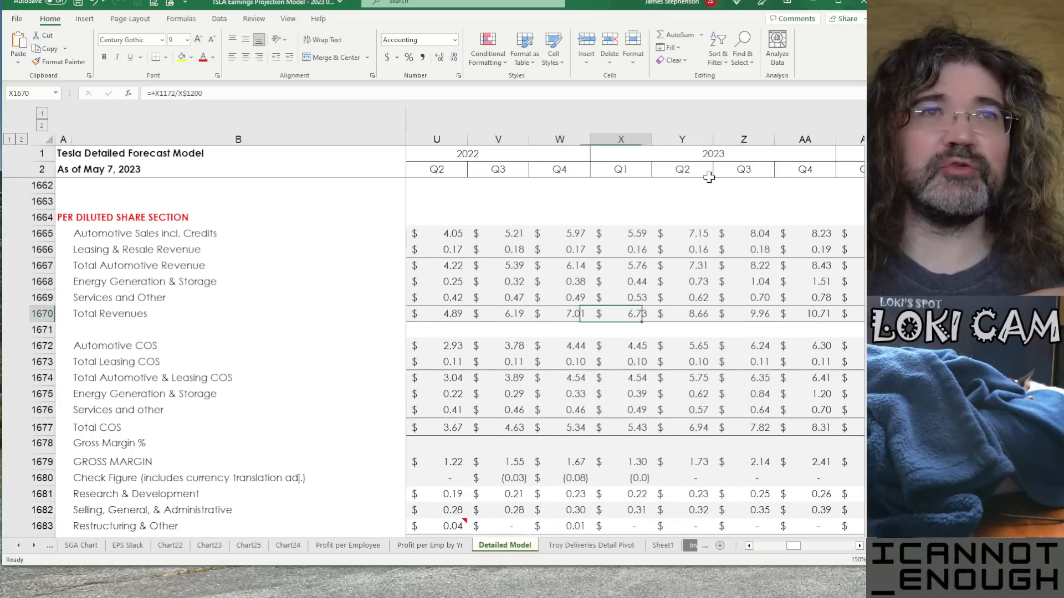
left_click(682, 313)
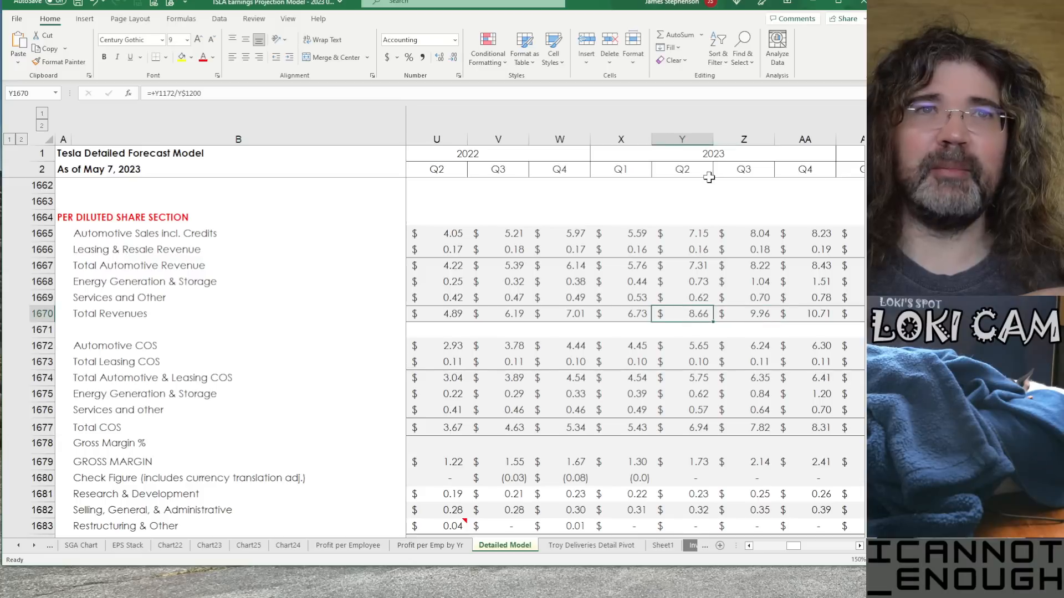
left_click(620, 314)
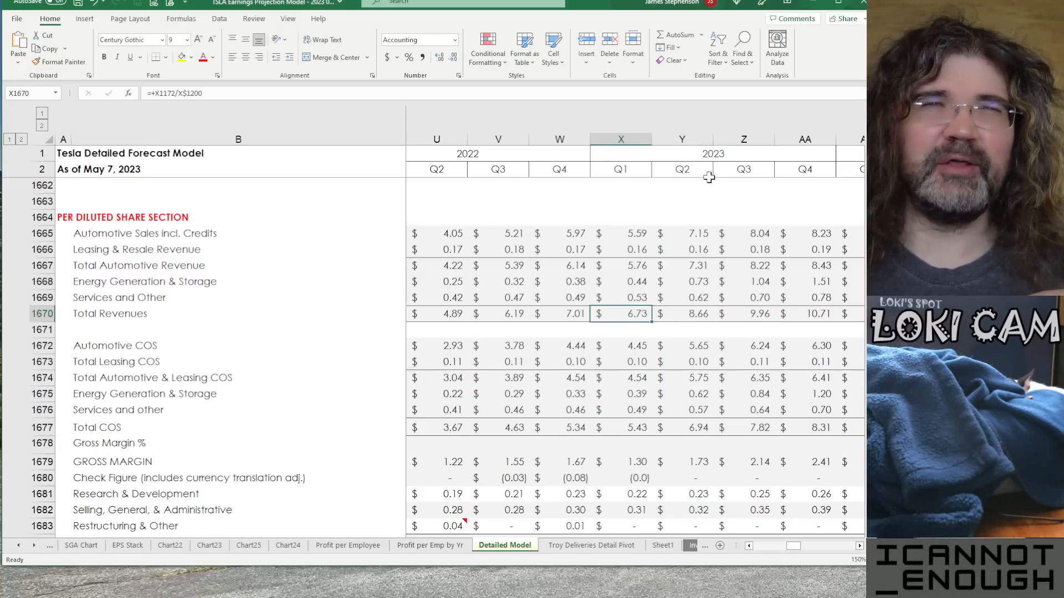
Inspect 2023 income from operations and net income per share and Q1 2023 energy cost of sales
left_click(620, 443)
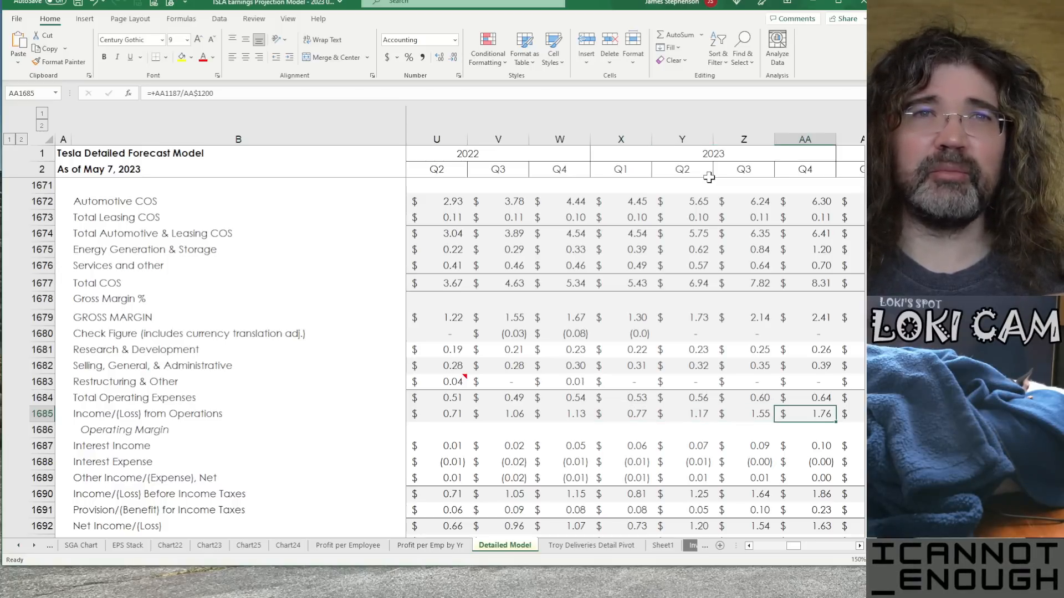
left_click(742, 413)
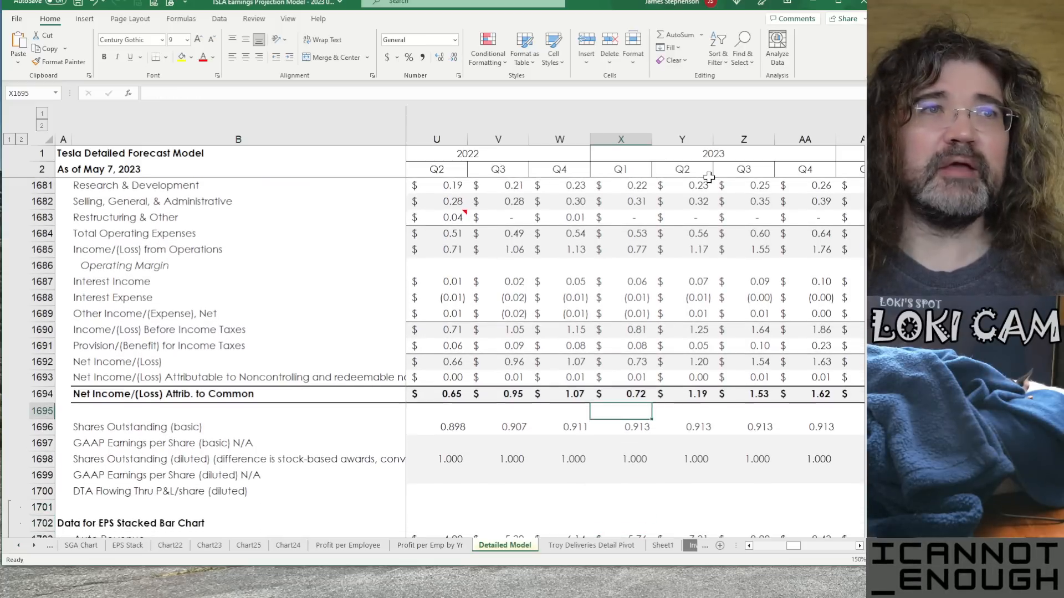
left_click(682, 394)
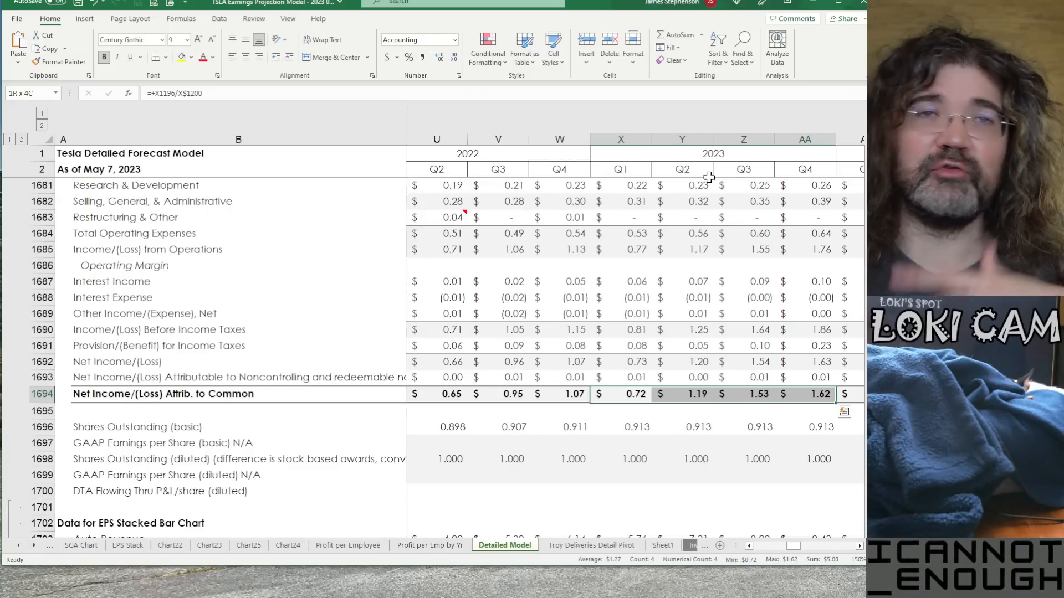
left_click(620, 426)
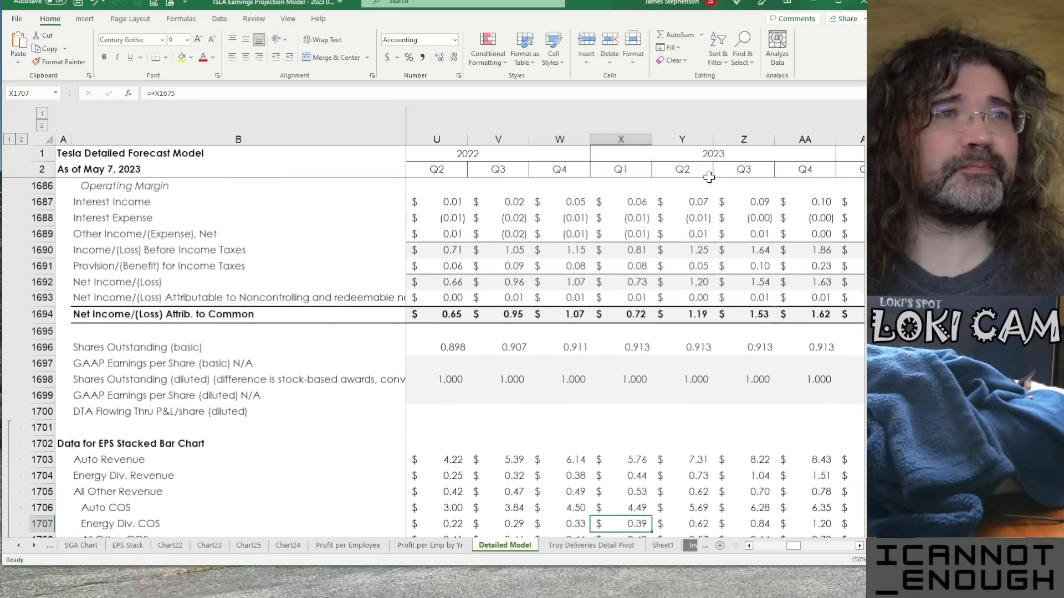
scroll("down", 3)
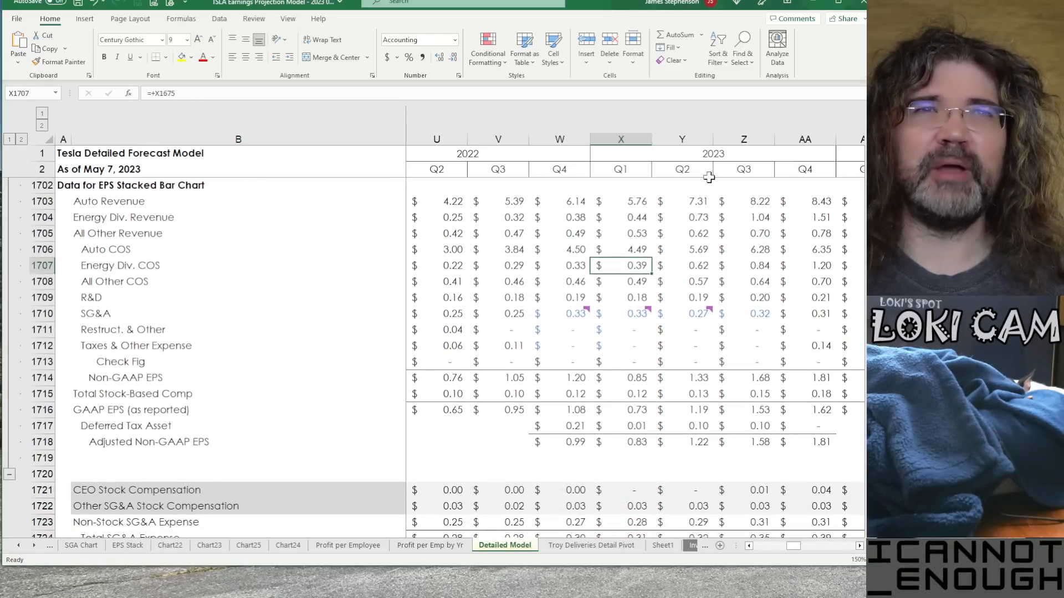
left_click(681, 201)
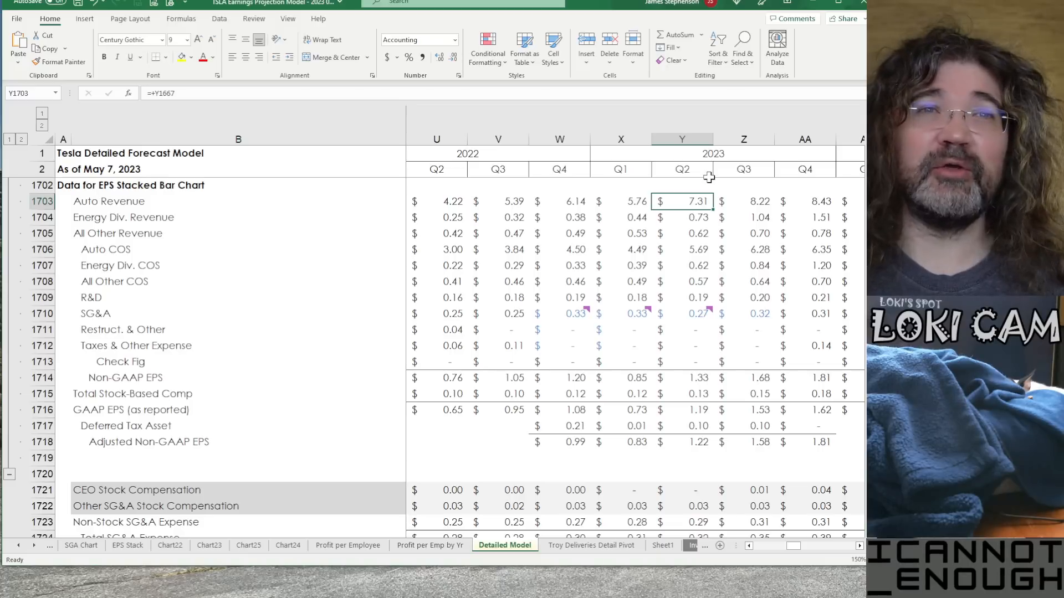
left_click(682, 442)
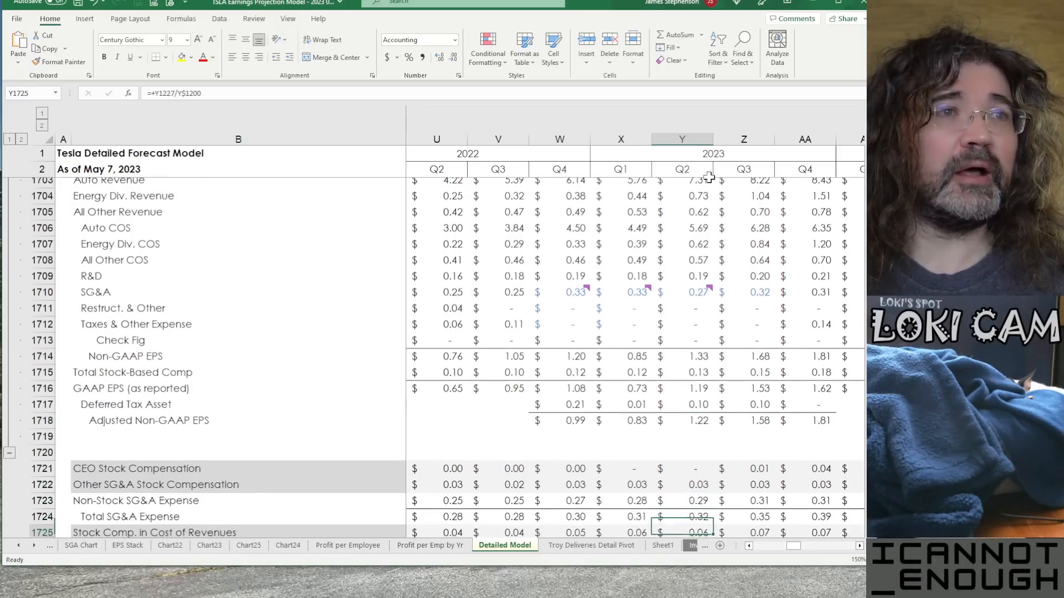
scroll("down", 3)
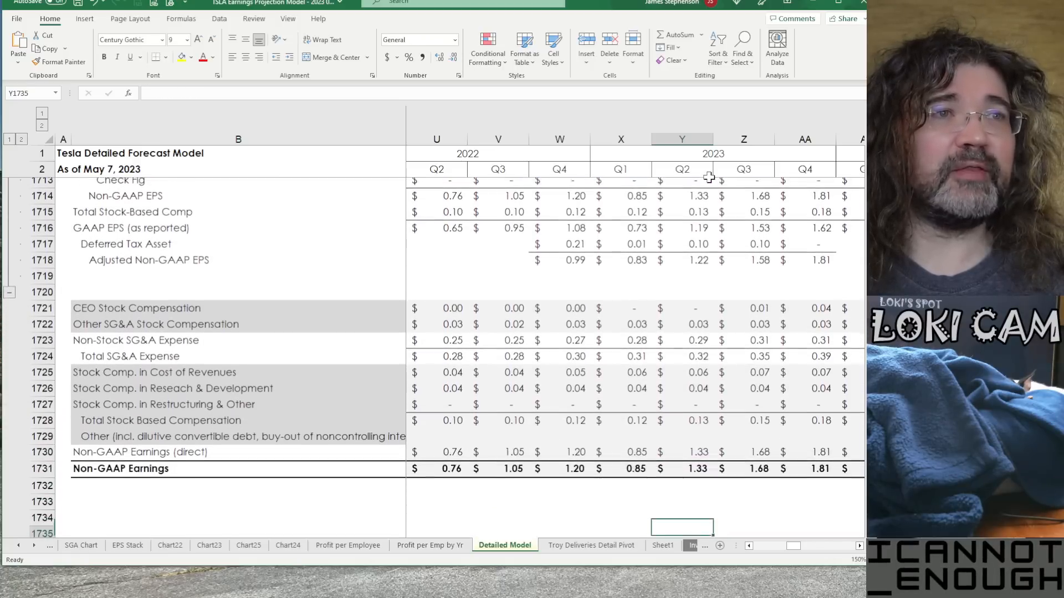
scroll("down", 3)
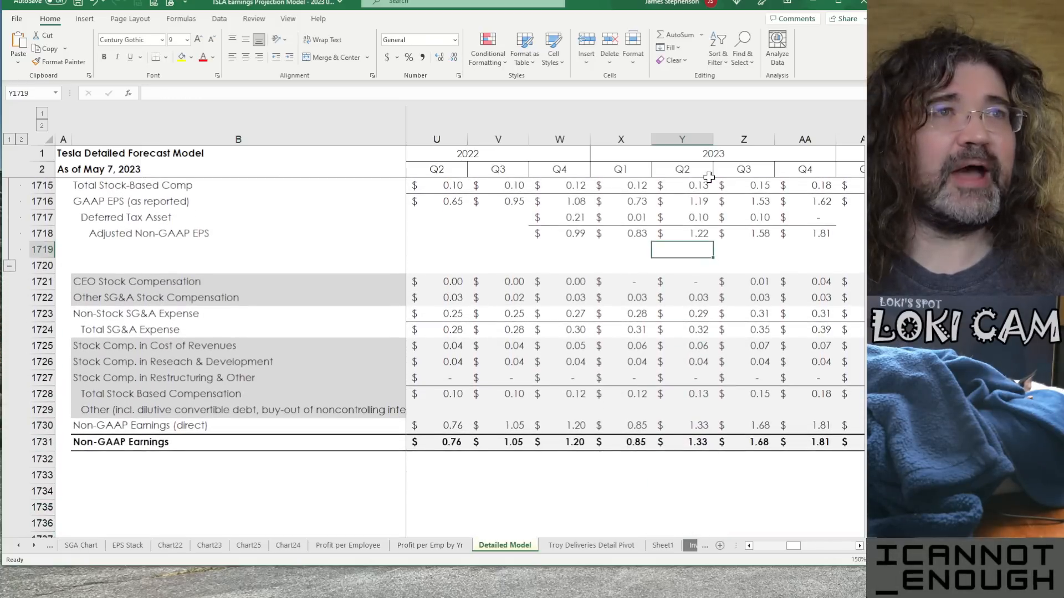
left_click(681, 361)
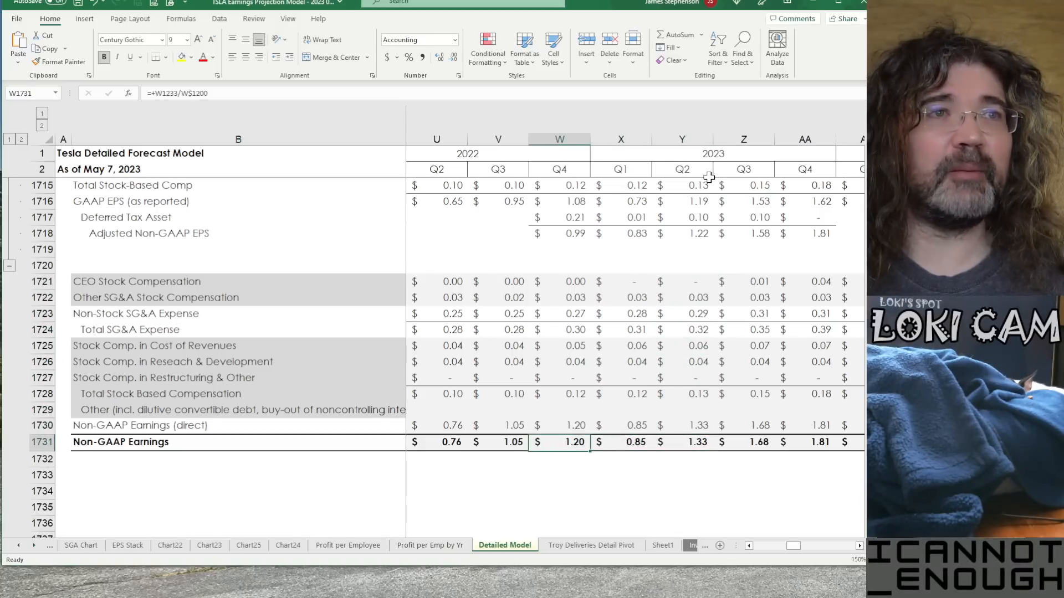
left_click(558, 378)
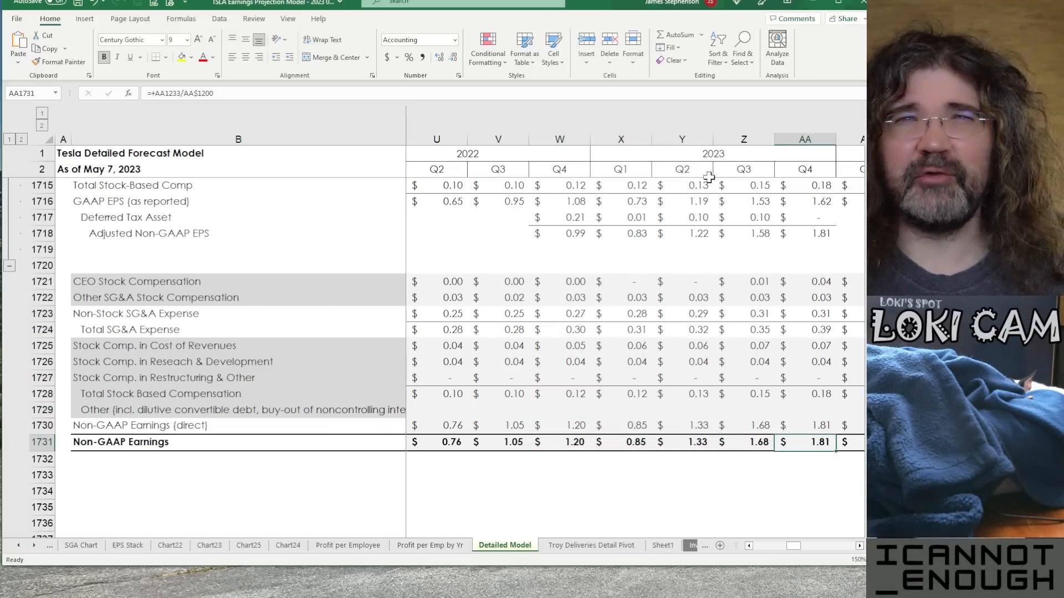
left_click(804, 491)
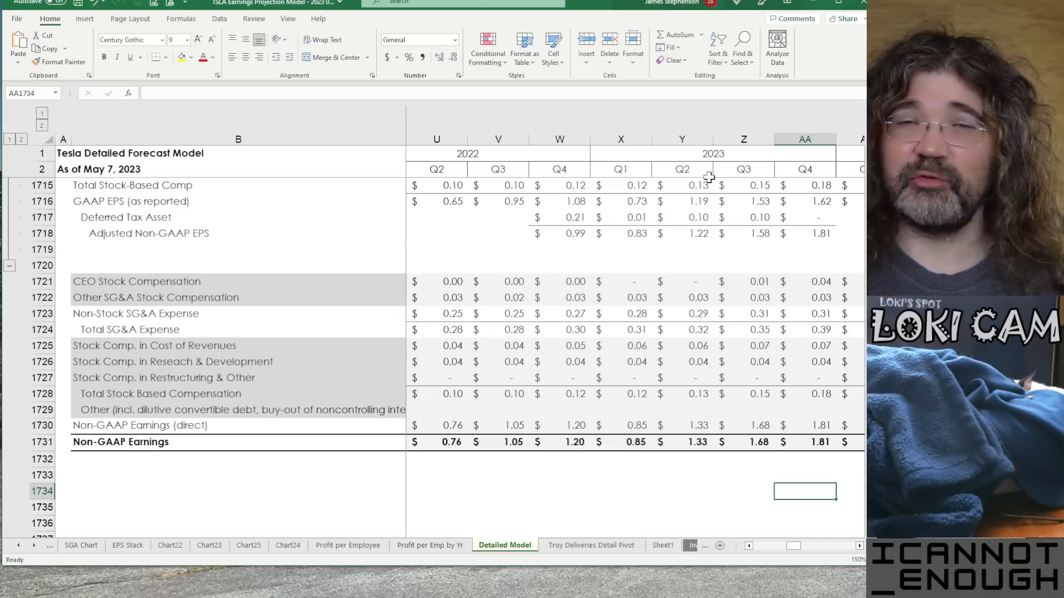
key("down")
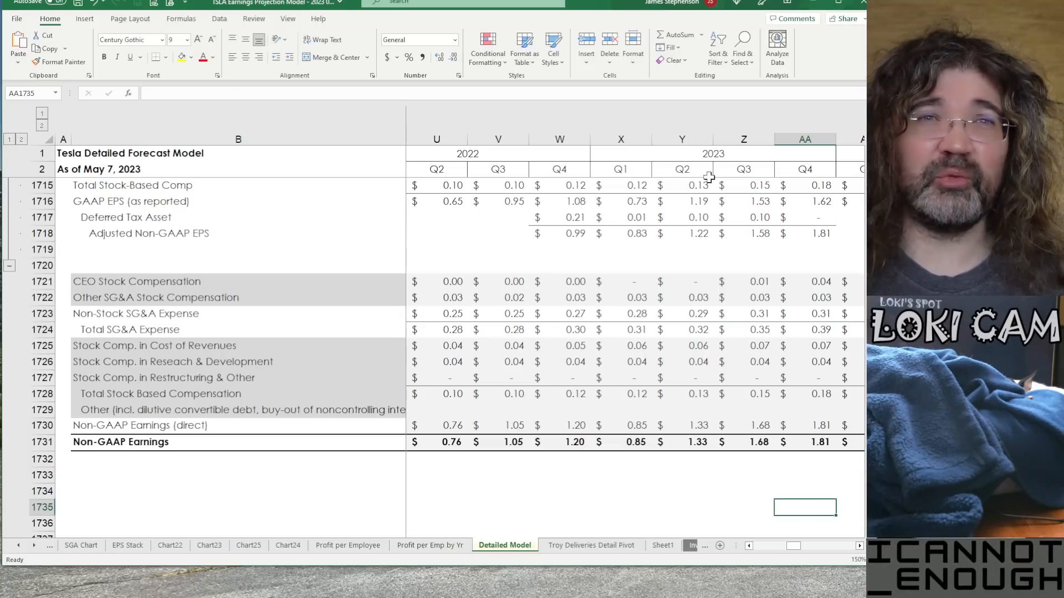
Check the Q4 2023 Austin revenue, Q3 2022 total automotive revenue link and Austin cost of sales formulas
scroll("down", 3)
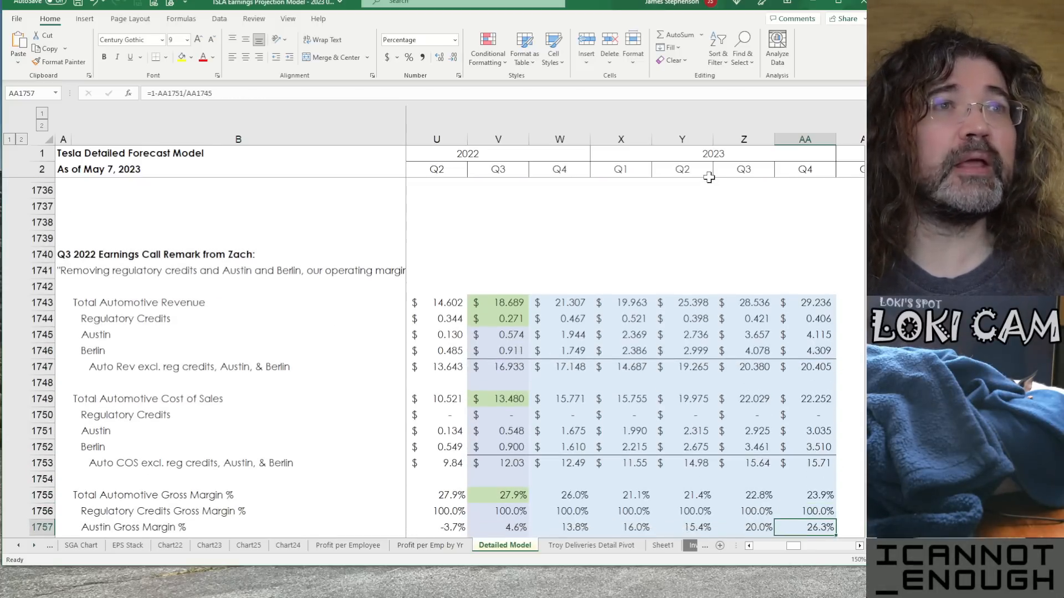
scroll("down", 3)
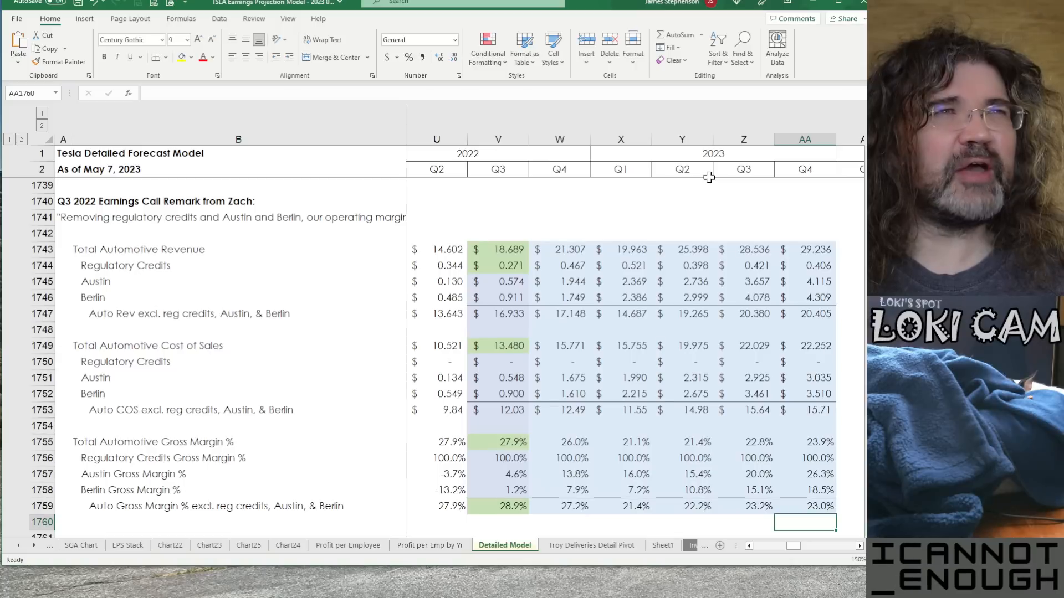
left_click(804, 281)
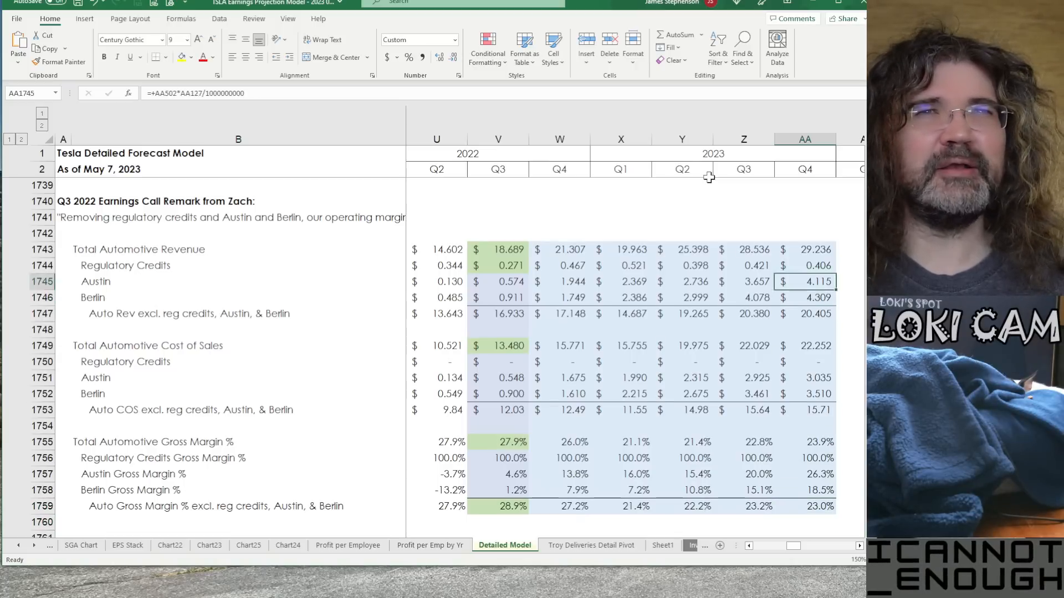
left_click(497, 249)
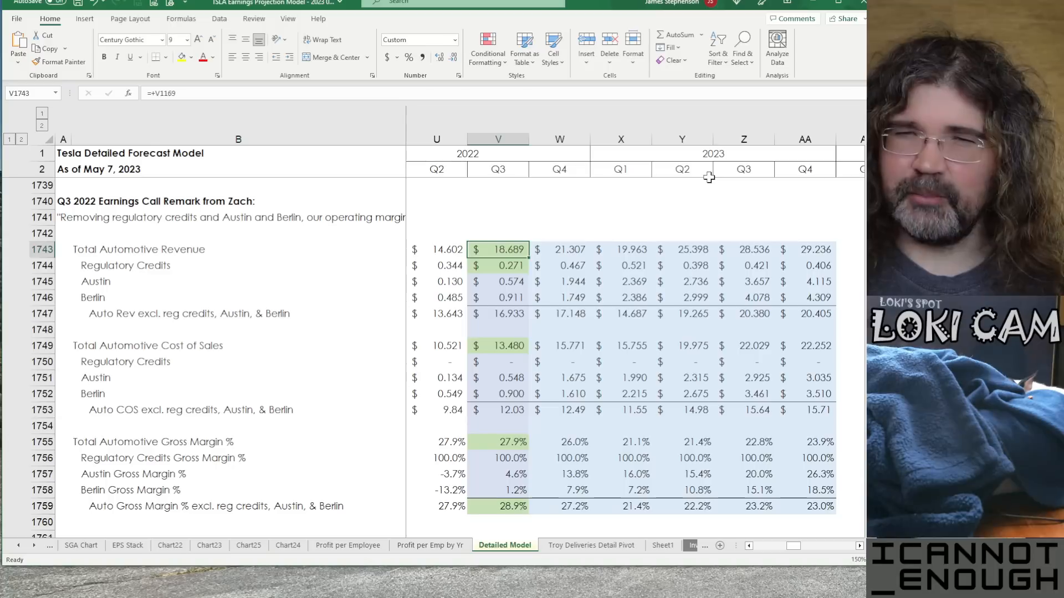
left_click(497, 378)
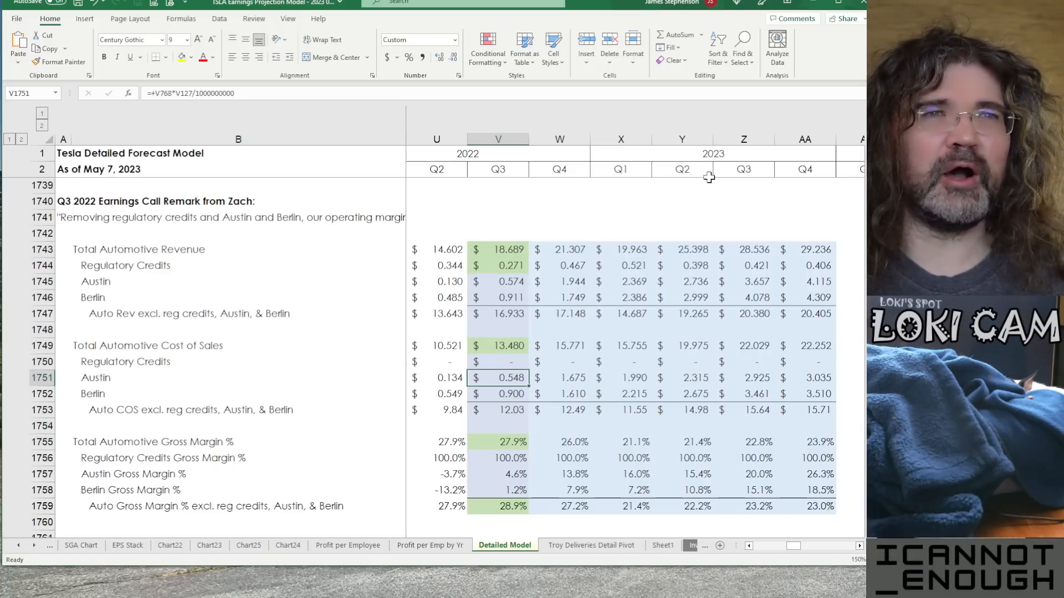
Check the Q1 and Q4 2023 auto gross margin excluding credits, Austin and Berlin formulas
left_click(497, 458)
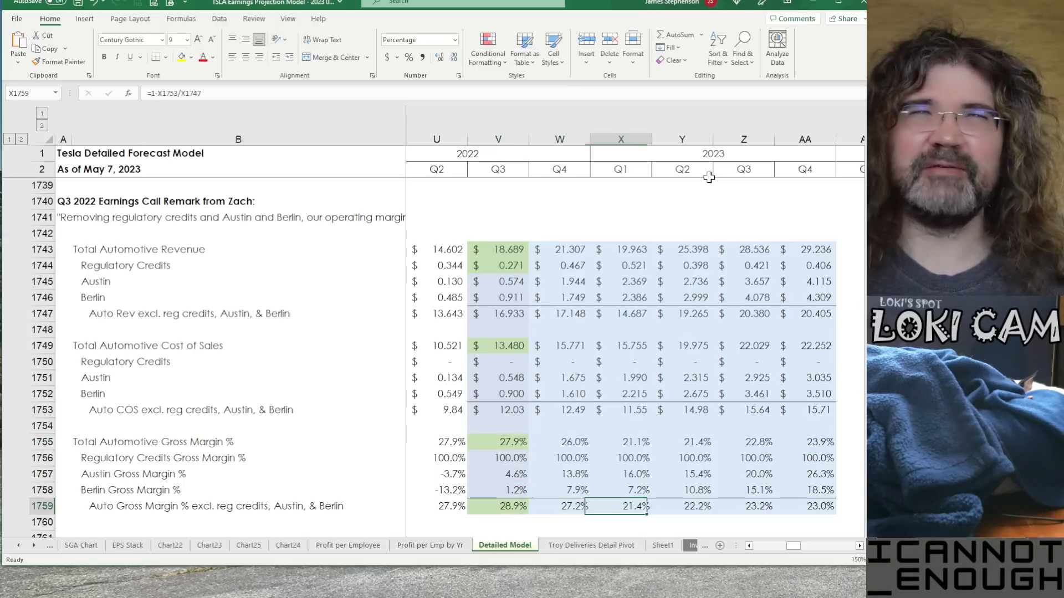
left_click(806, 507)
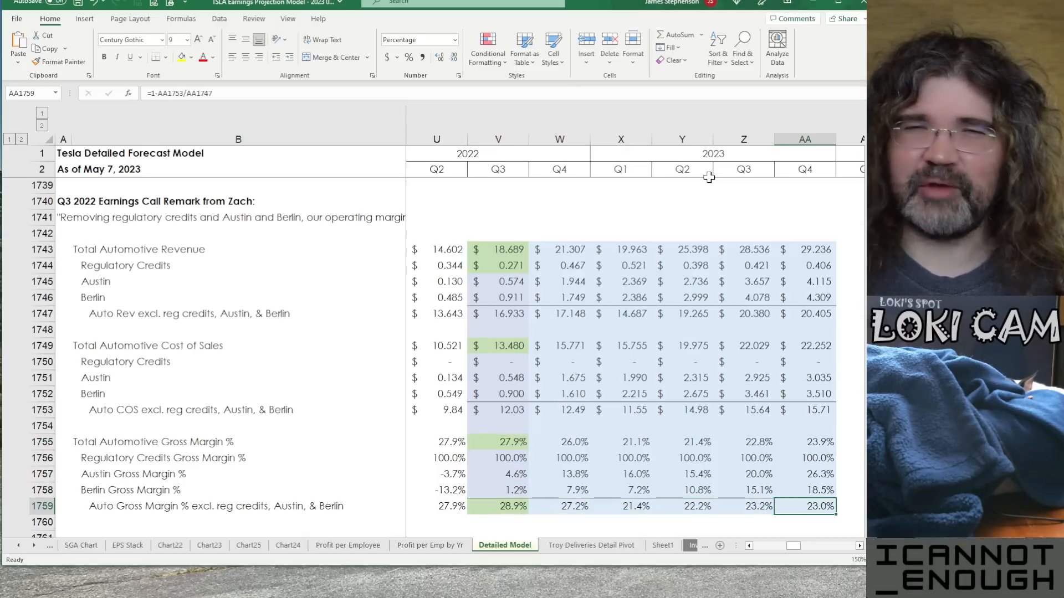
scroll("down", 3)
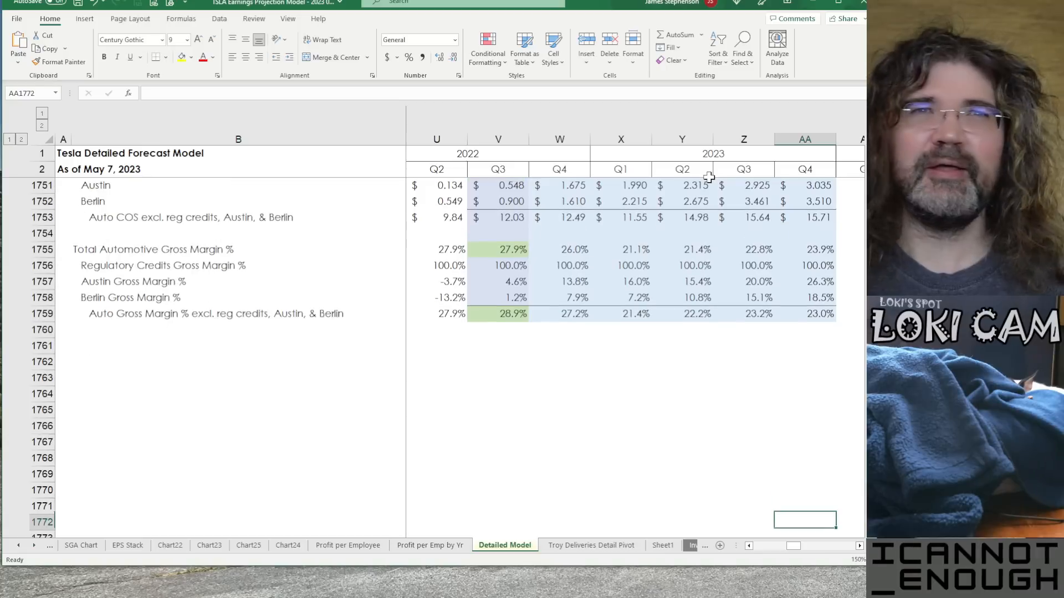
Review the yuan and euro percentage-of-sales assumptions in the Foreign Currency Translation Adjustment rows
scroll("down", 3)
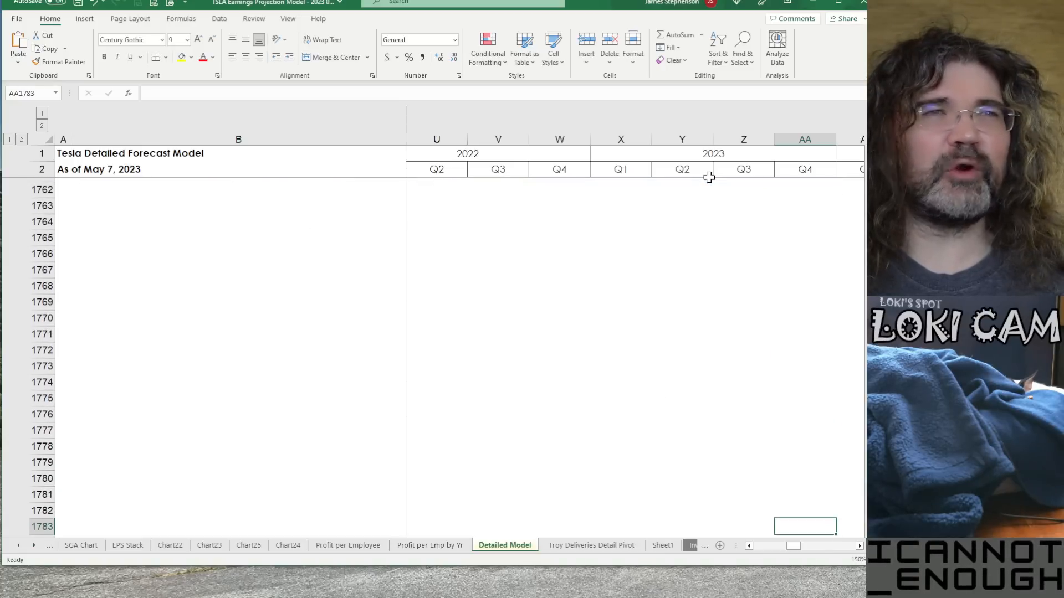
scroll("down", 3)
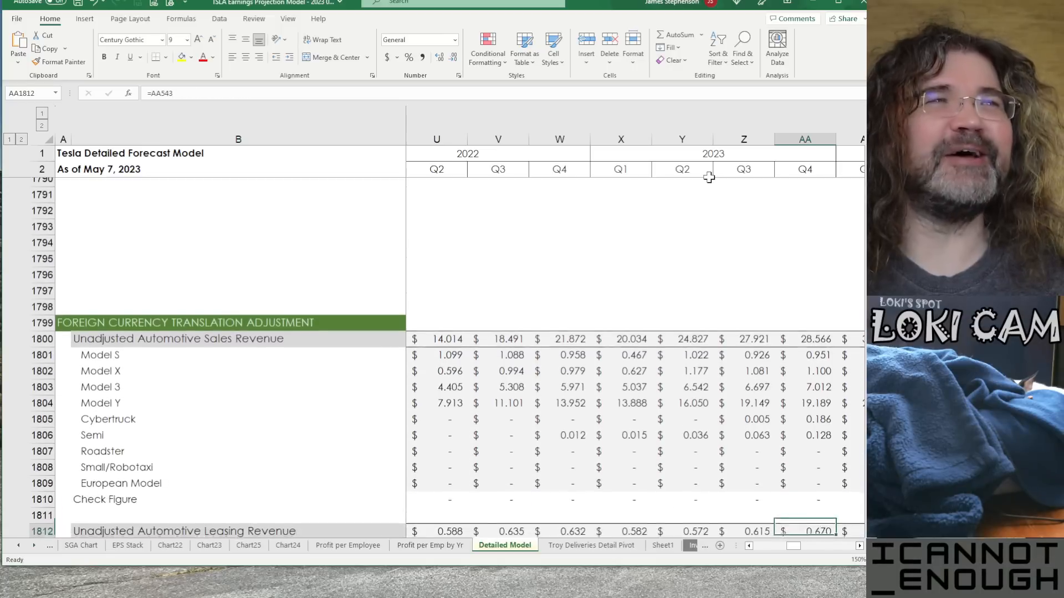
scroll("down", 3)
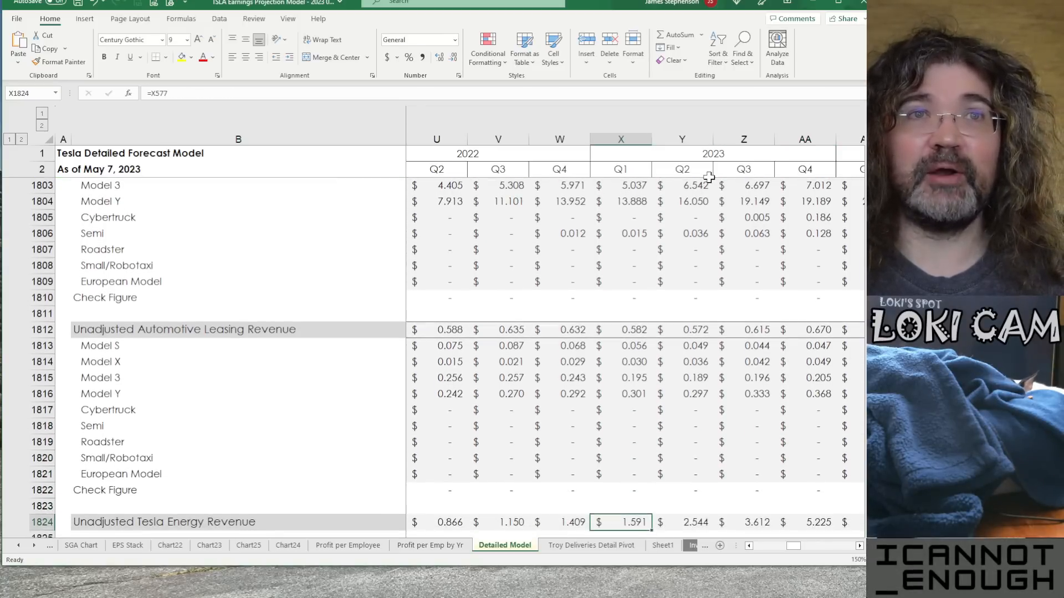
scroll("down", 3)
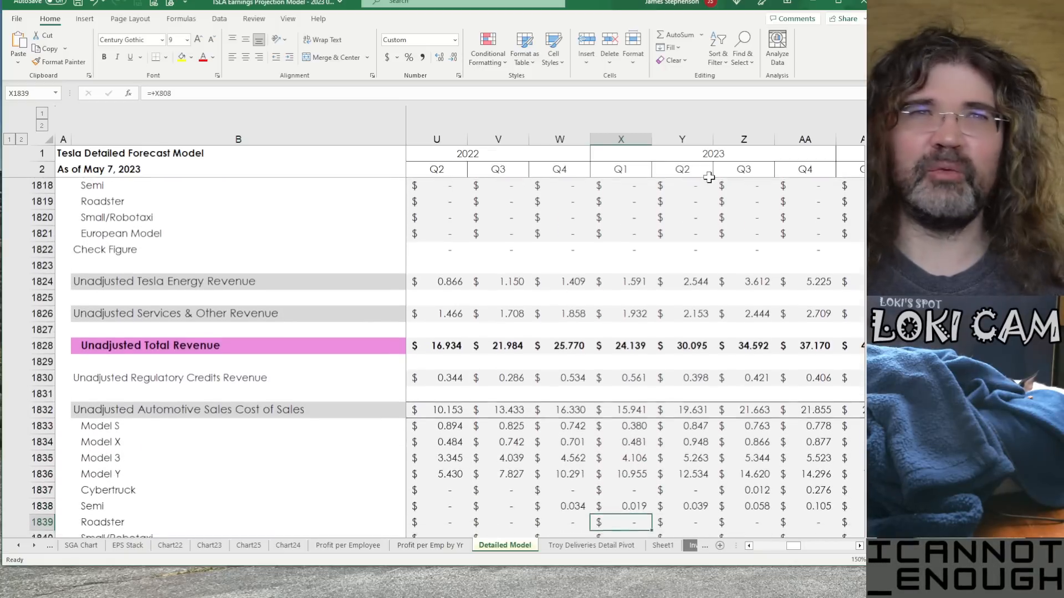
scroll("down", 3)
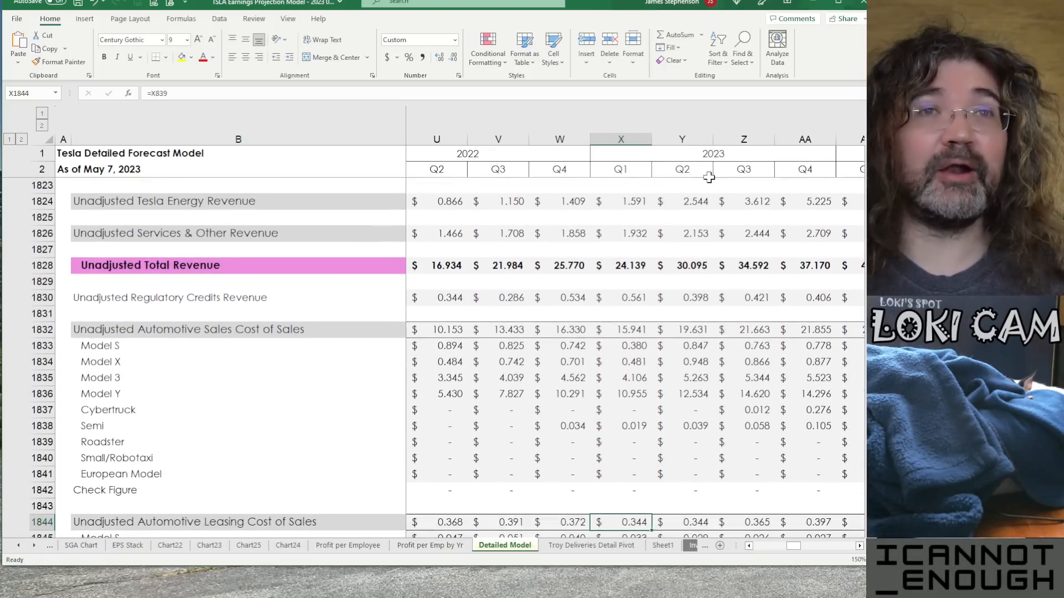
scroll("down", 3)
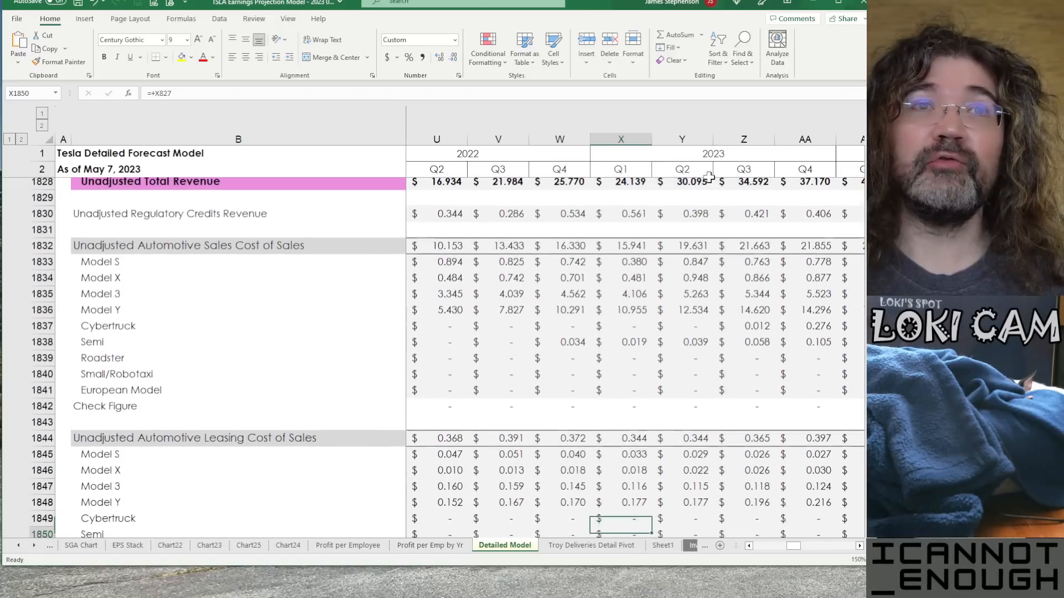
scroll("down", 3)
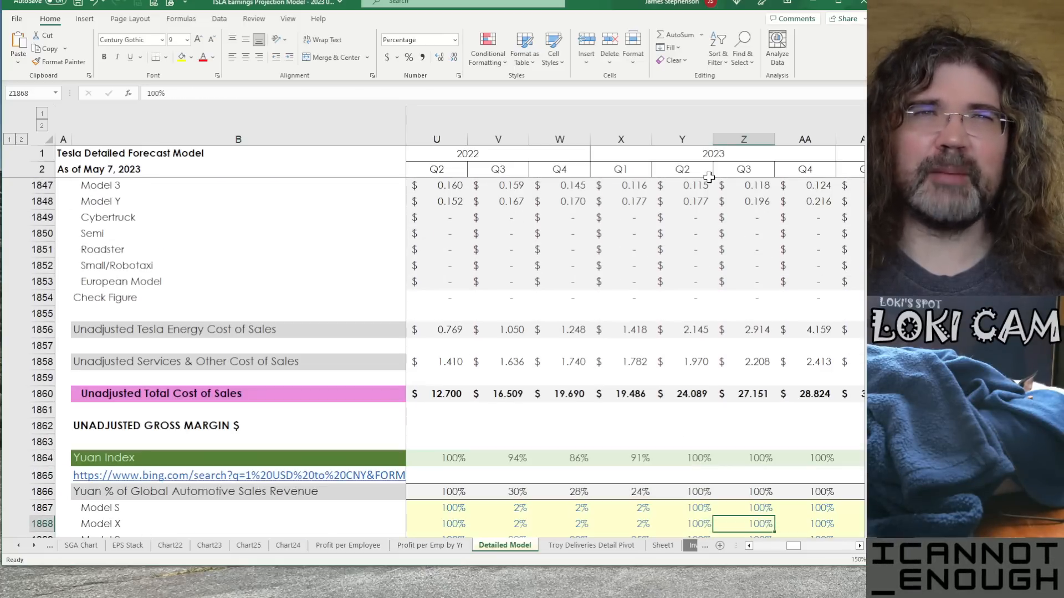
scroll("down", 3)
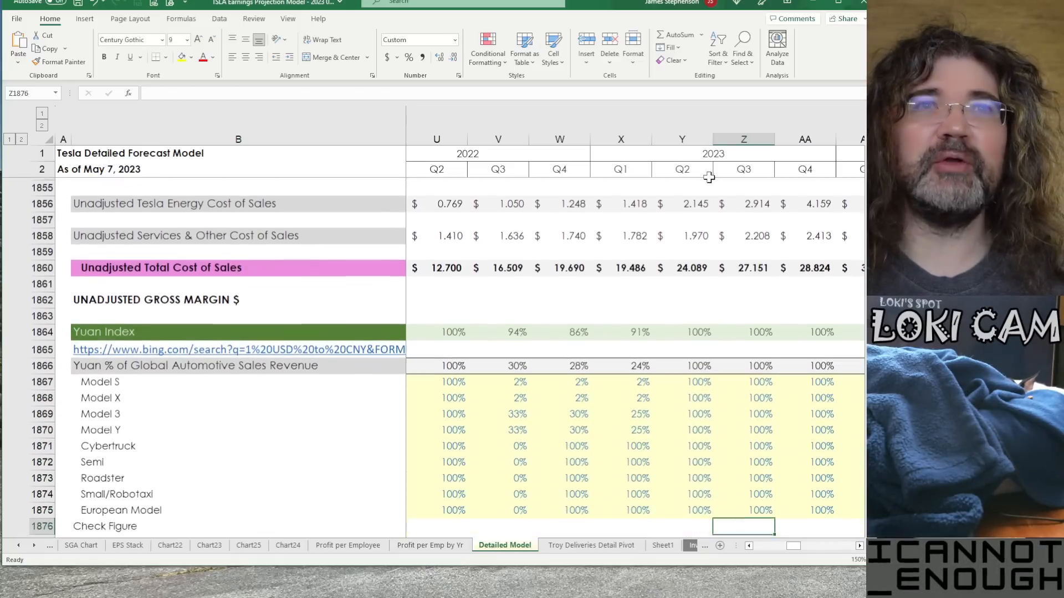
scroll("down", 3)
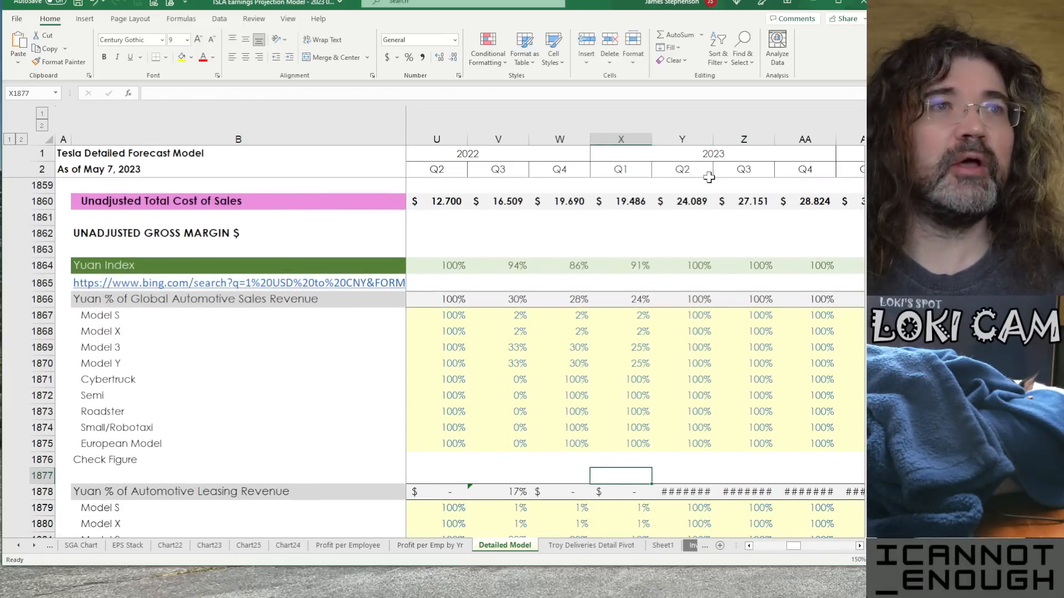
Check the Q1 2023 and Q4 2022 Yuan Index values, then continue down to the Translation Impacts header
left_click(619, 265)
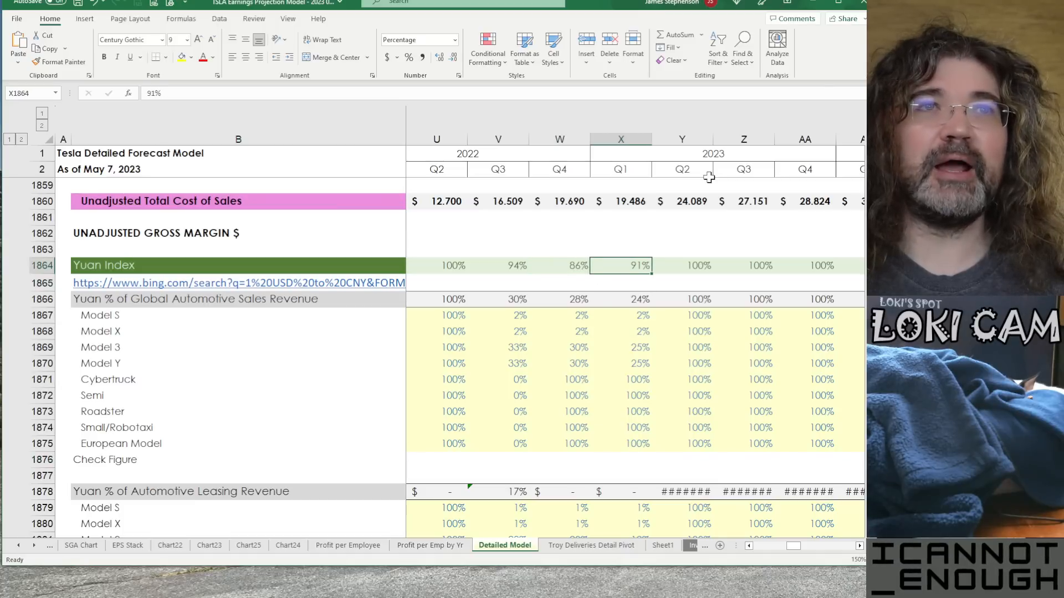
left_click(559, 264)
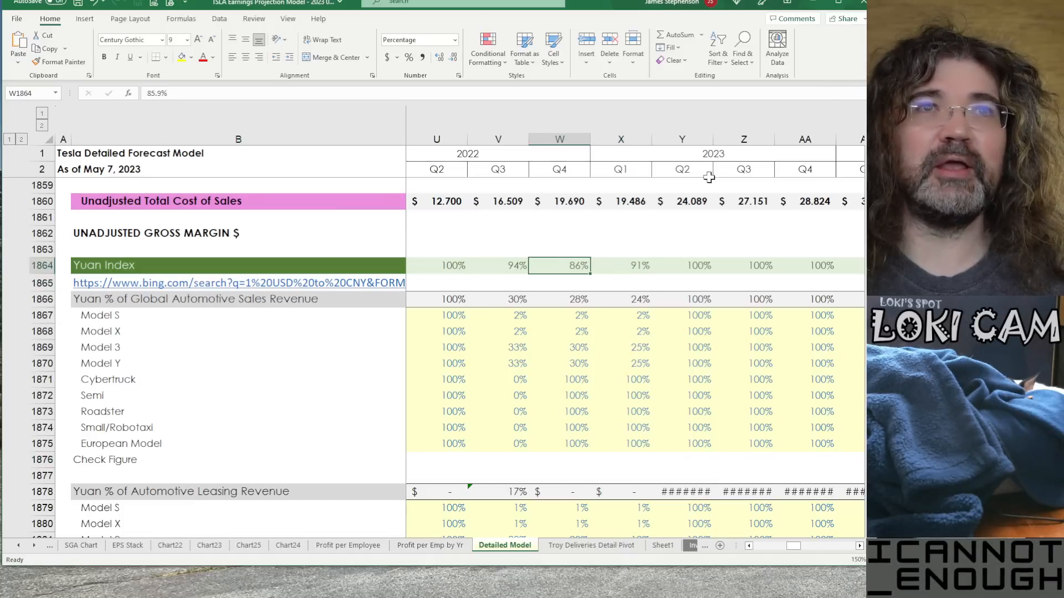
left_click(636, 347)
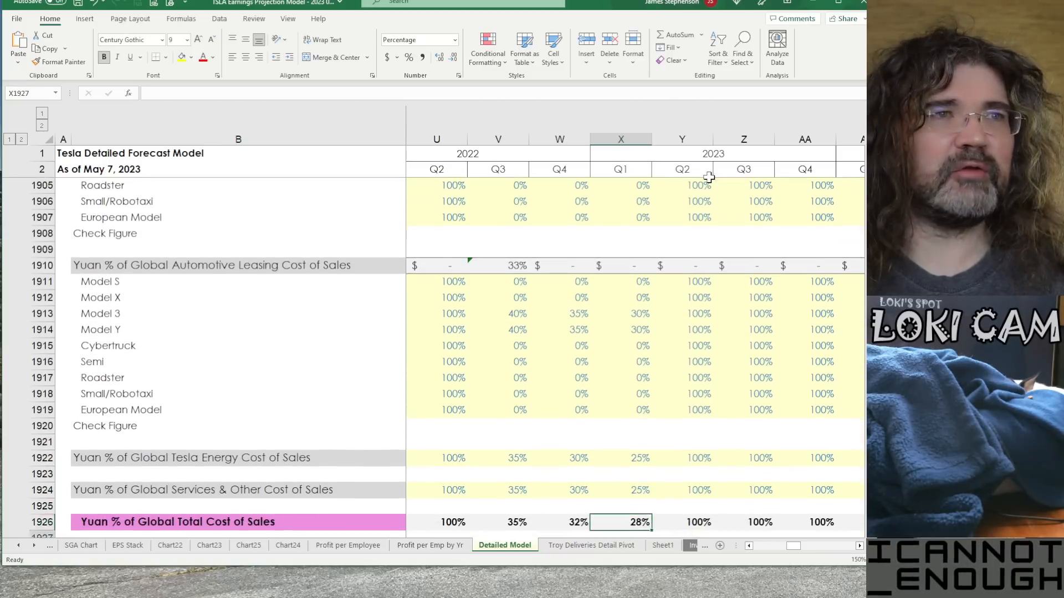
scroll("down", 3)
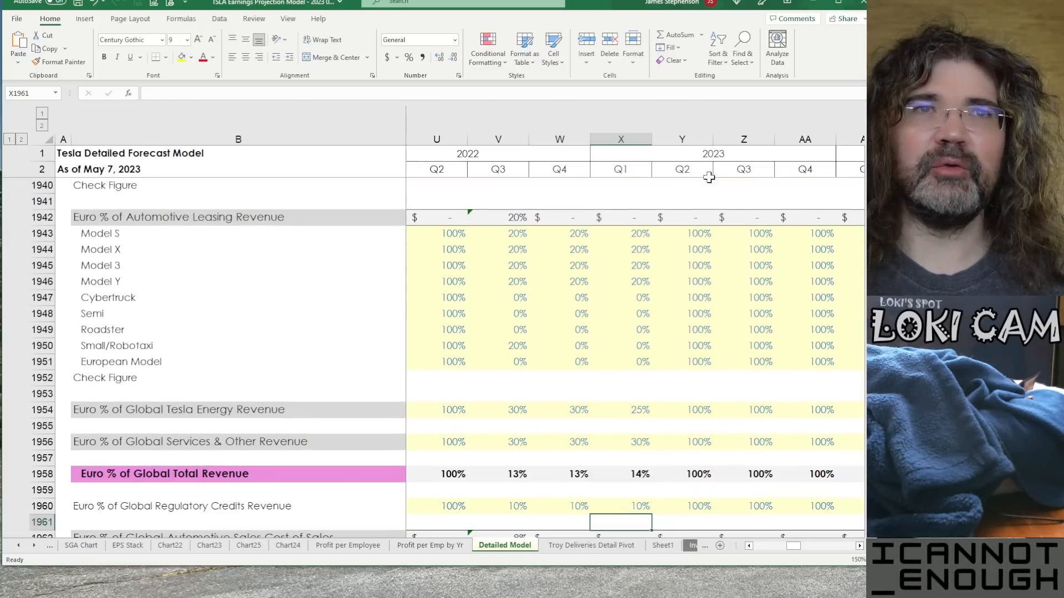
scroll("down", 3)
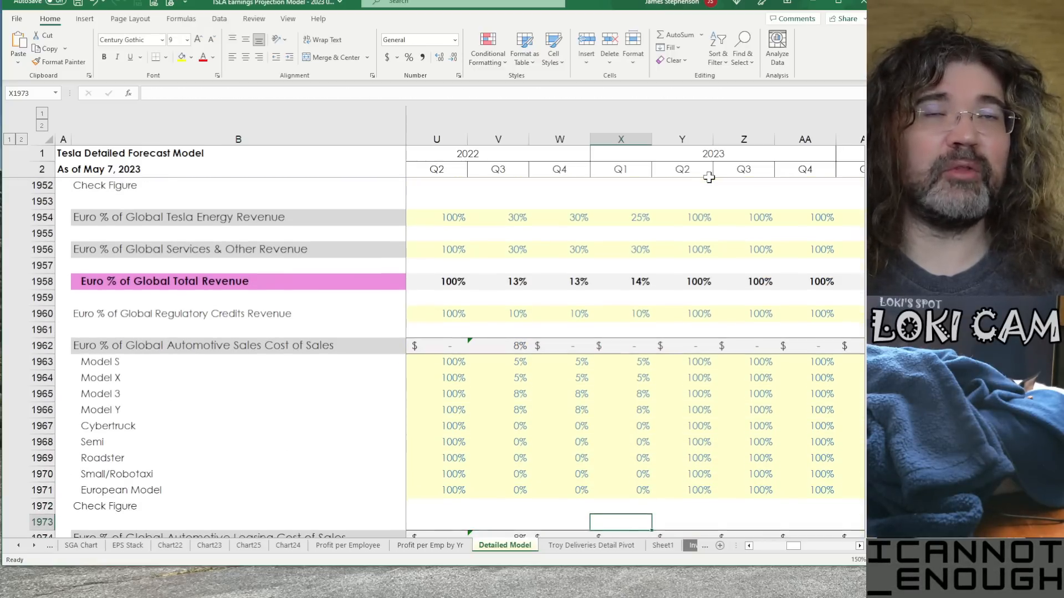
scroll("down", 3)
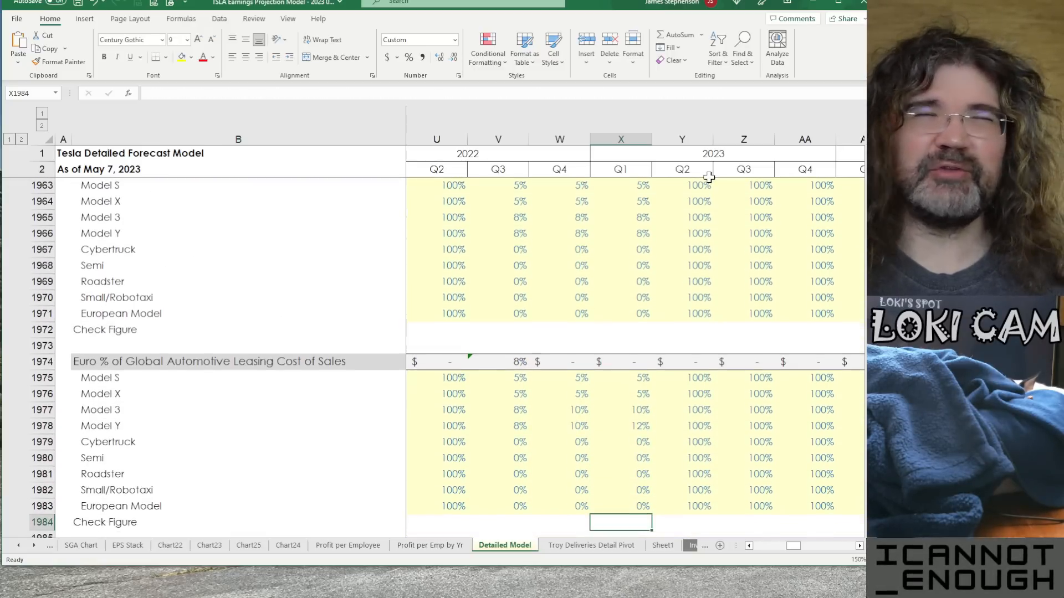
scroll("down", 3)
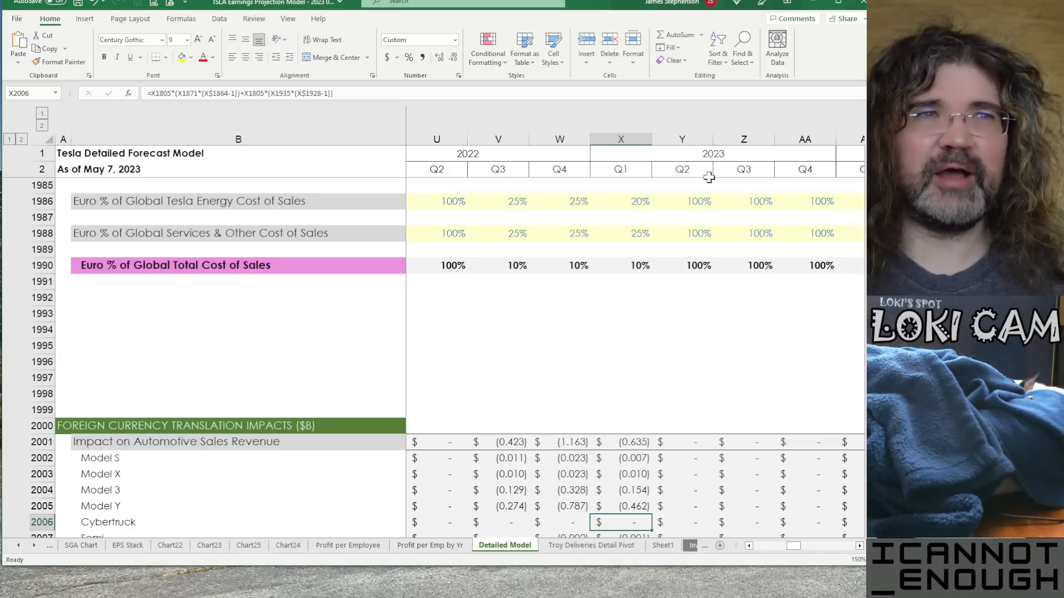
scroll("down", 3)
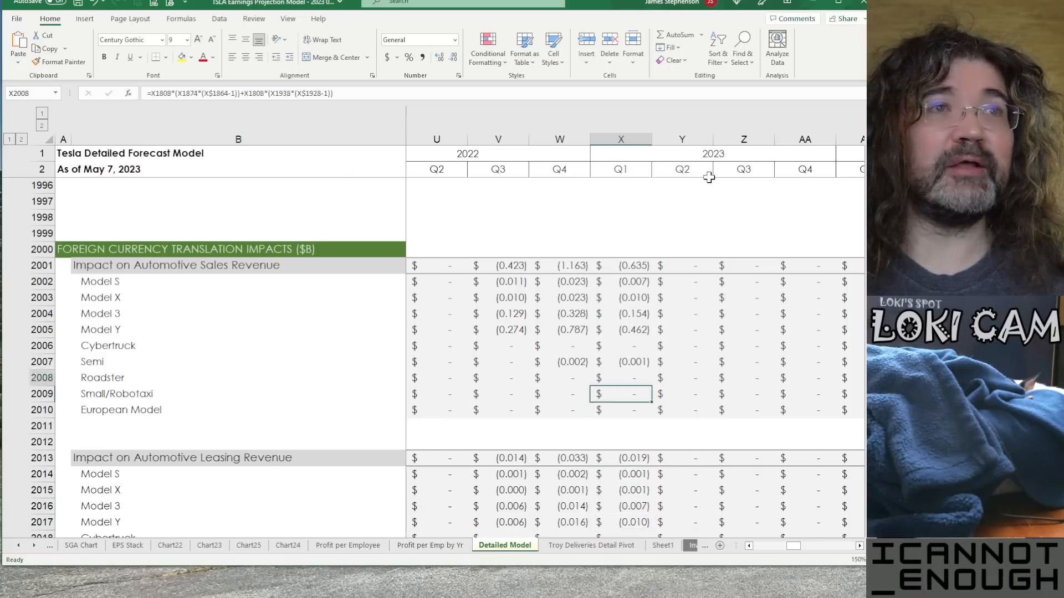
left_click(498, 490)
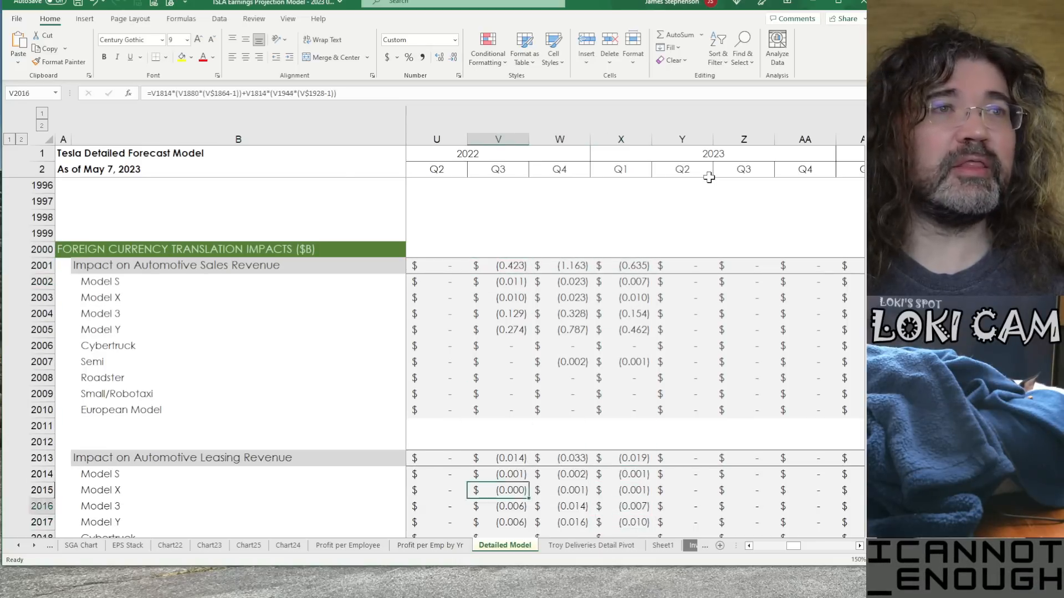
scroll("down", 3)
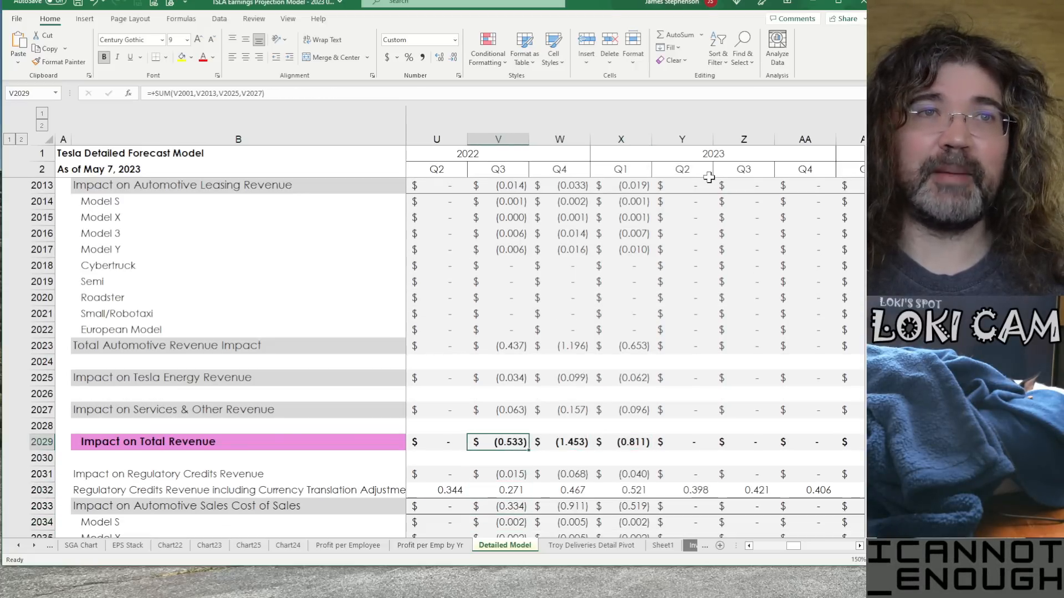
left_click(620, 442)
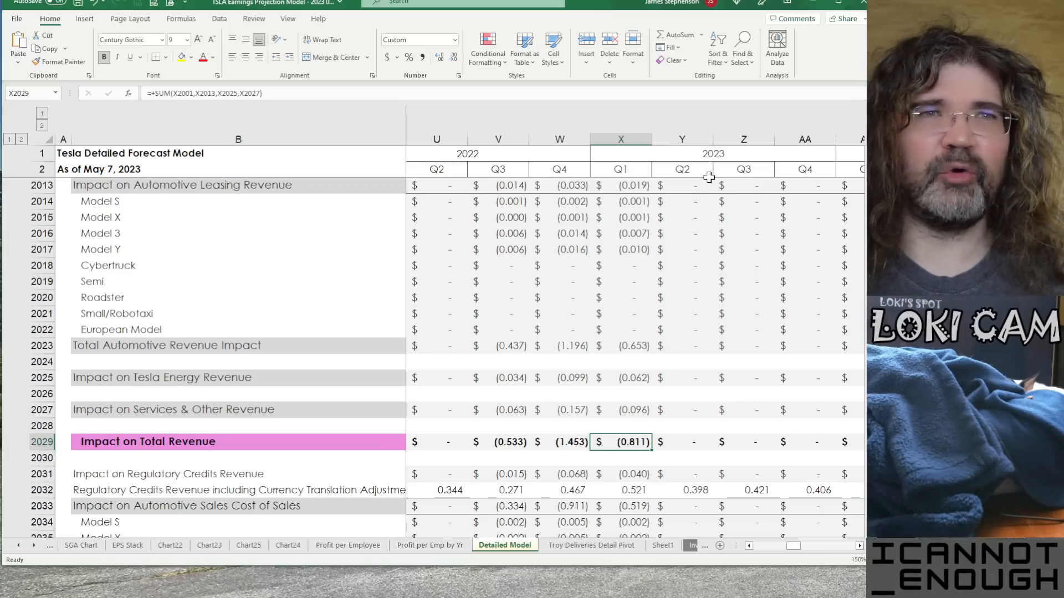
left_click(498, 442)
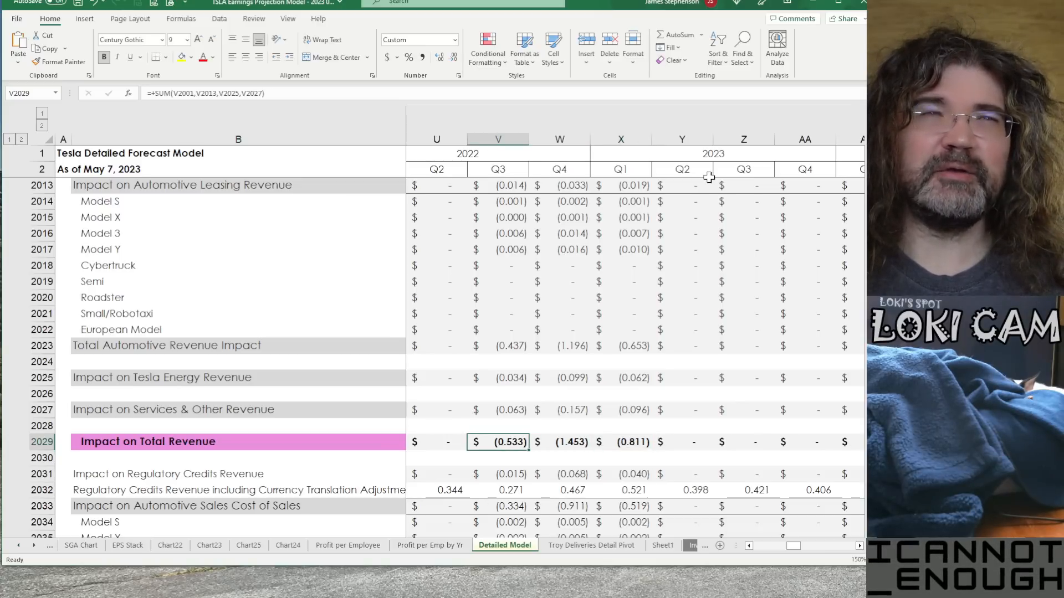
left_click(621, 443)
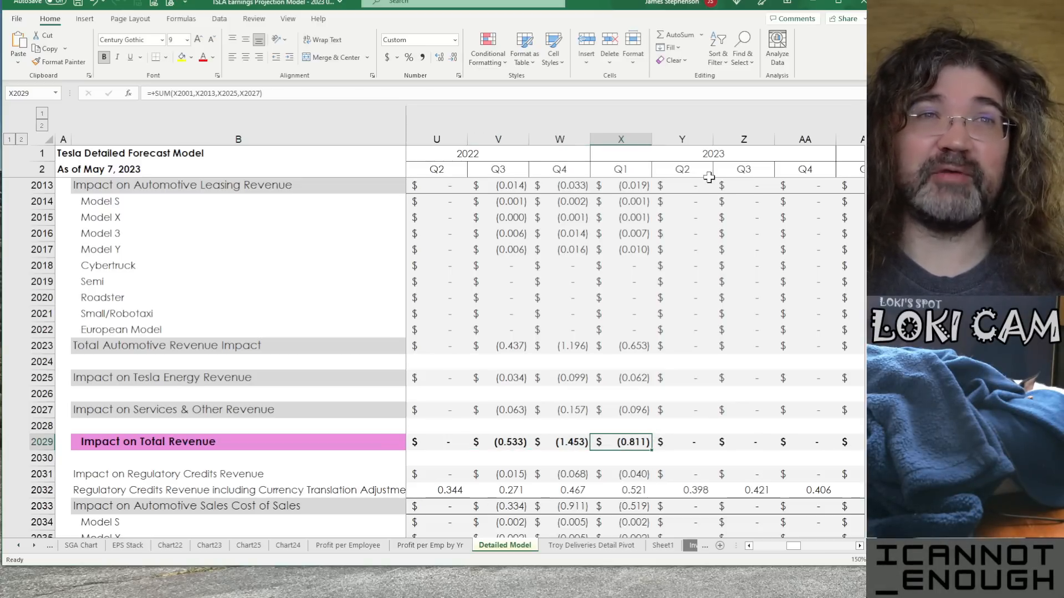
scroll("down", 3)
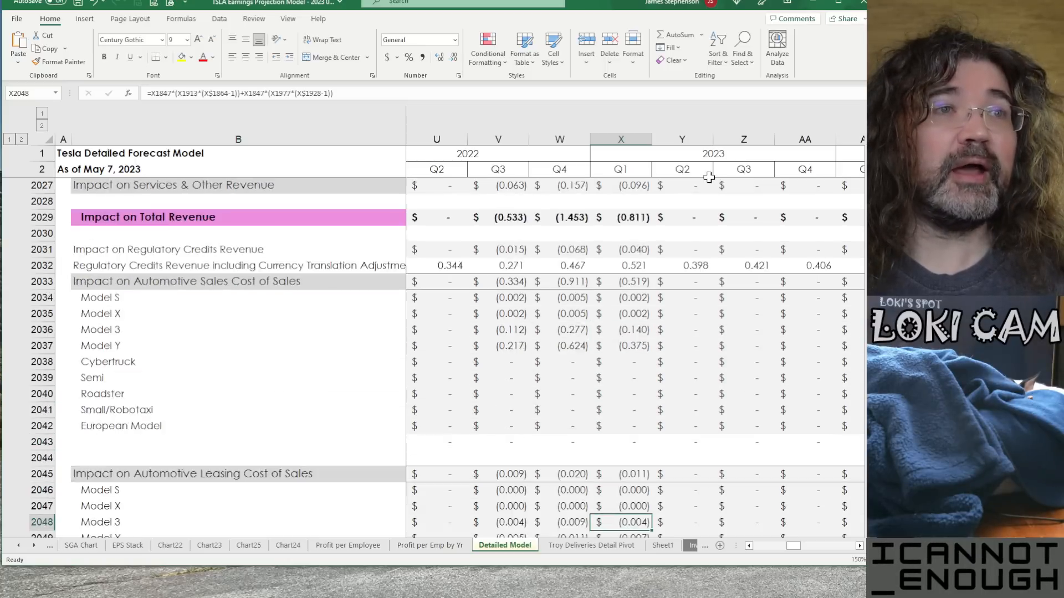
scroll("down", 3)
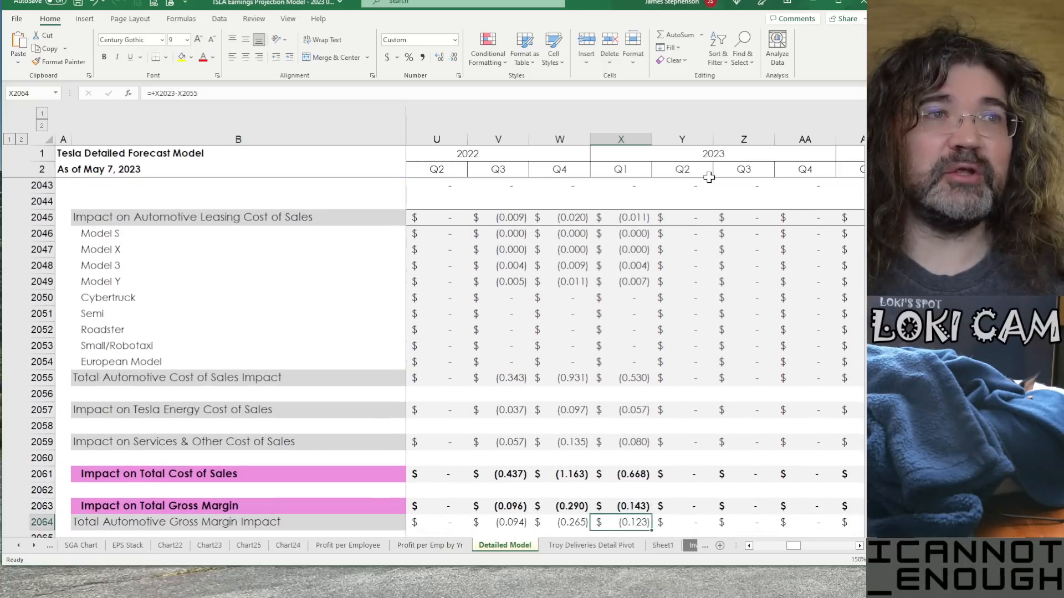
scroll("down", 3)
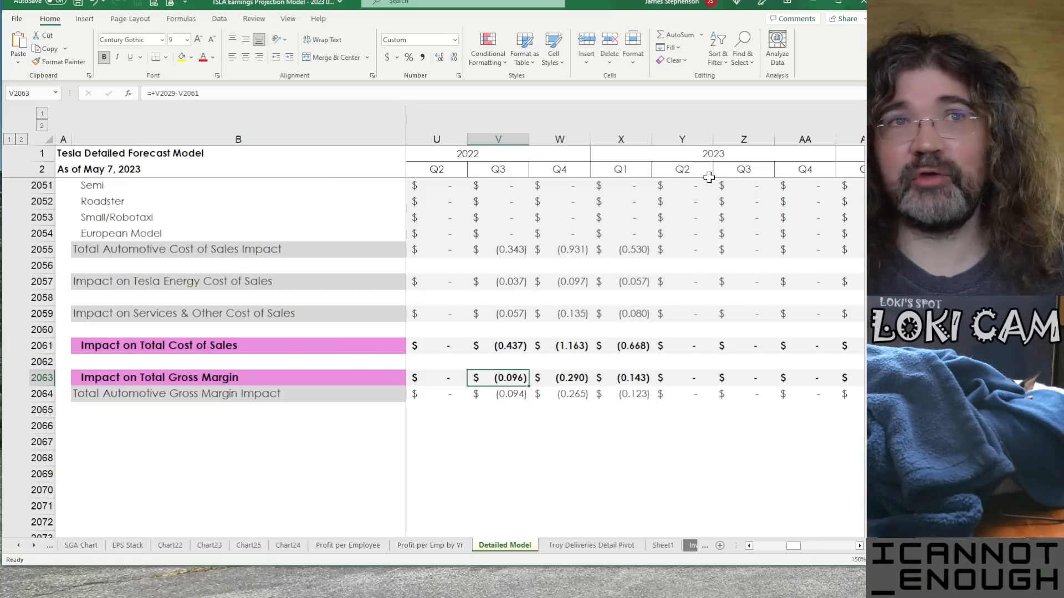
left_click(620, 378)
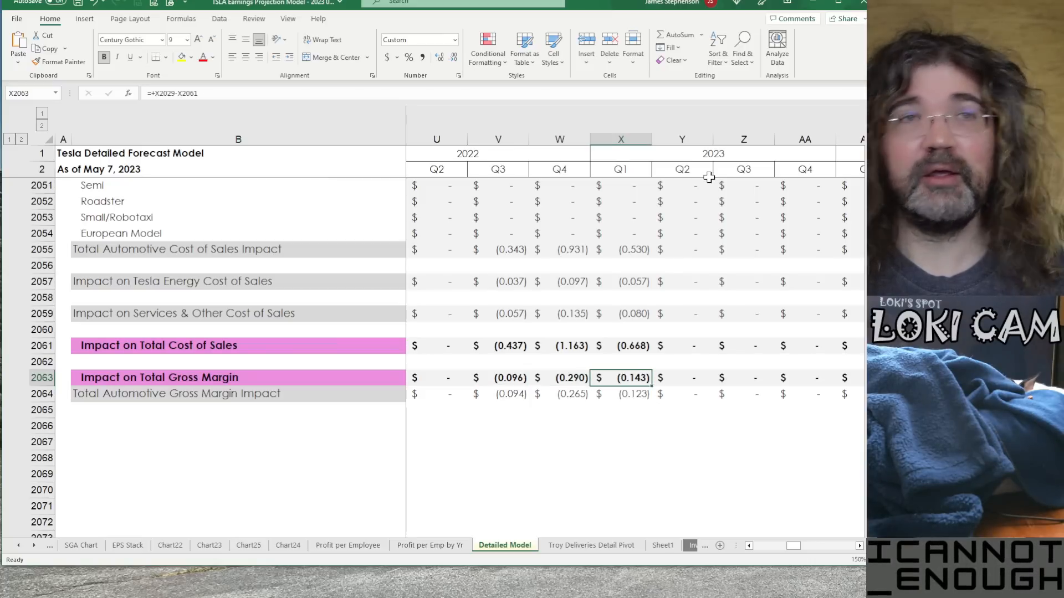
left_click(682, 378)
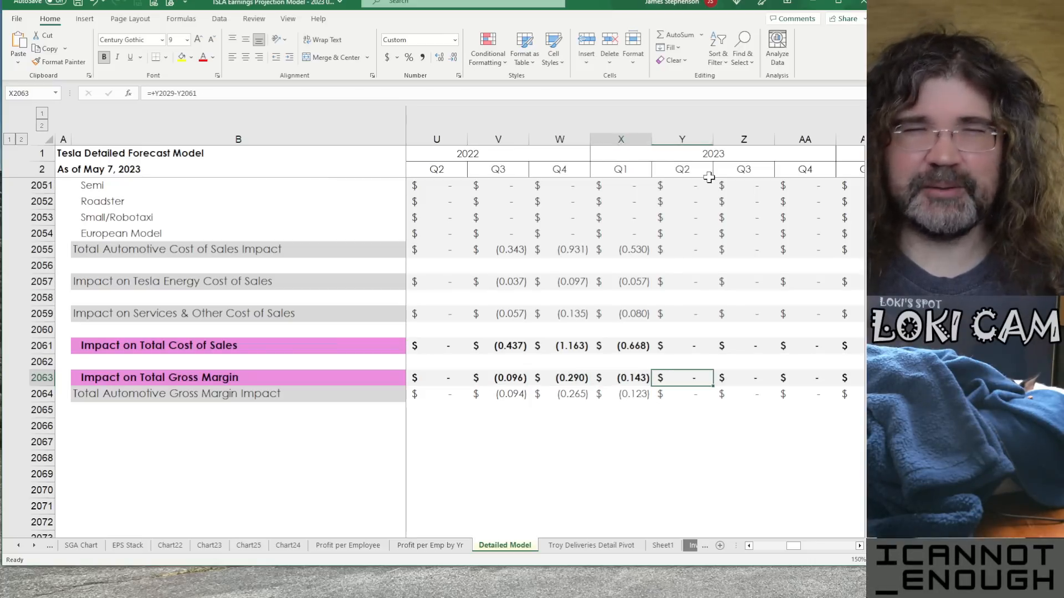
left_click(620, 394)
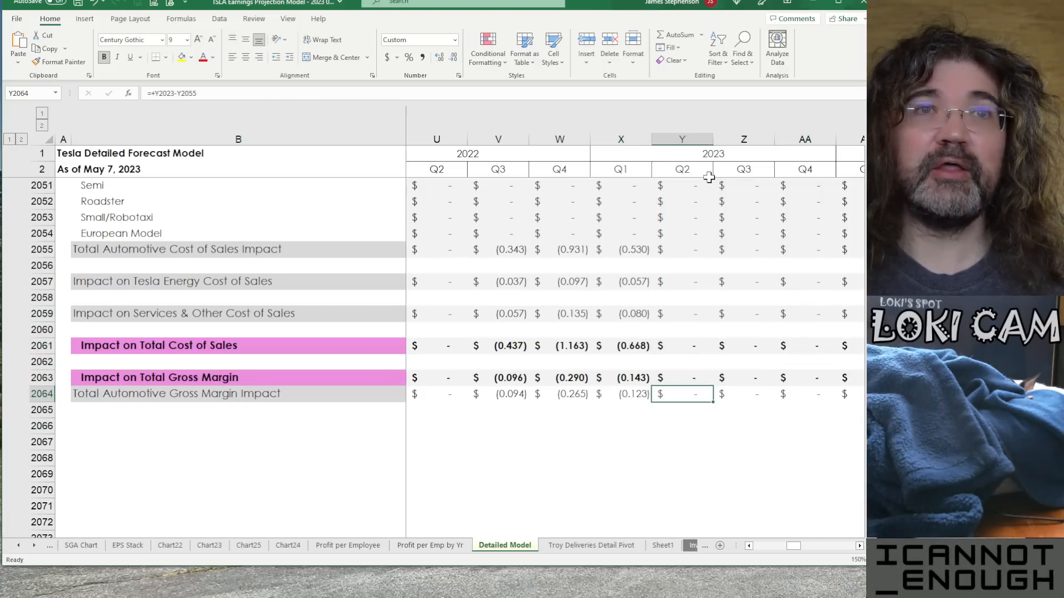
left_click(681, 313)
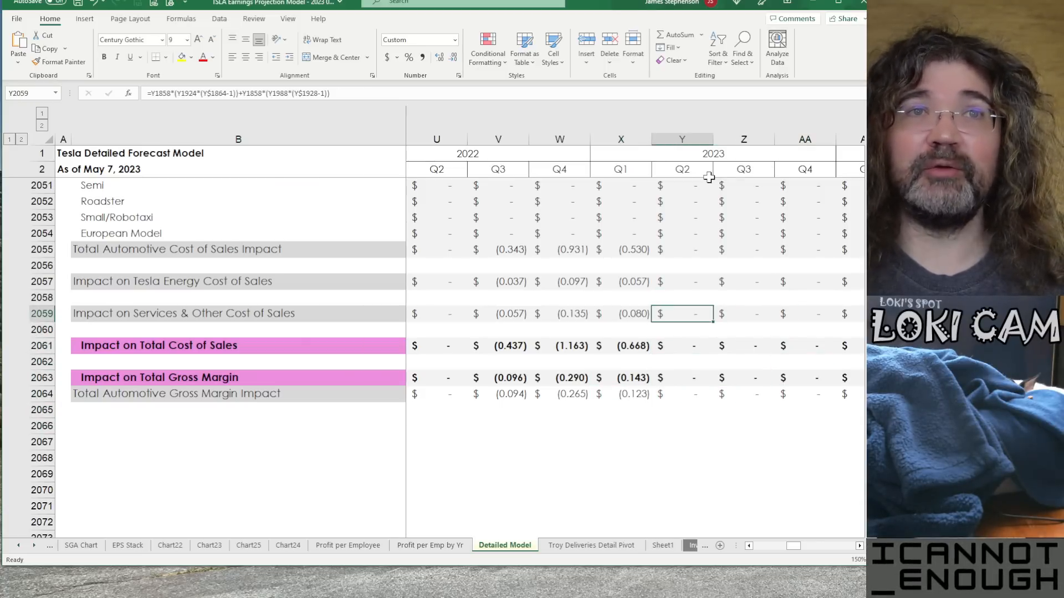
left_click(620, 394)
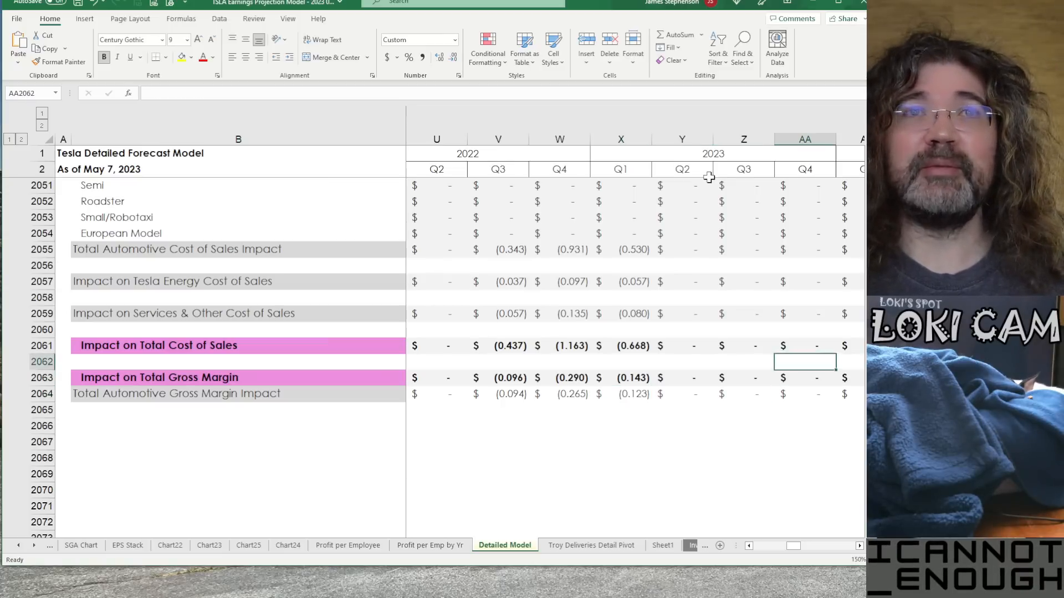
left_click(621, 280)
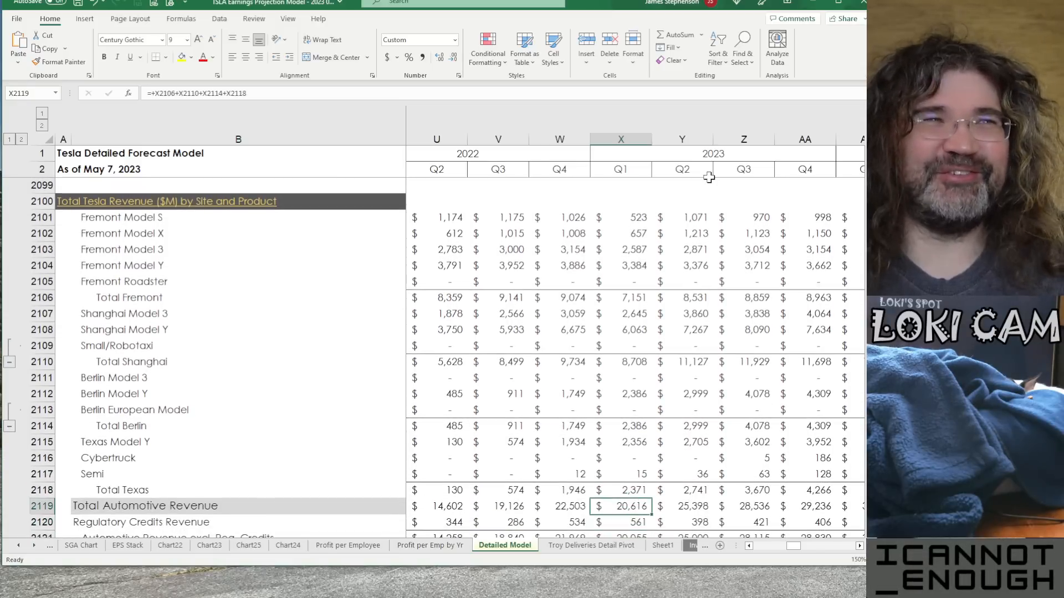
left_click(620, 234)
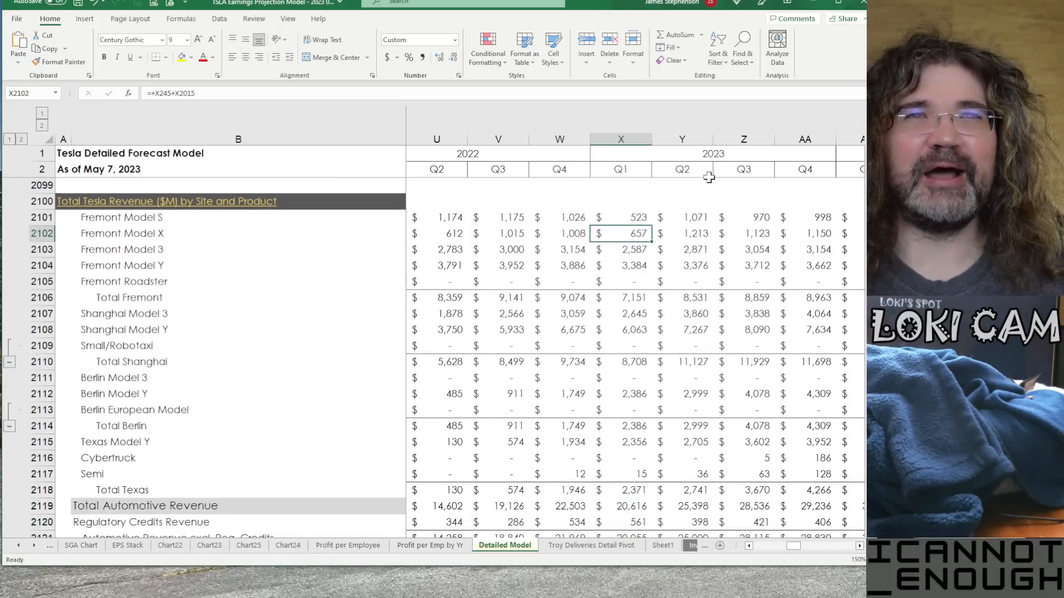
left_click(682, 217)
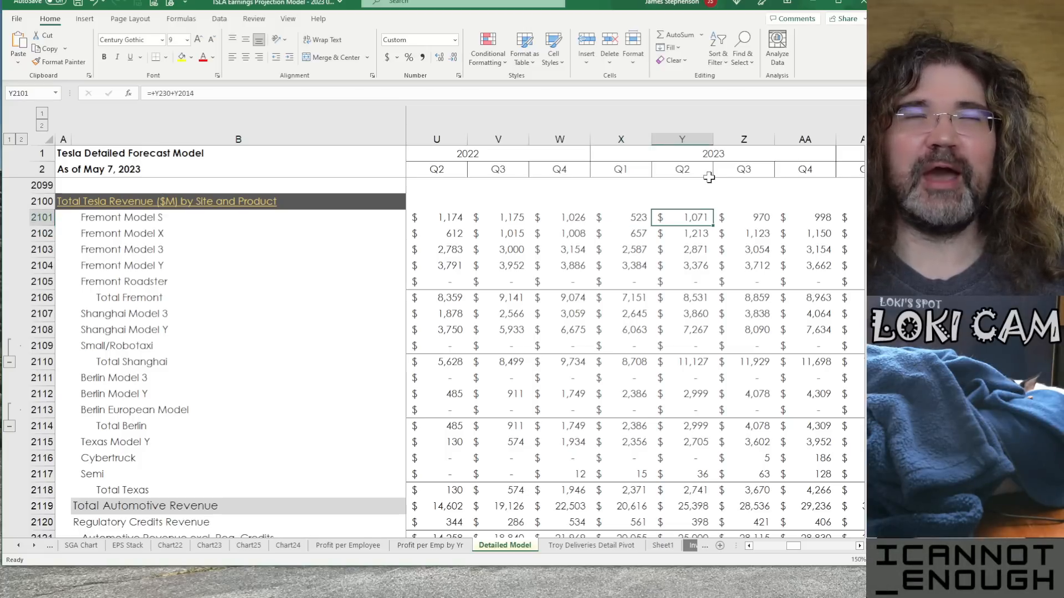
left_click(621, 250)
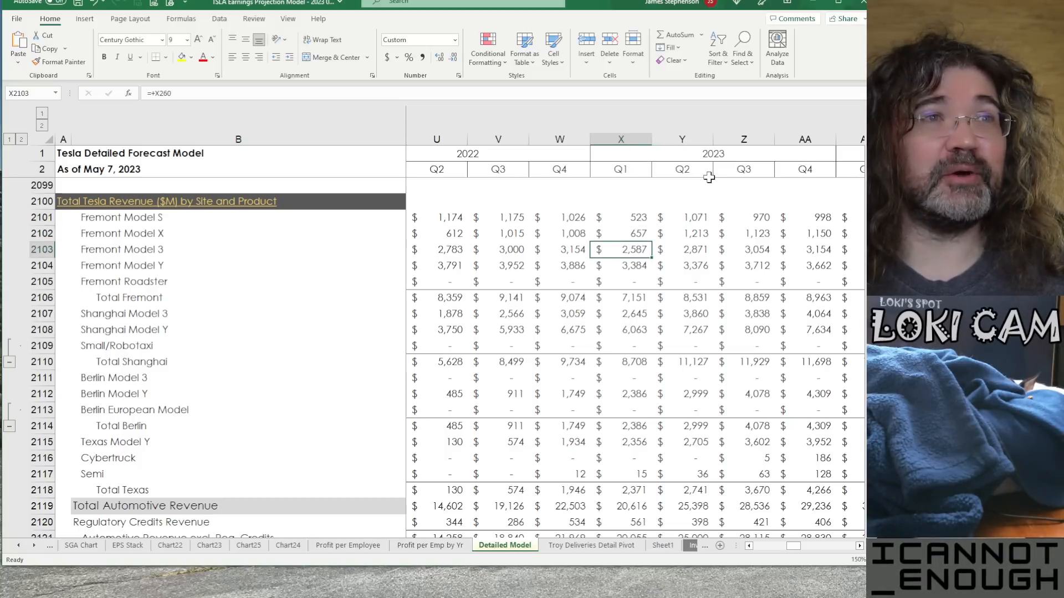
left_click(620, 393)
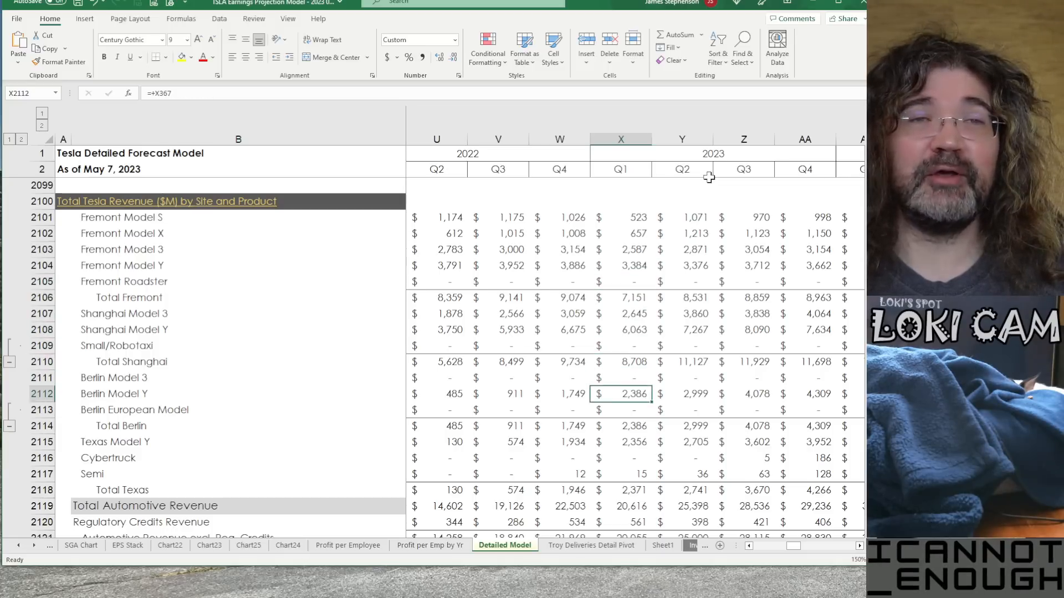
left_click(682, 490)
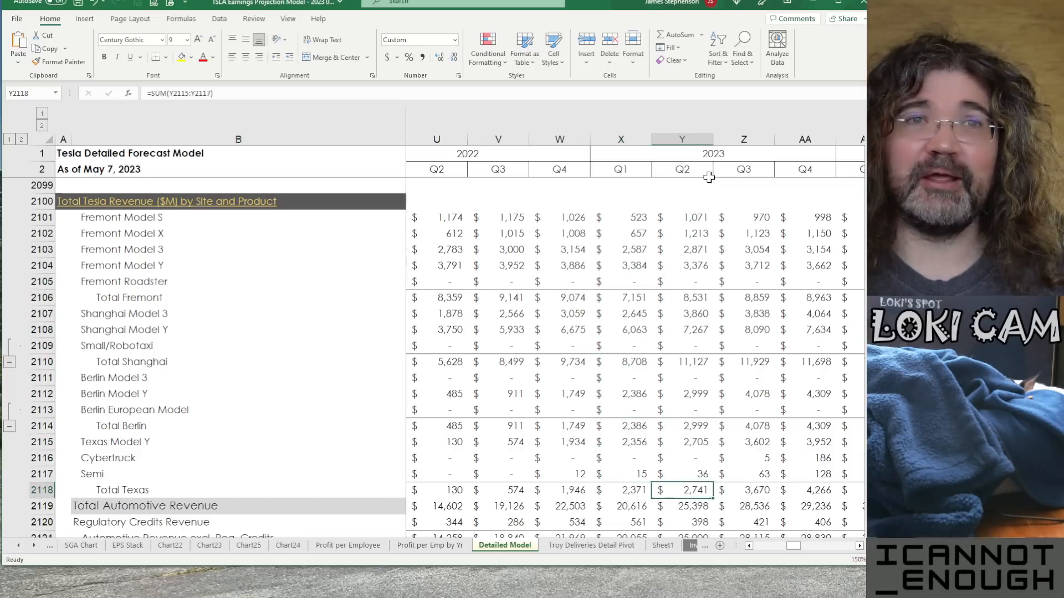
left_click(620, 506)
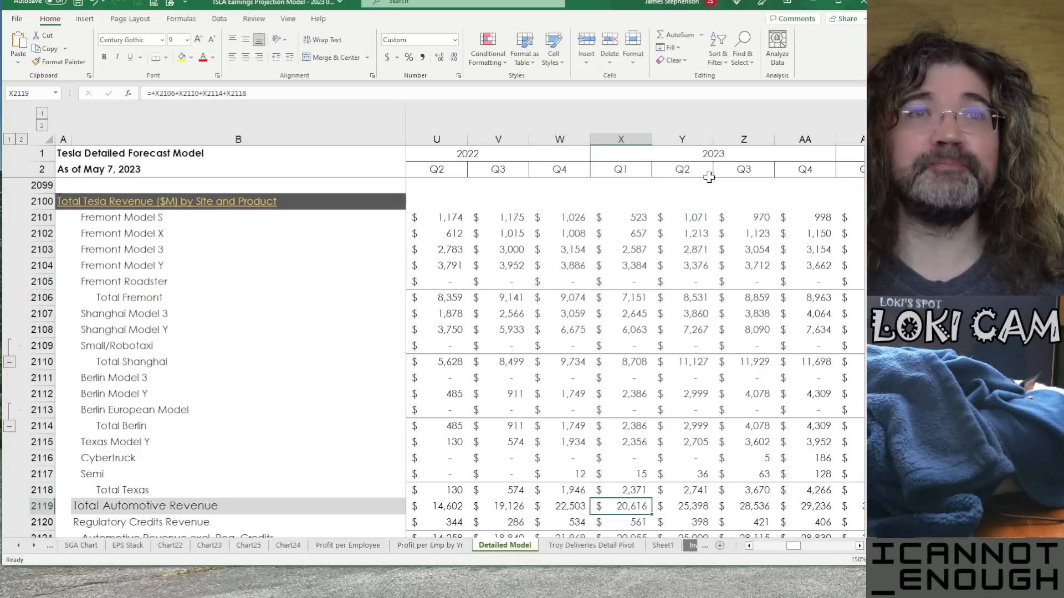
scroll("down", 3)
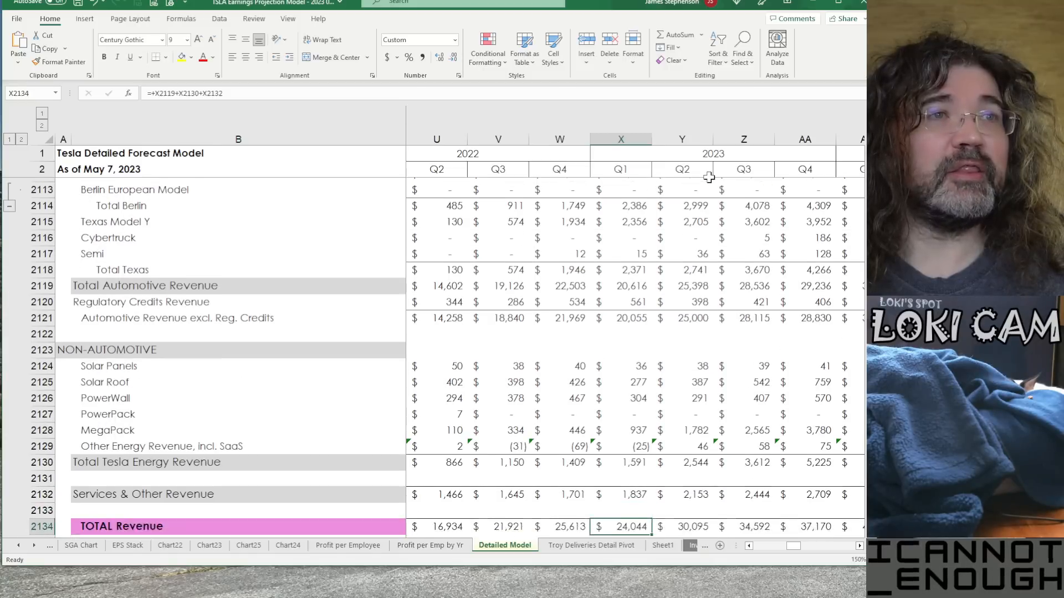
scroll("down", 3)
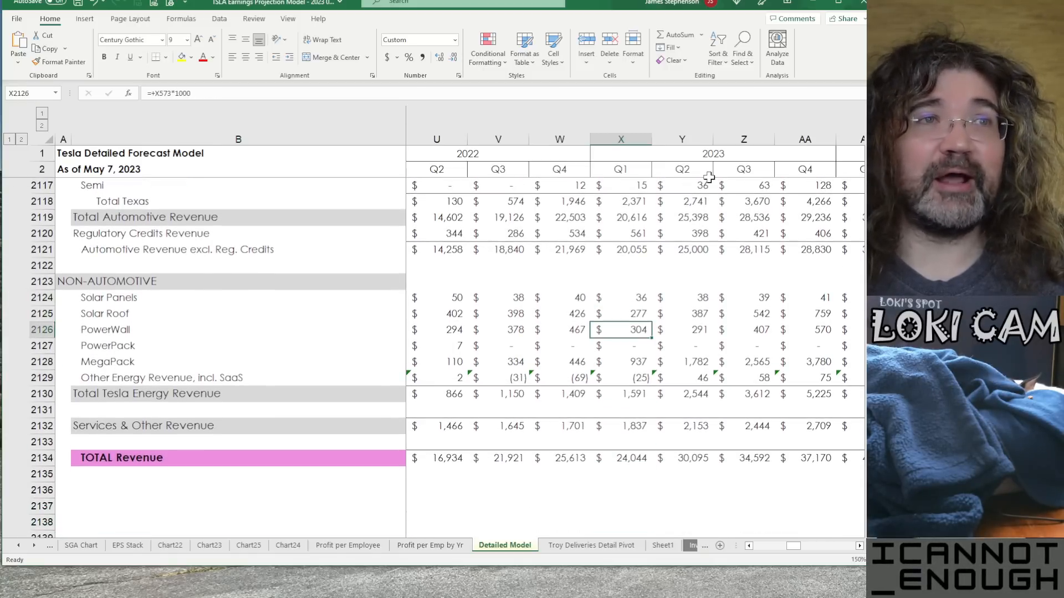
left_click(620, 425)
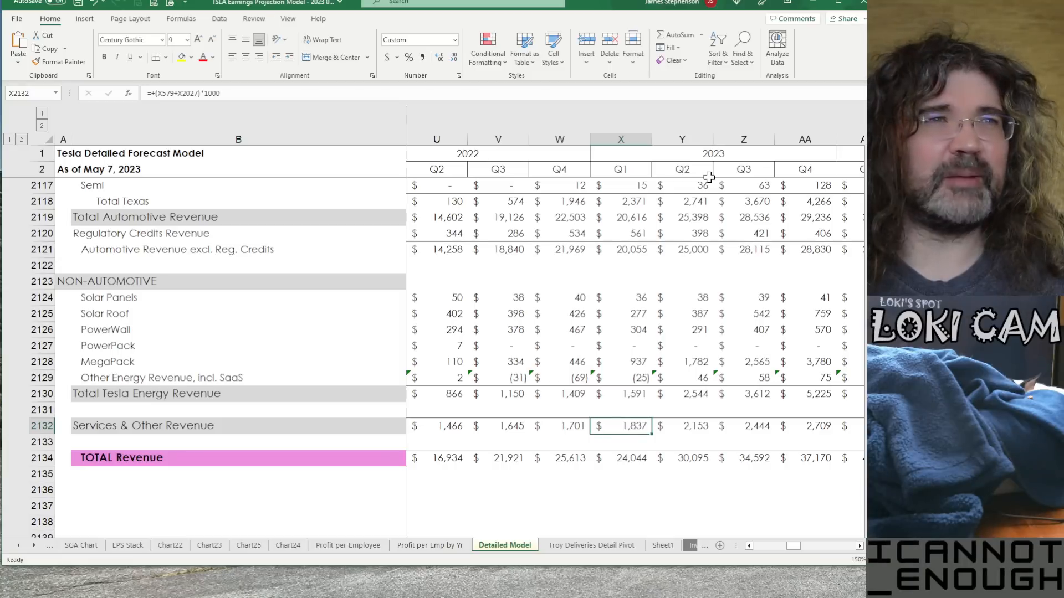
left_click(804, 457)
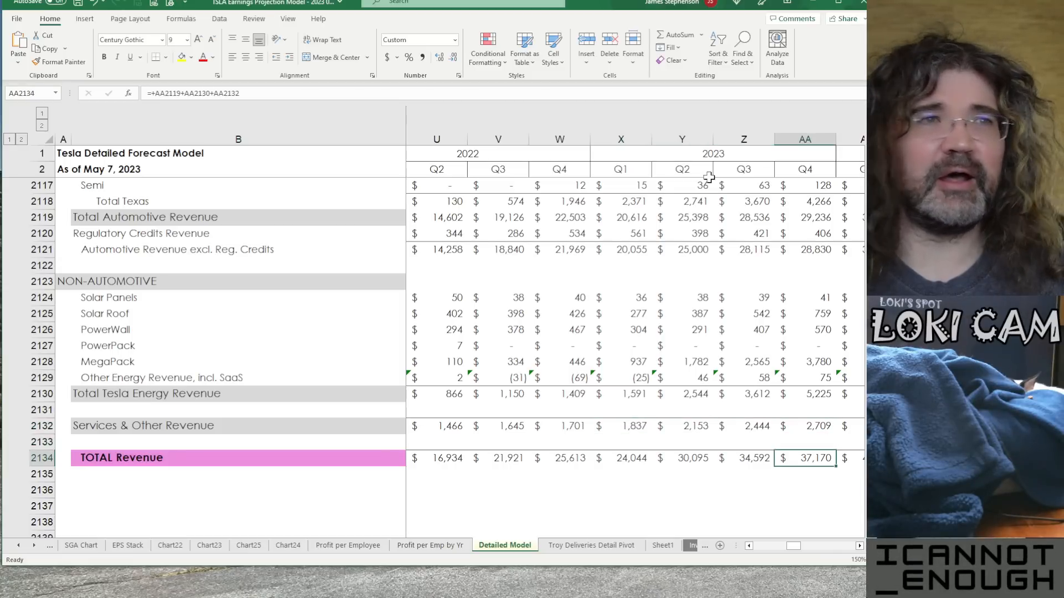
scroll("down", 3)
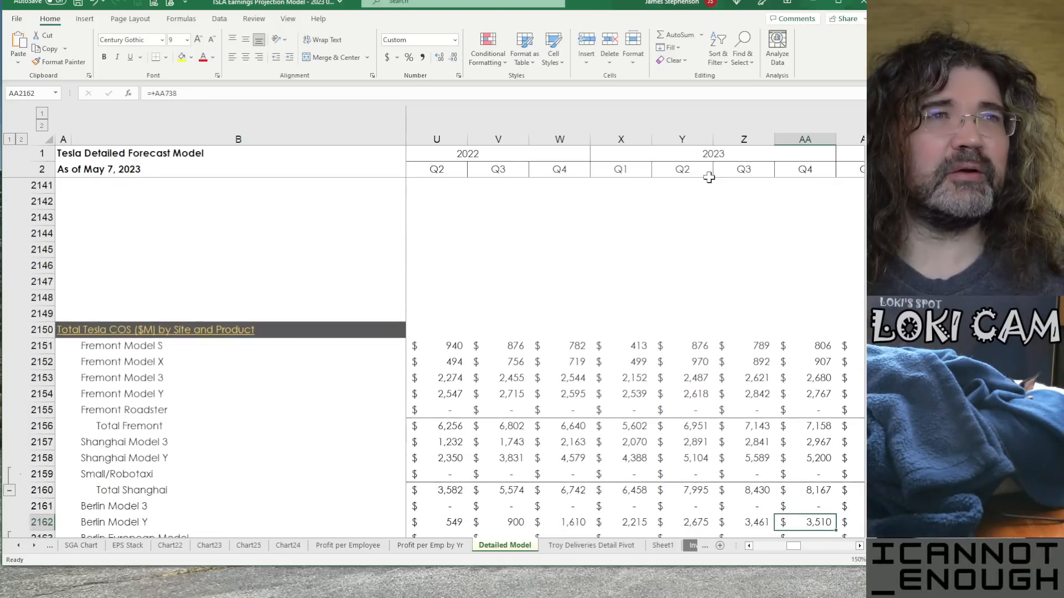
scroll("down", 3)
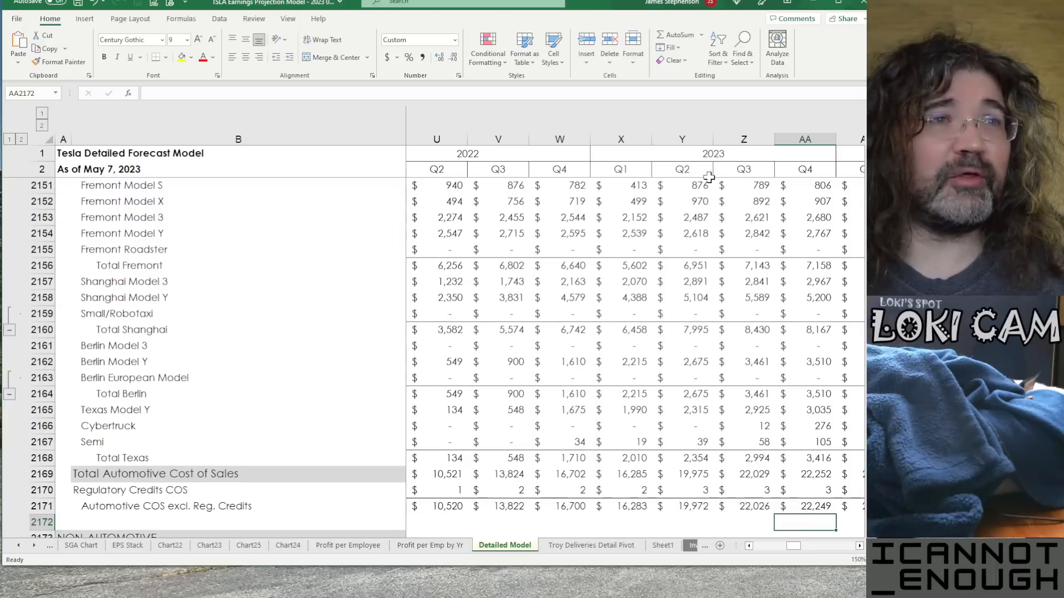
scroll("down", 3)
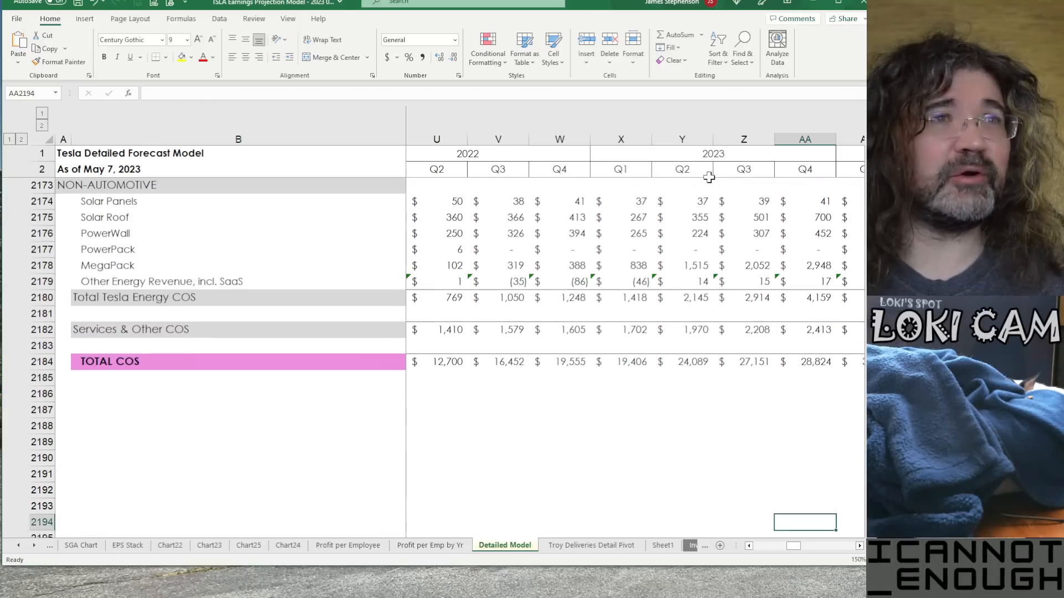
scroll("down", 3)
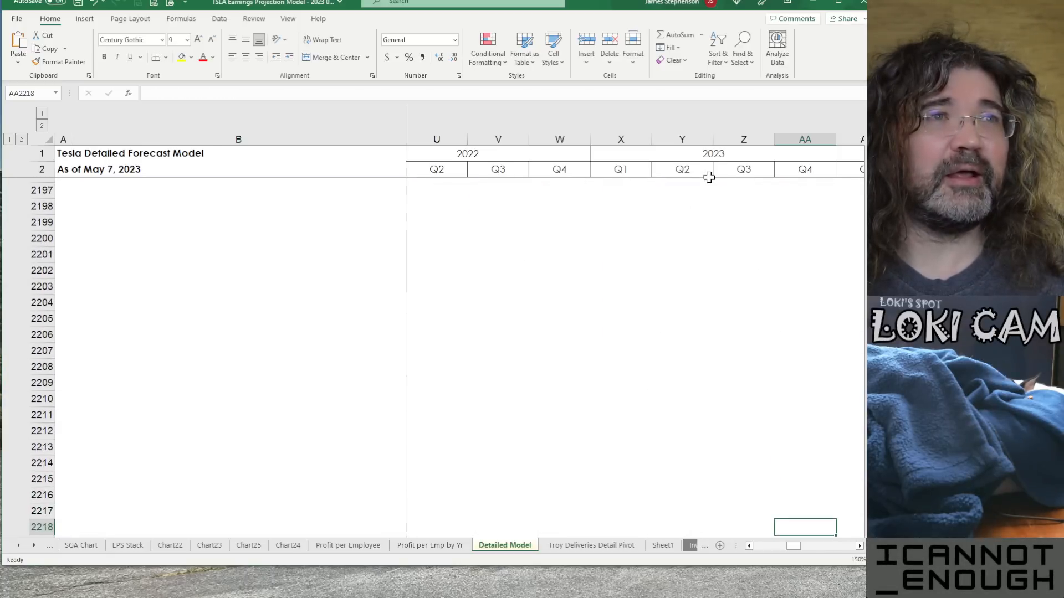
scroll("down", 3)
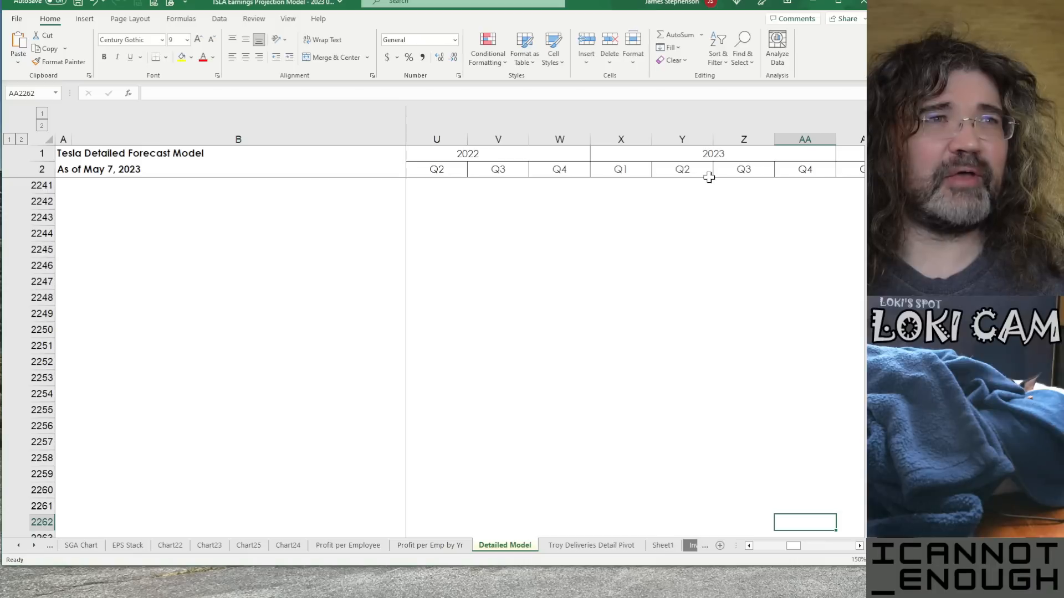
scroll("down", 3)
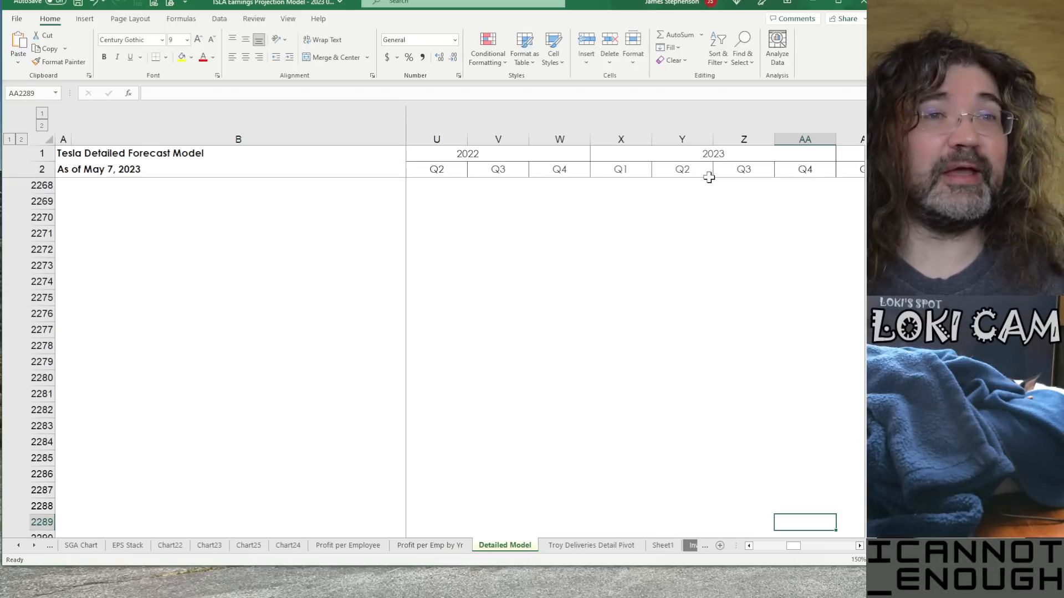